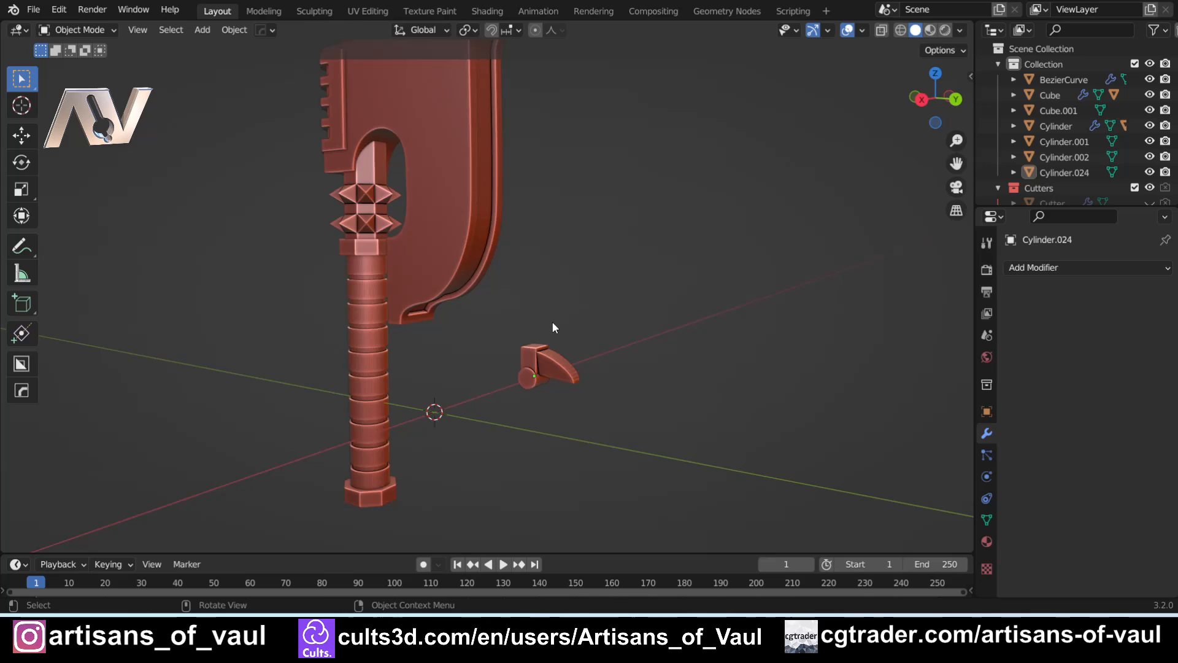
mouse_move(474, 235)
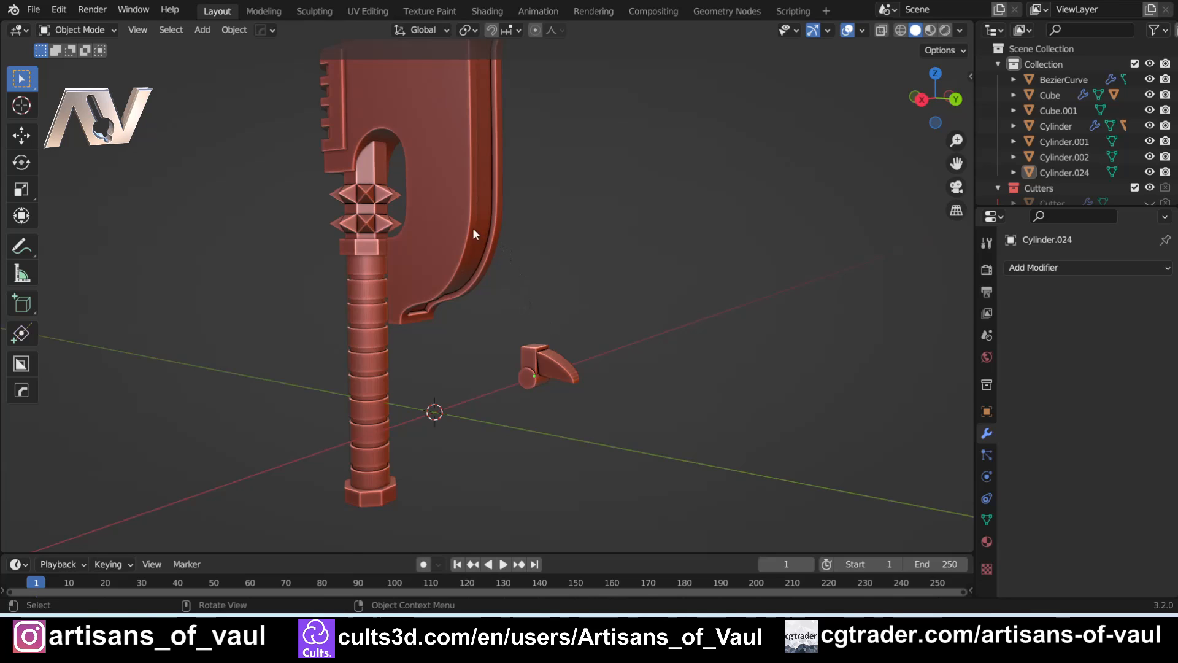
- Cut a new edge loop along the axe head's curved blade edge in Edit Mode
drag(473, 233, 453, 326)
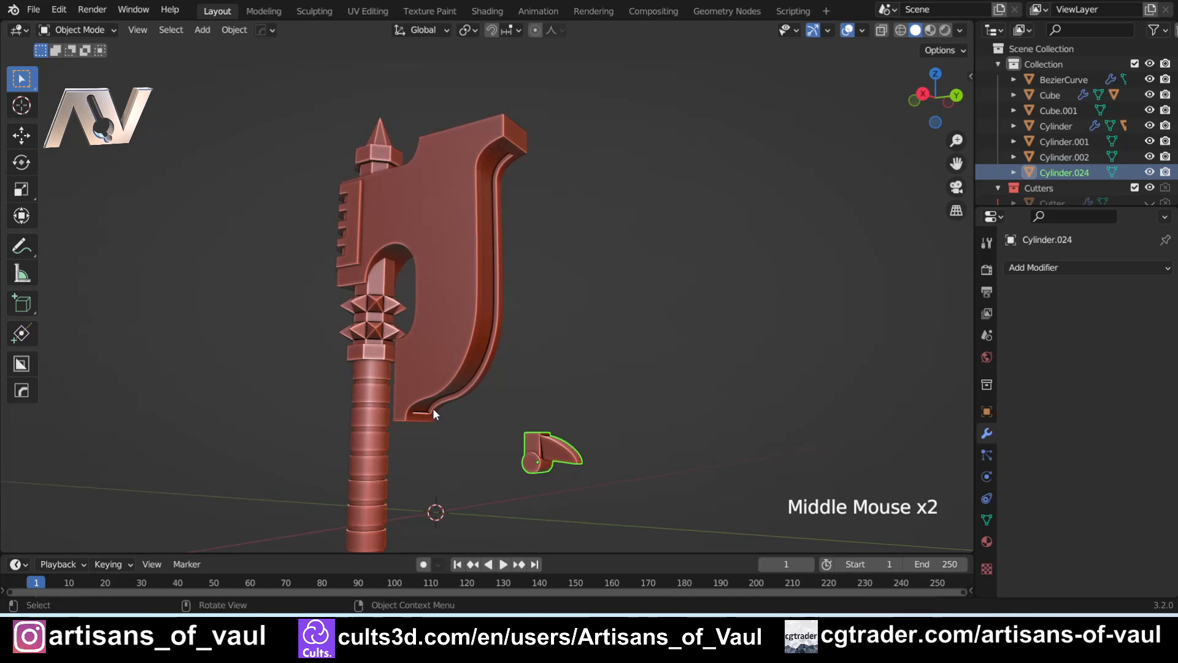
key(Tab)
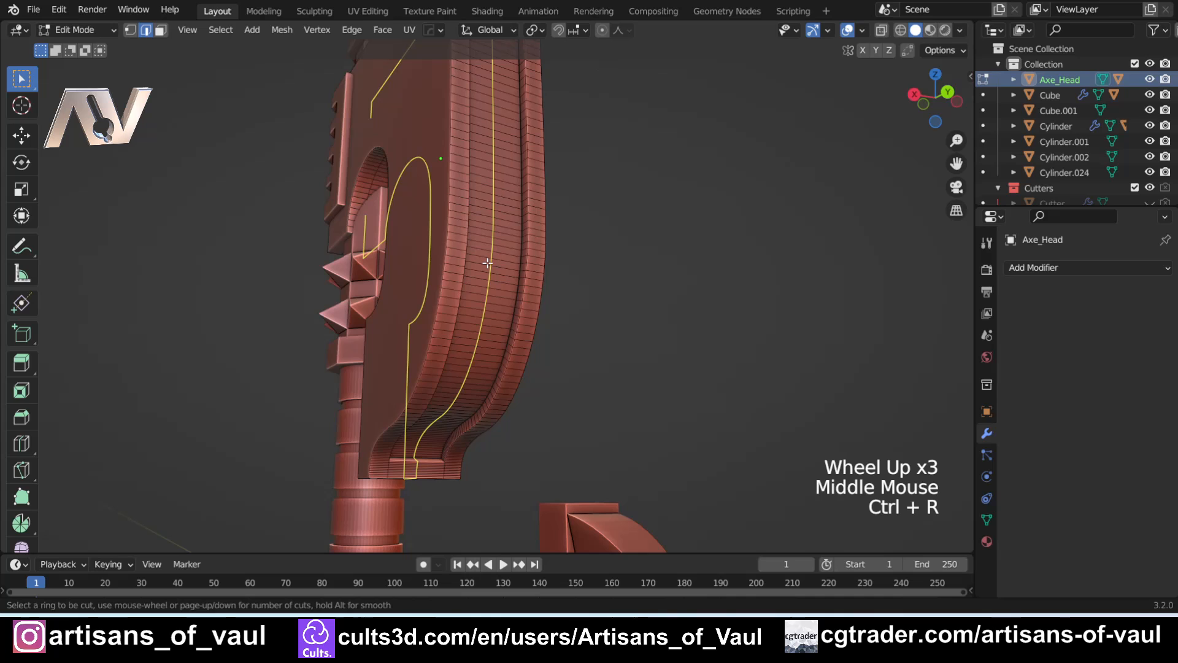
click(488, 264)
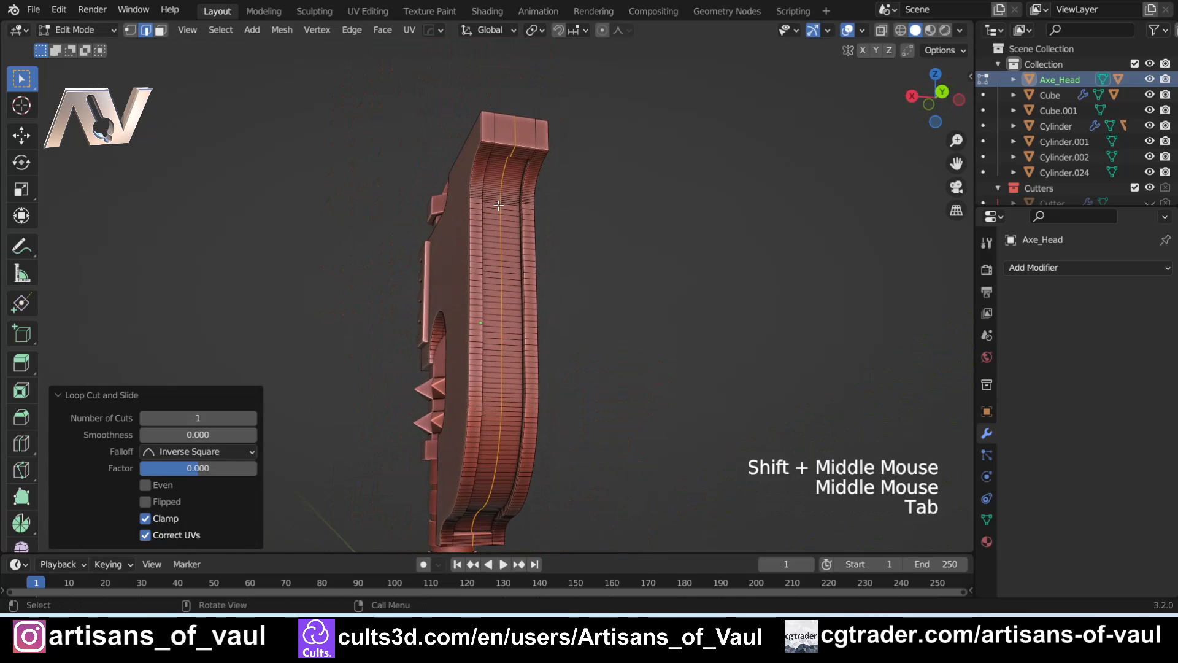
drag(495, 301, 518, 421)
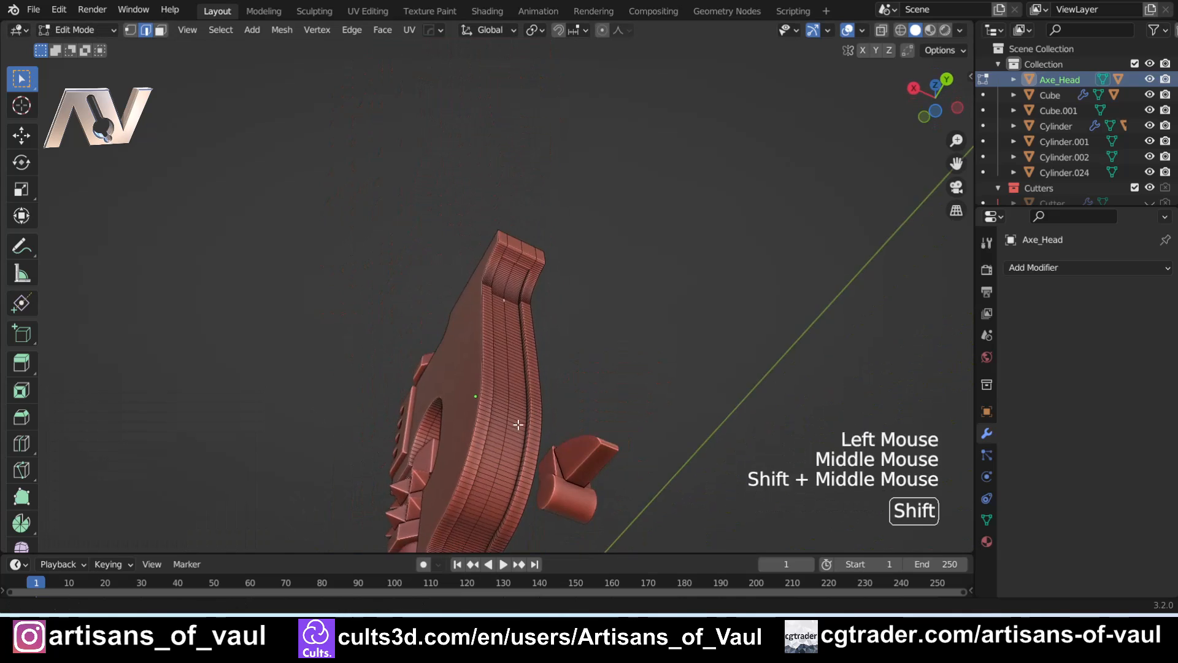
scroll(up, 3)
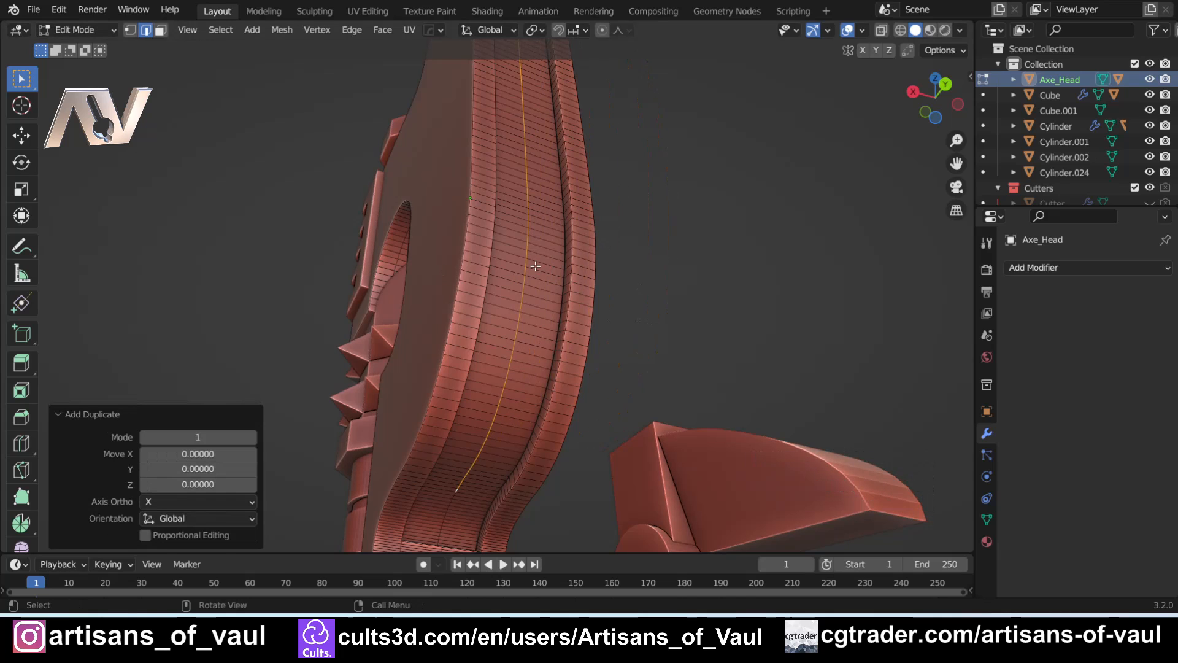
- Separate the duplicated blade-edge loop into its own object, Axe_Head.001
key(P)
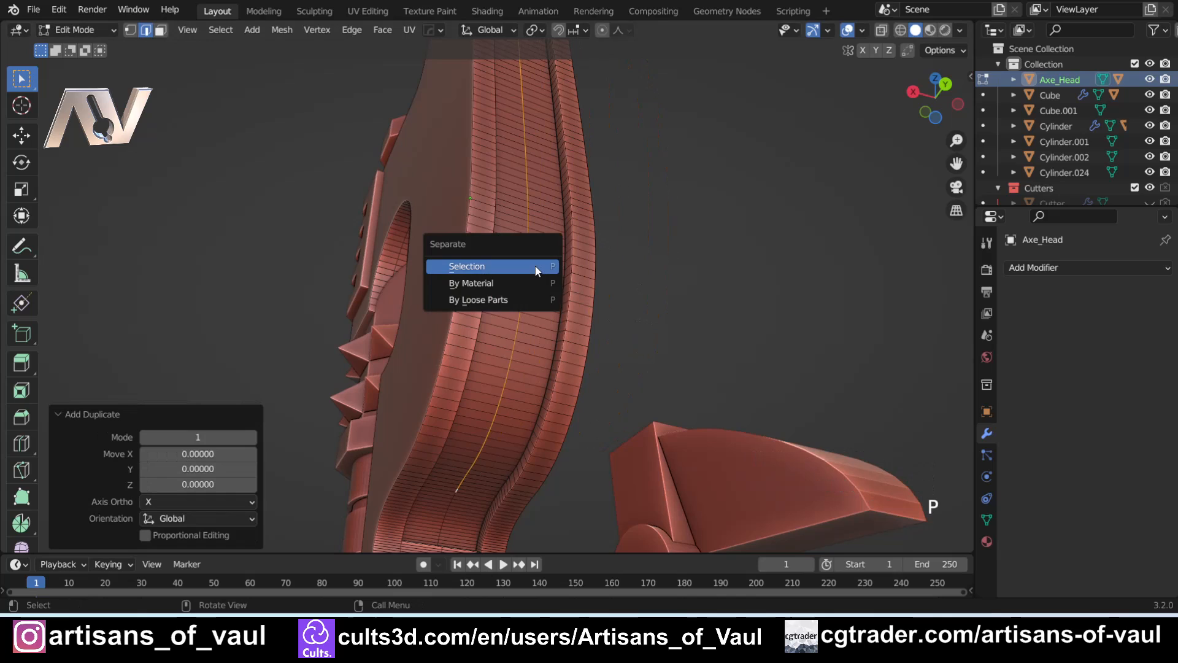
click(467, 267)
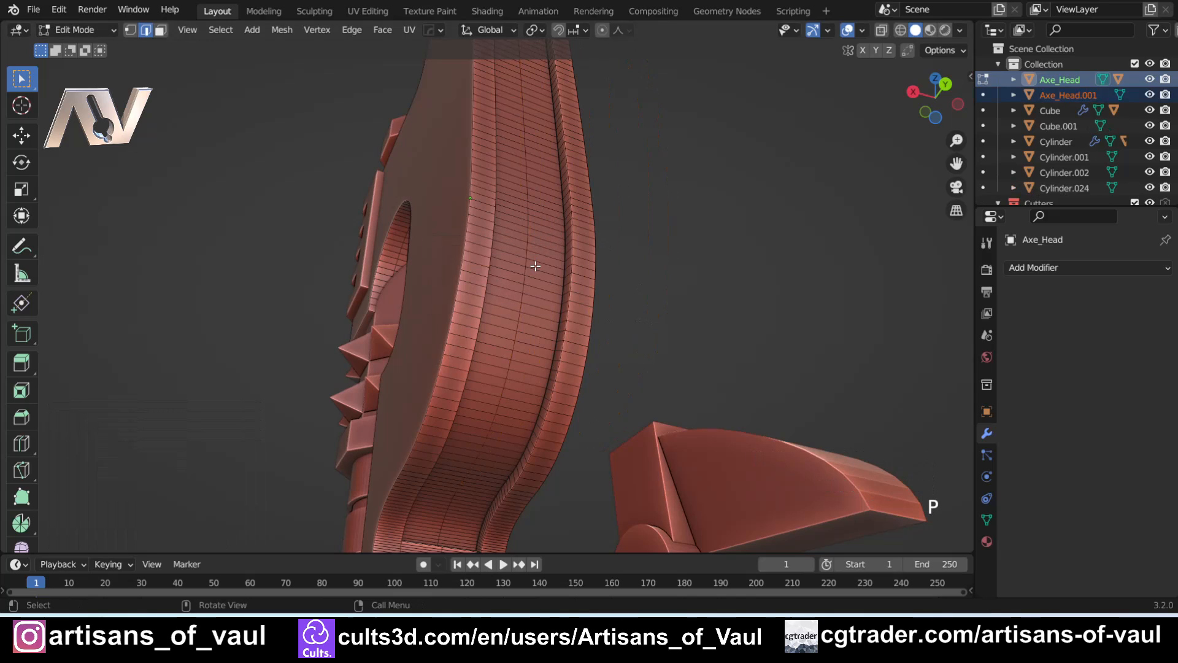
key(Tab)
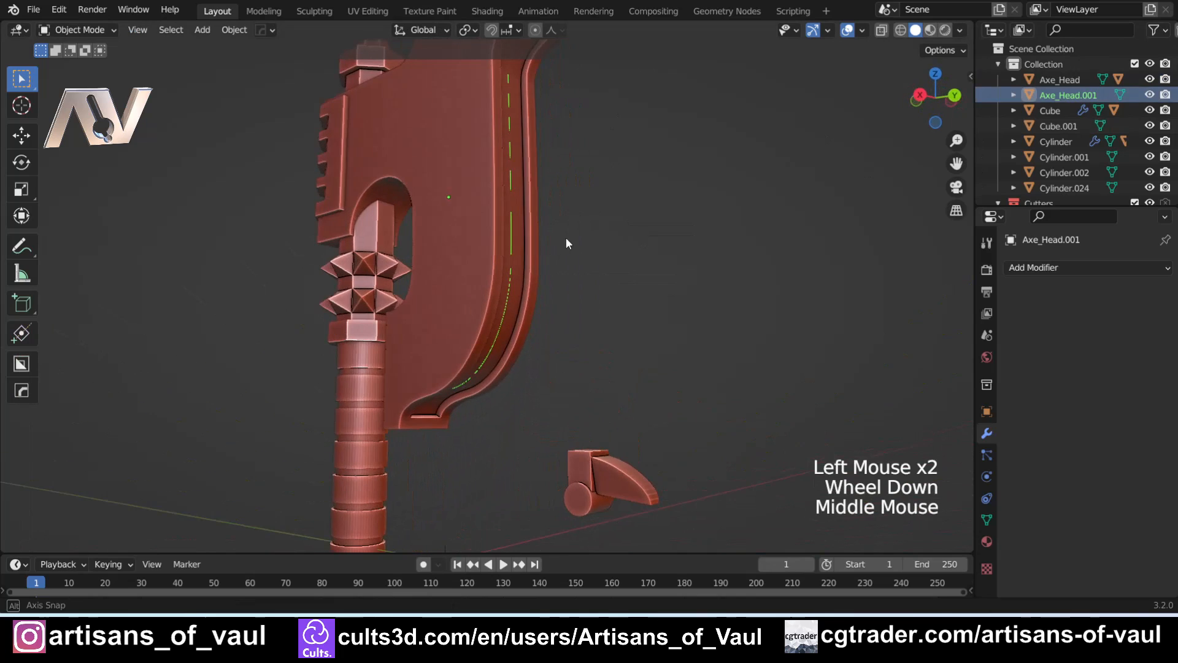
- Convert the Axe_Head.001 mesh loop into a curve and check its points
key(g)
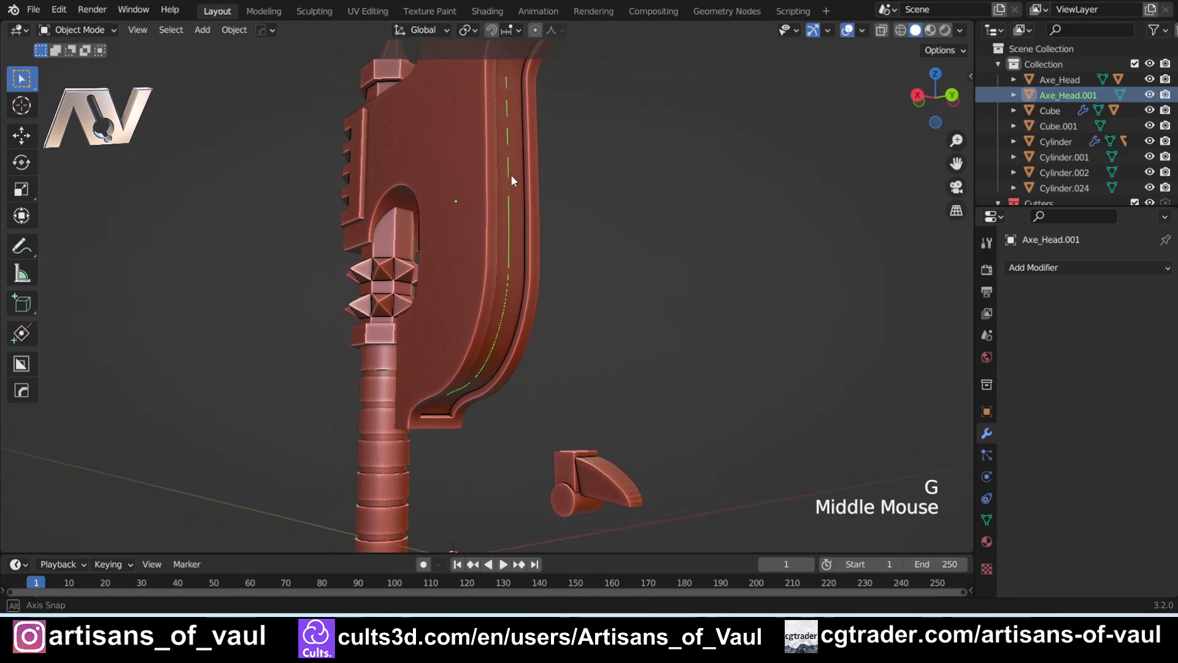
click(233, 29)
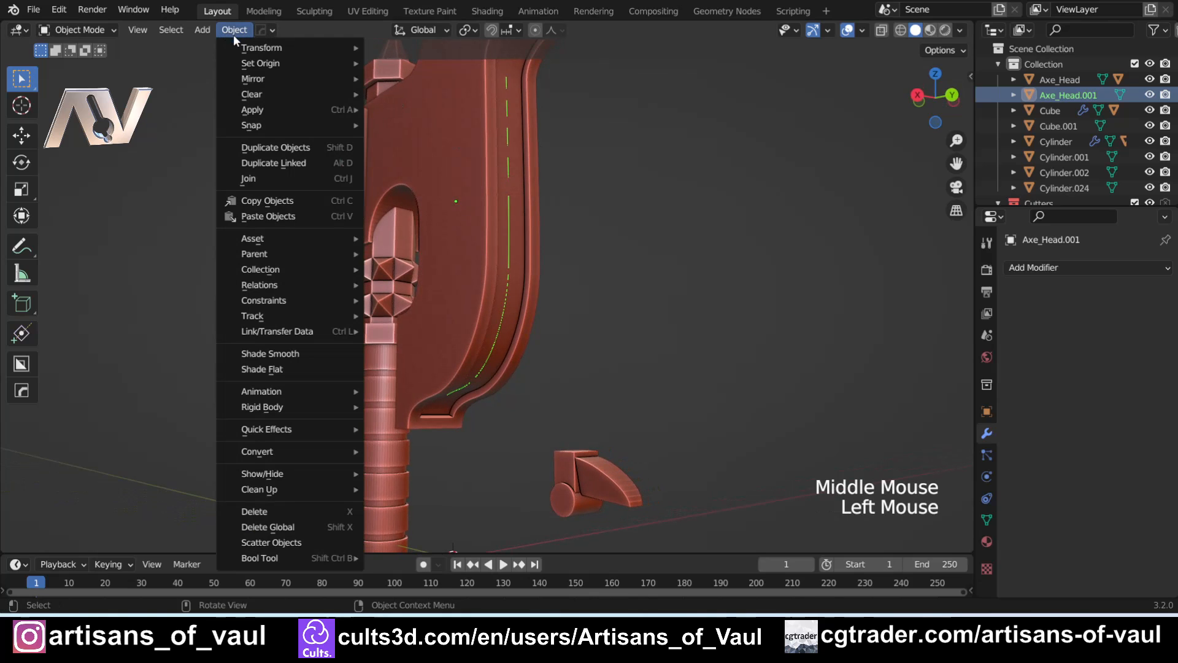
mouse_move(291, 467)
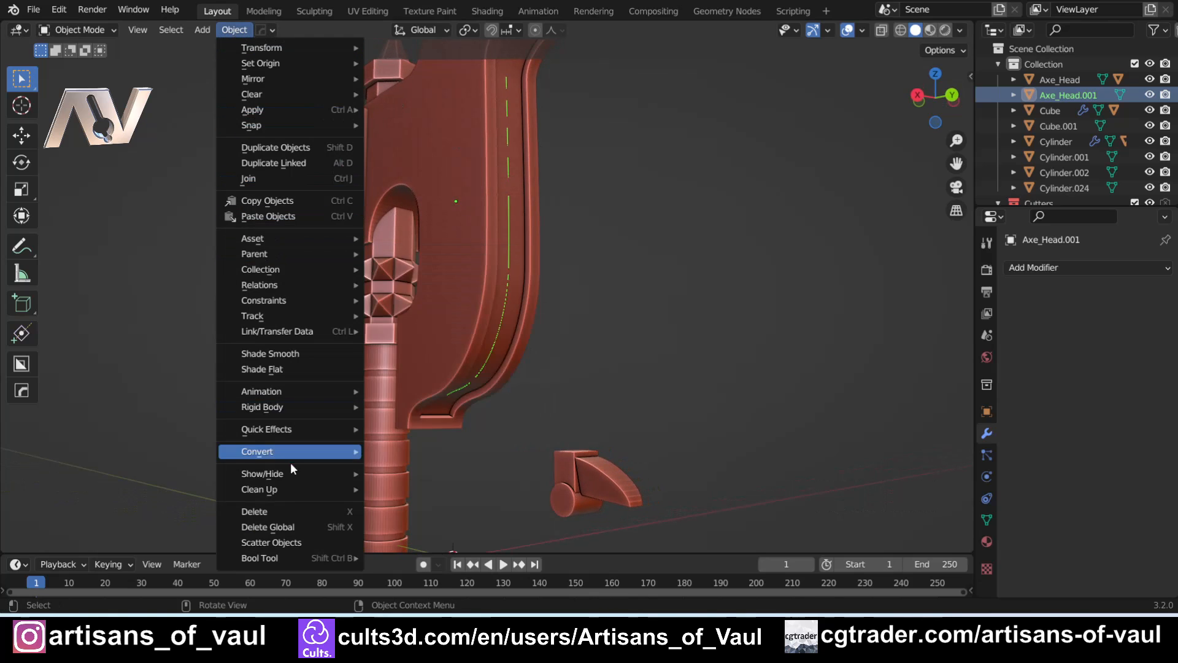
click(257, 452)
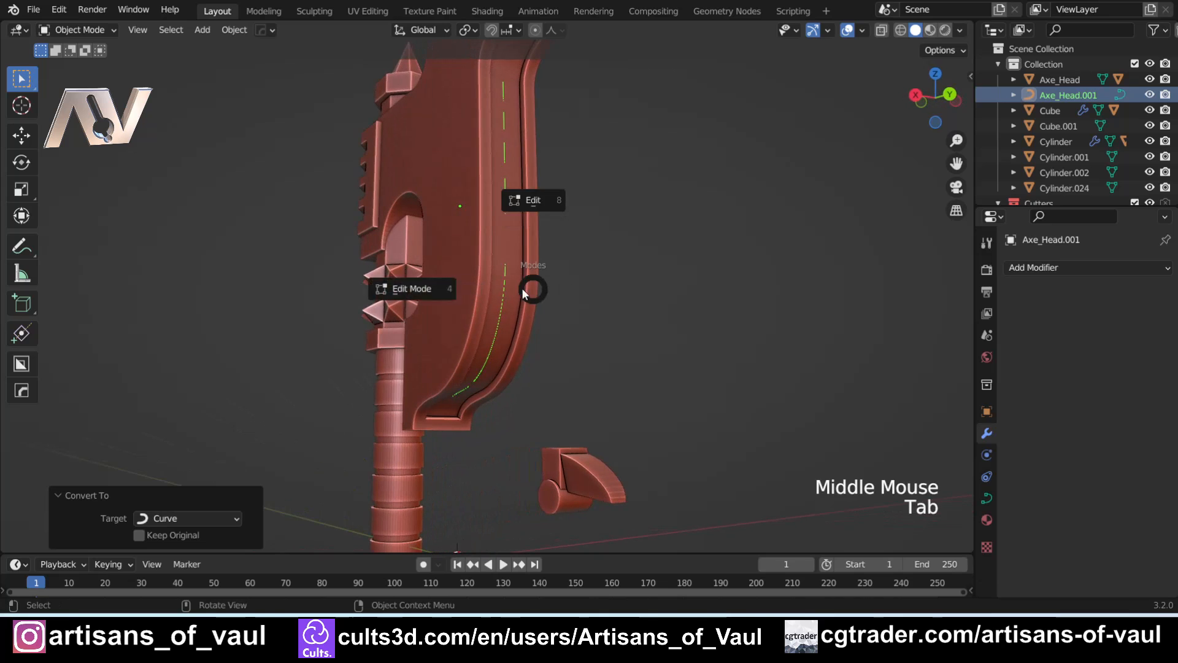
key(Tab)
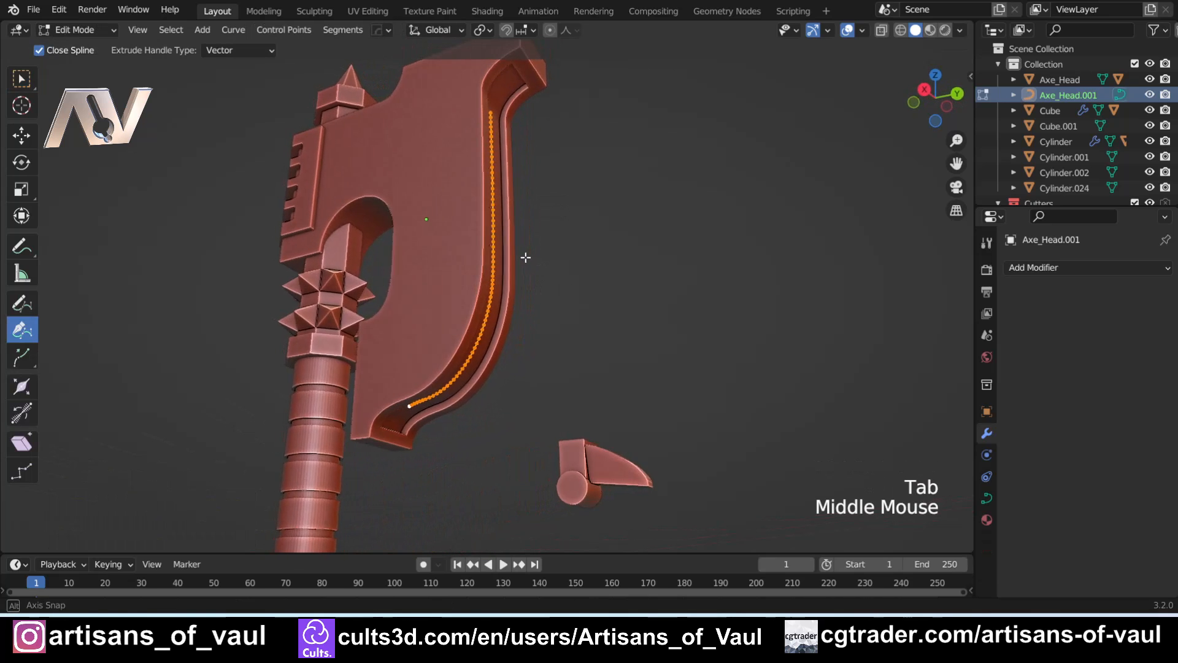
key(Tab)
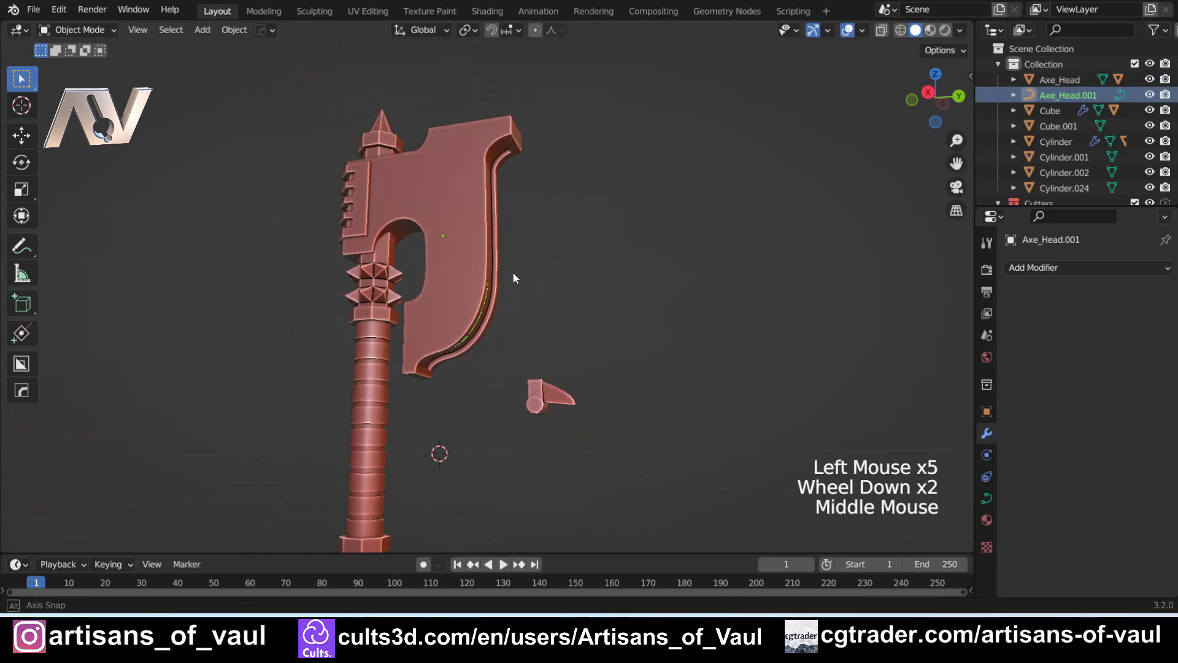
- Isolate the tooth Cylinder.024 and the blade-edge curve in Local View
drag(514, 279, 474, 291)
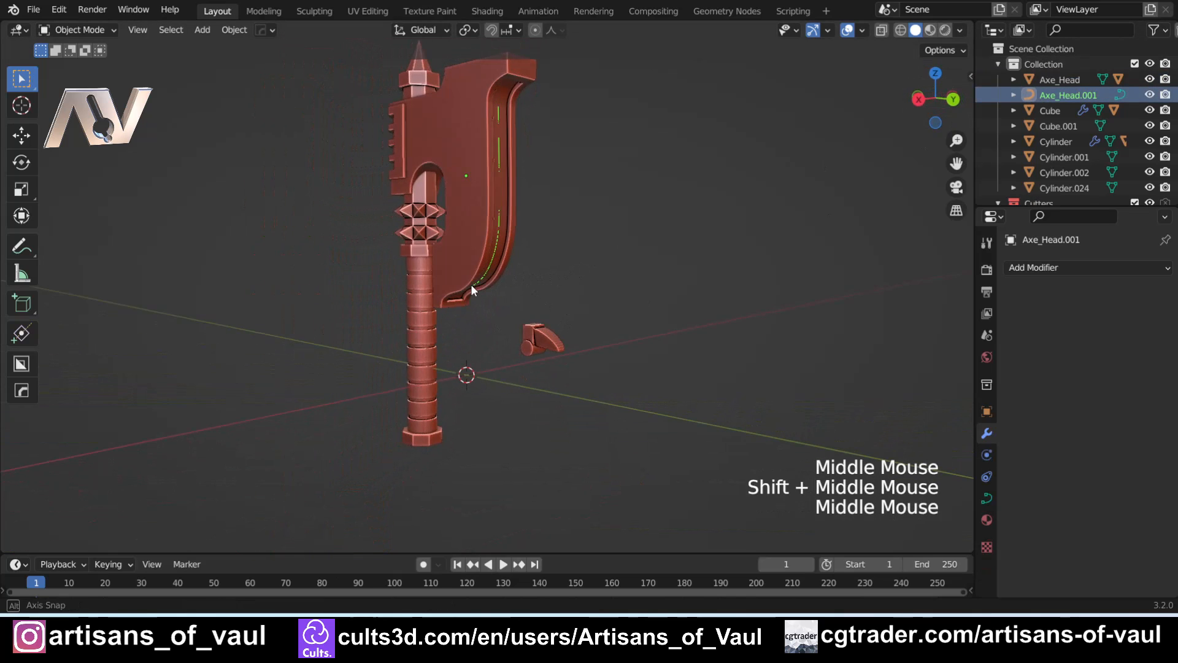
drag(474, 290, 511, 286)
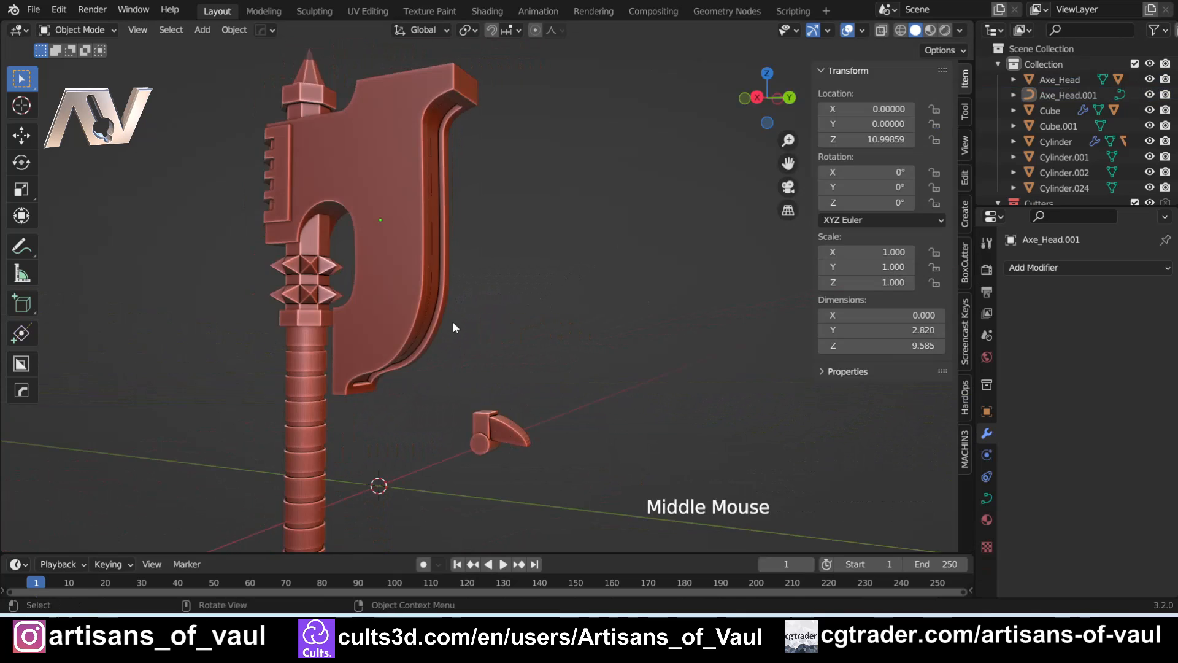
click(1059, 79)
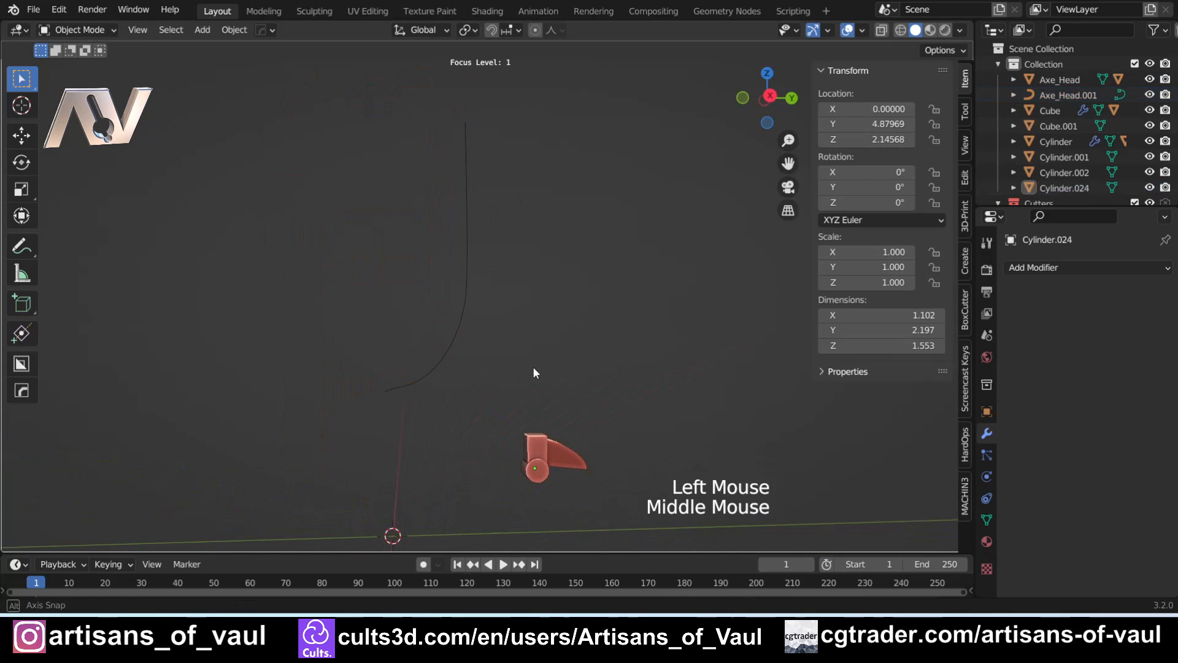
click(552, 461)
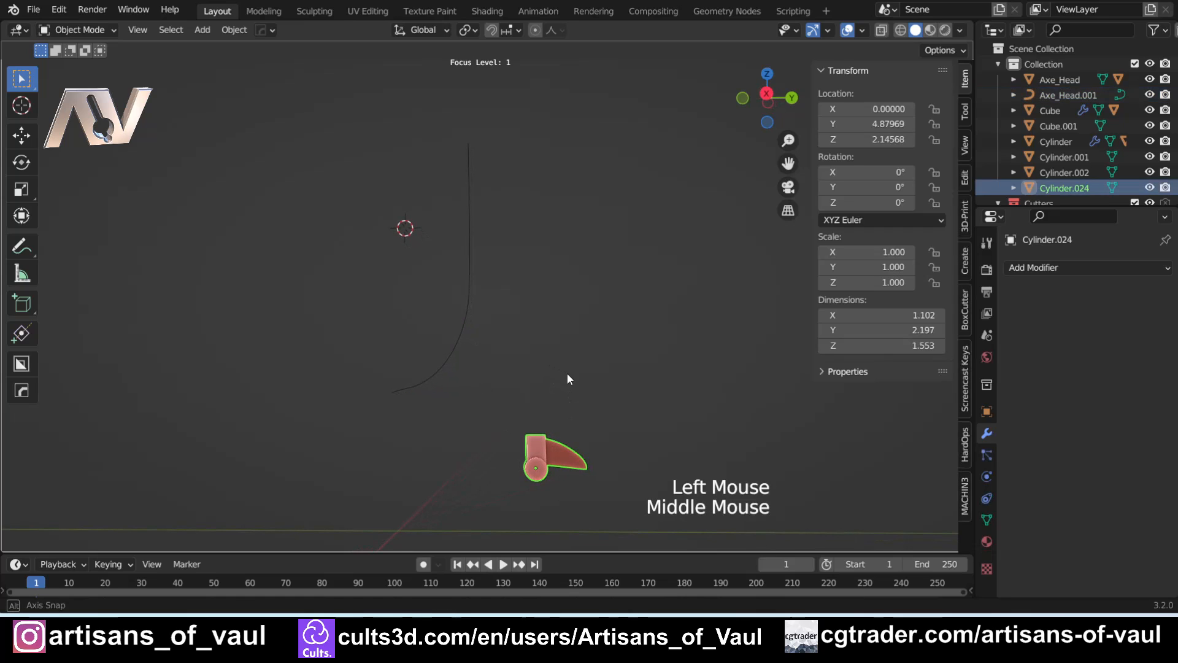
- Snap the 3D cursor to the curve's origin and move the tooth onto it
key(shift+s)
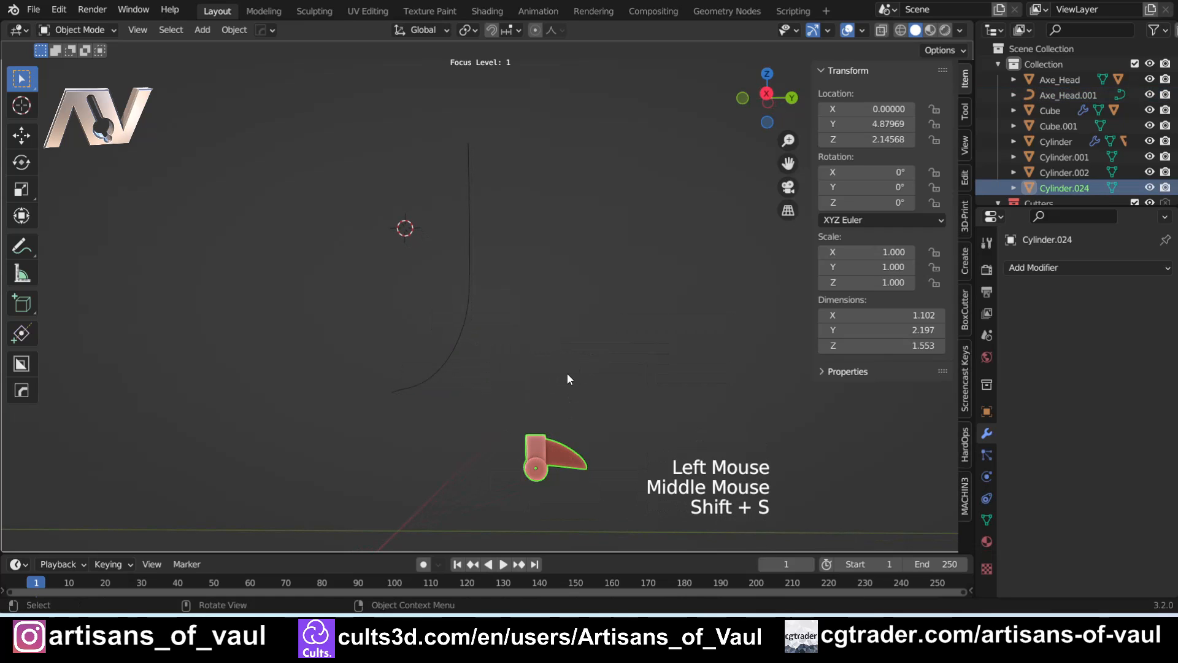
click(233, 29)
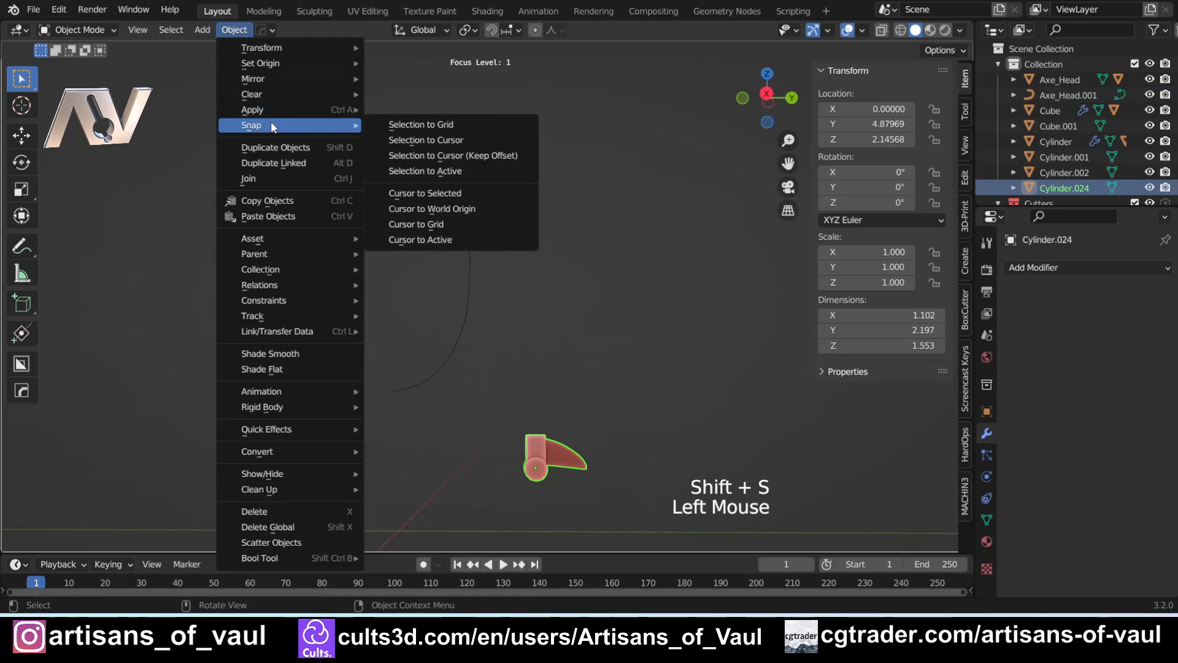
click(432, 209)
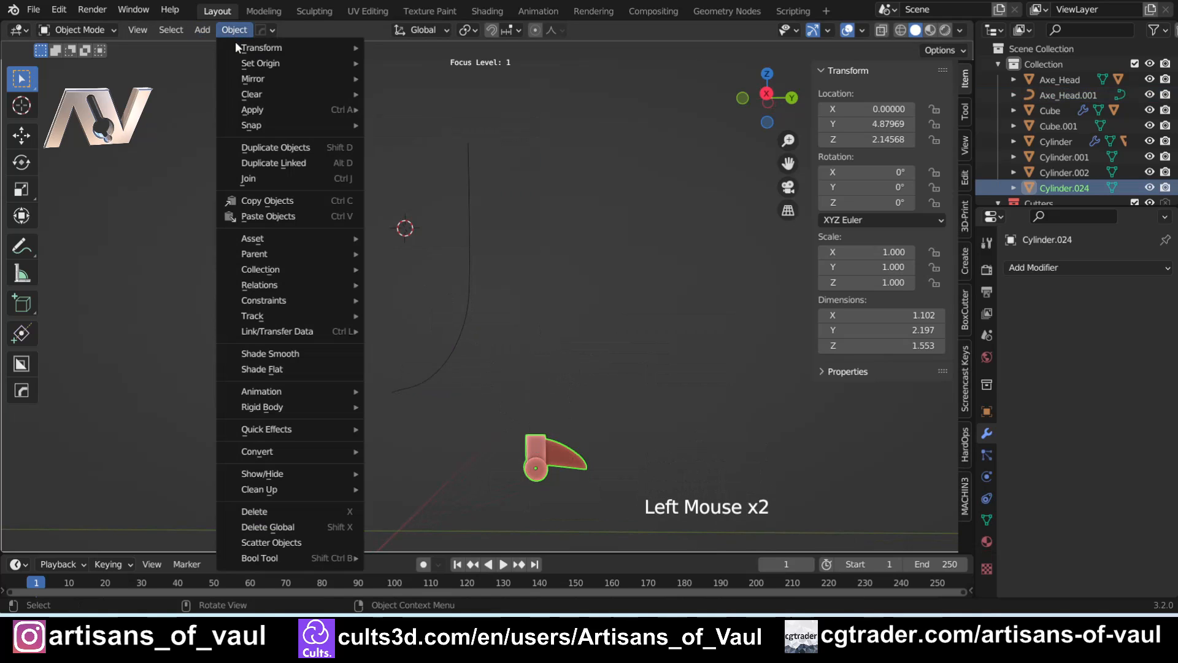
mouse_move(251, 126)
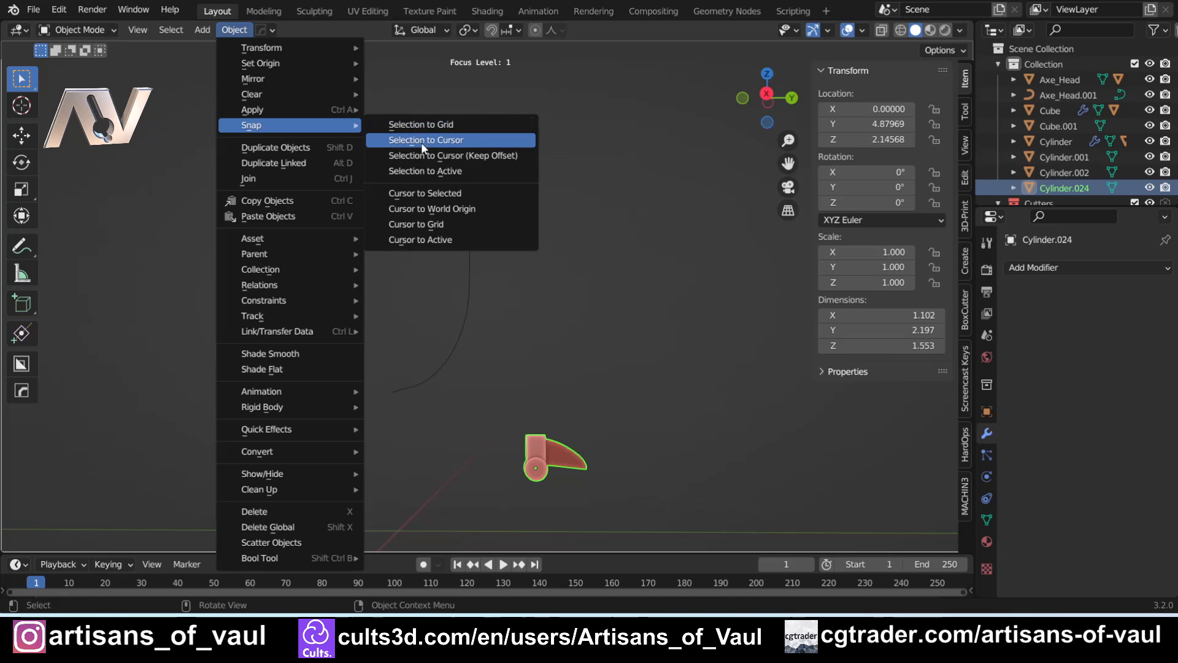
mouse_move(425, 147)
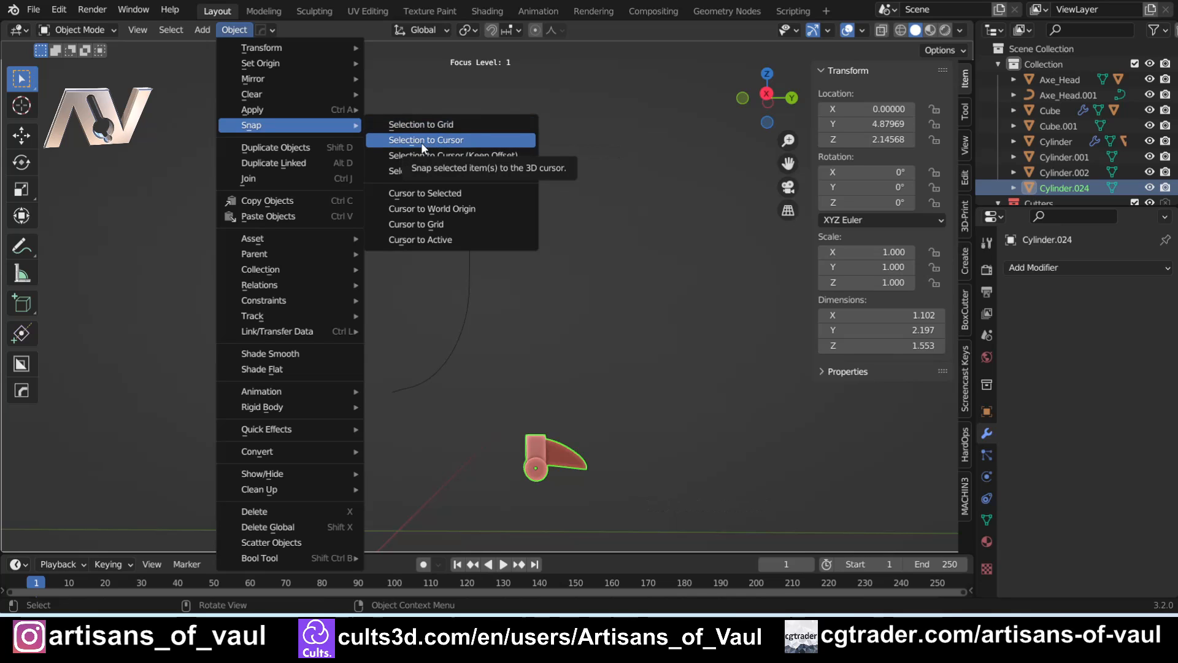
click(425, 140)
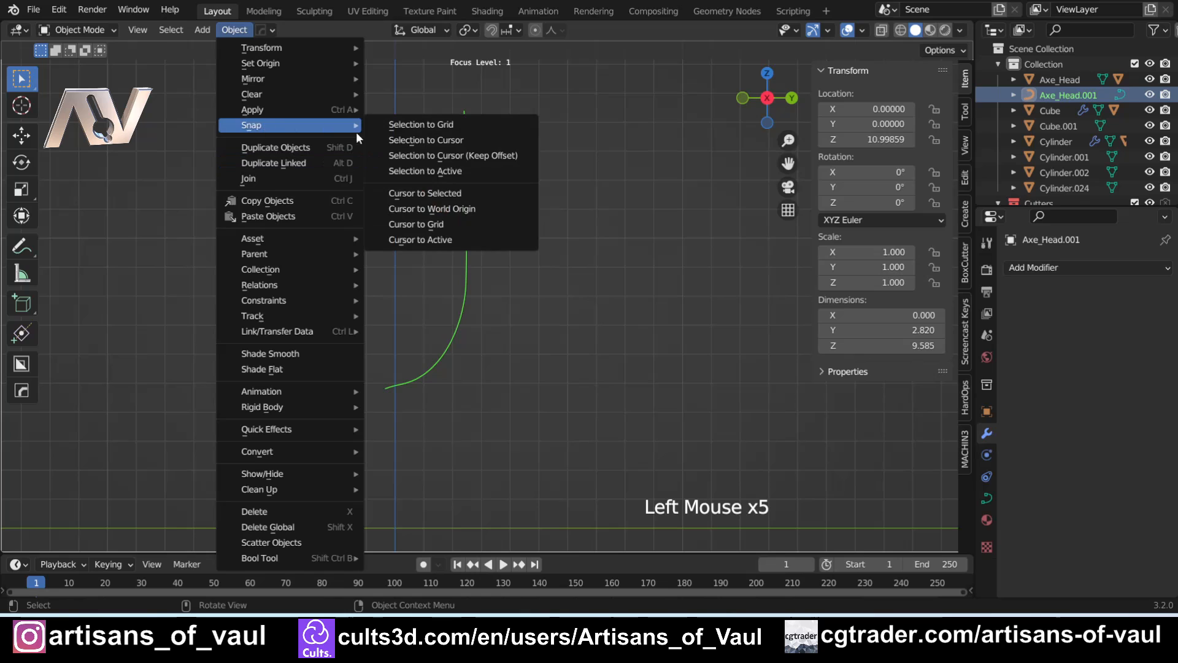
click(425, 140)
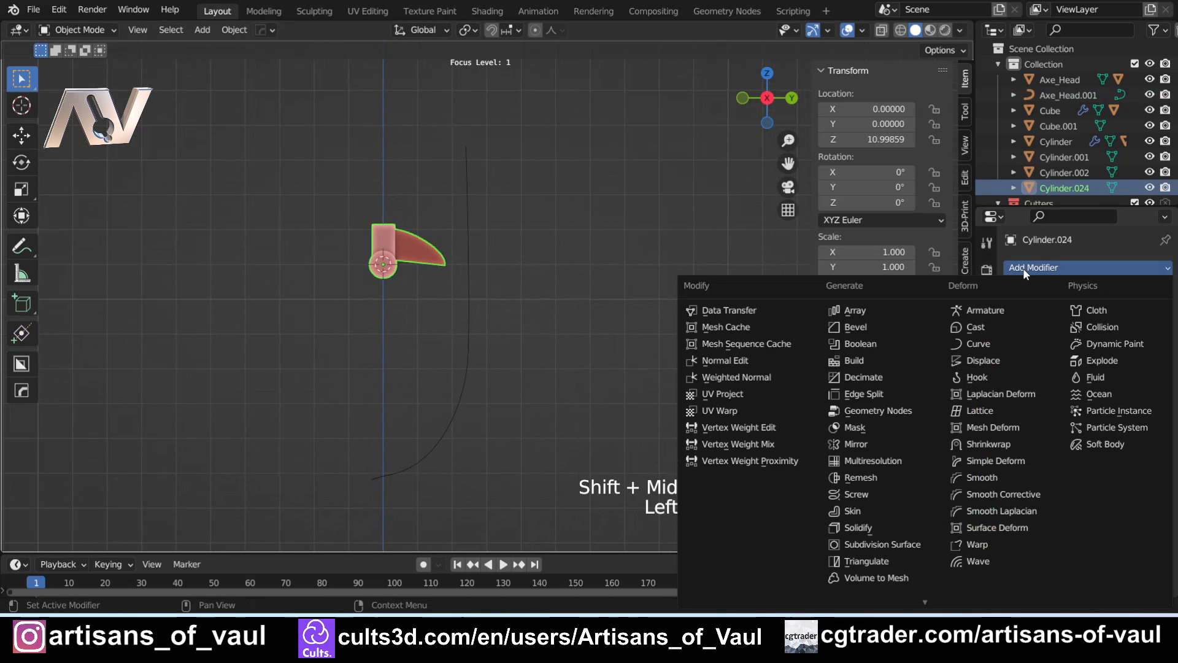
- Add a Curve modifier on Cylinder.024 following Axe_Head.001 with Deform Axis Z
click(981, 343)
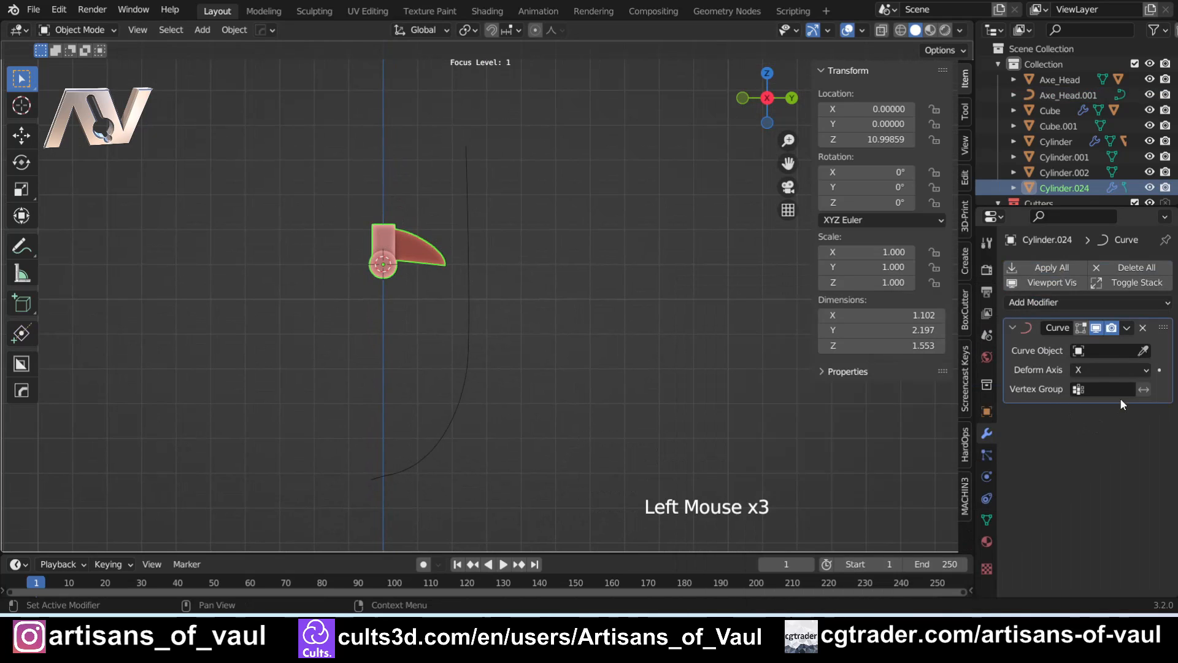
click(1102, 351)
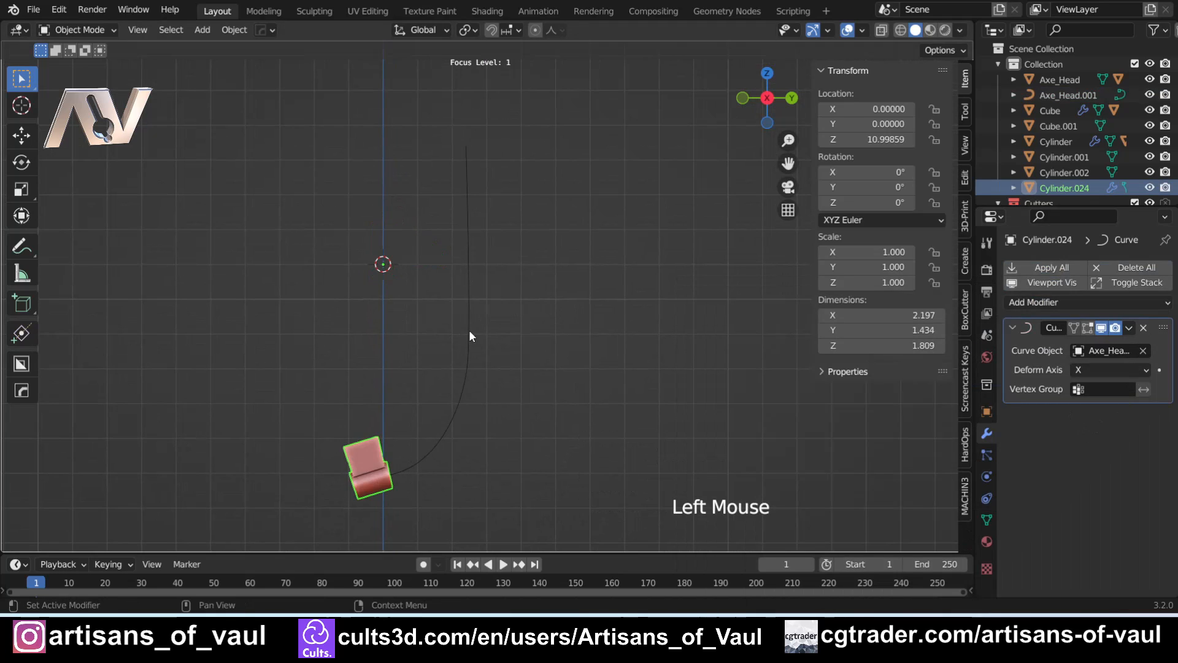
drag(470, 337, 548, 336)
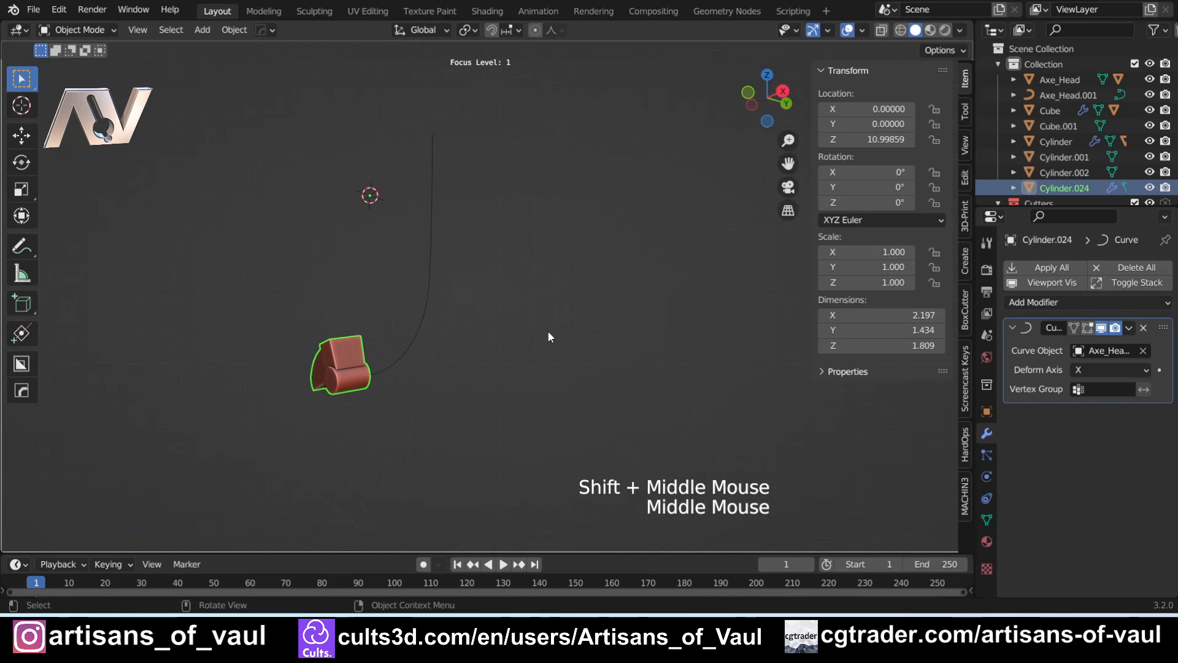
click(1110, 369)
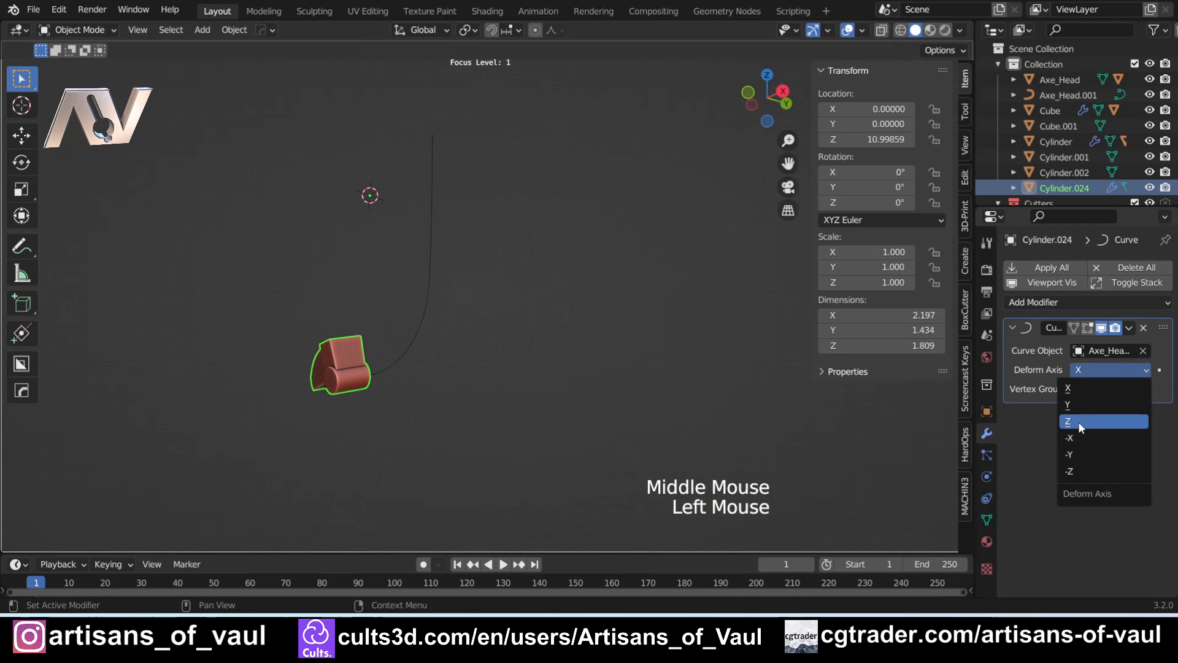
click(1067, 421)
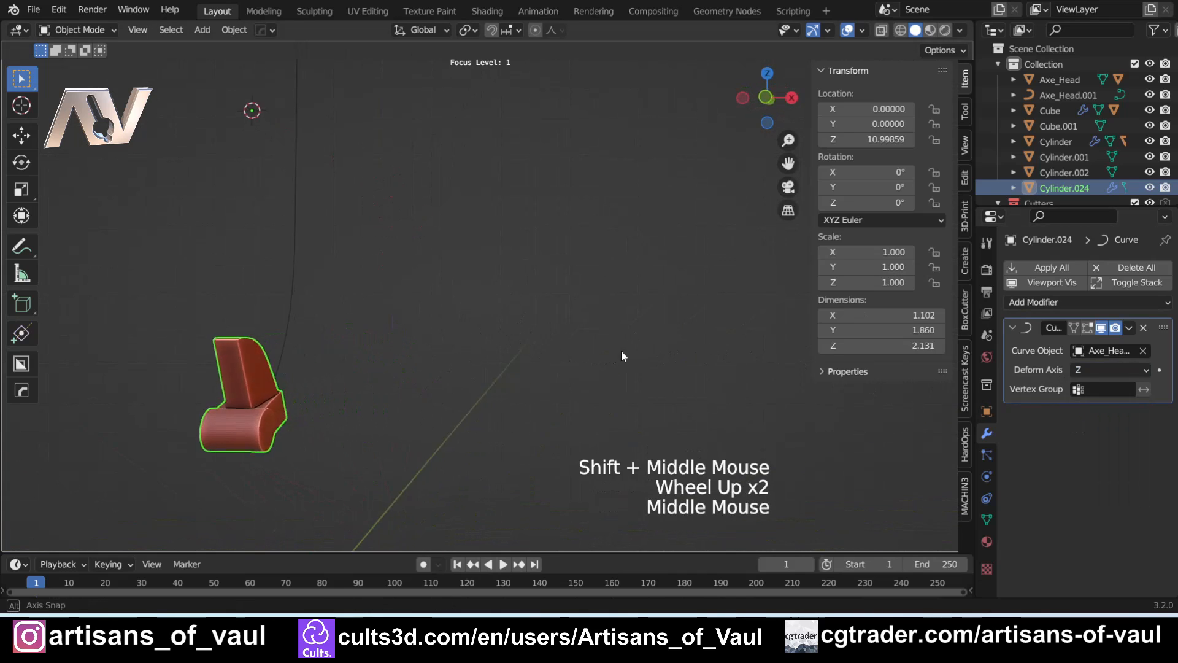
drag(622, 356, 516, 317)
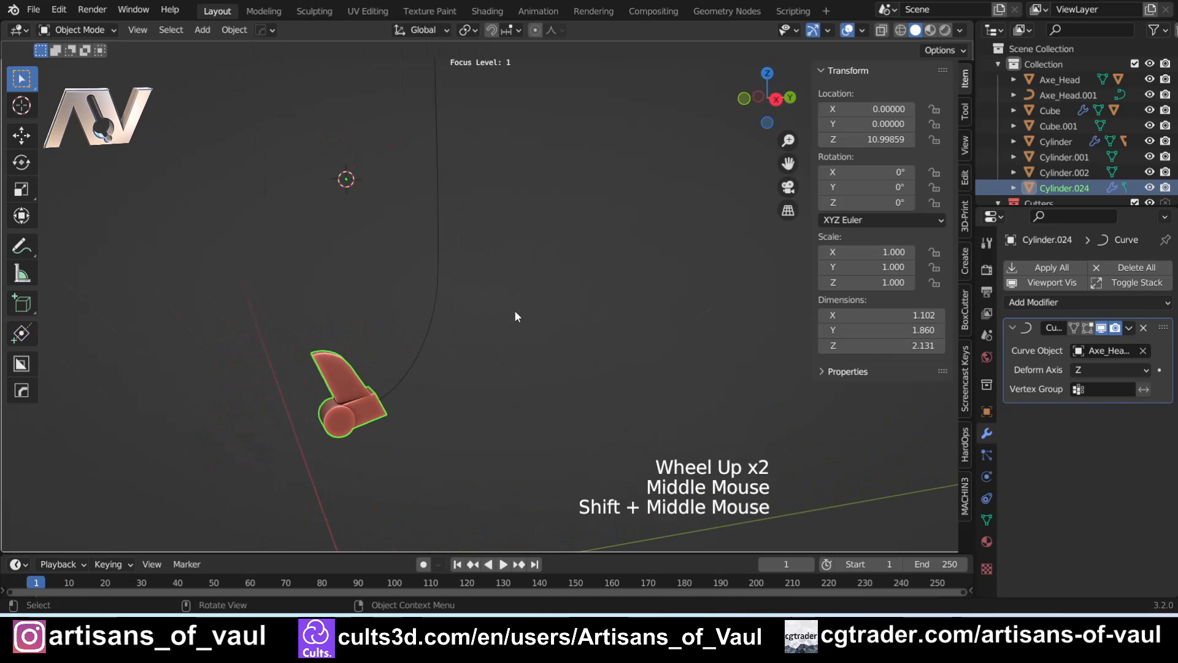
- Rotate all of the tooth's mesh 180° around global Z in Edit Mode
key(Tab)
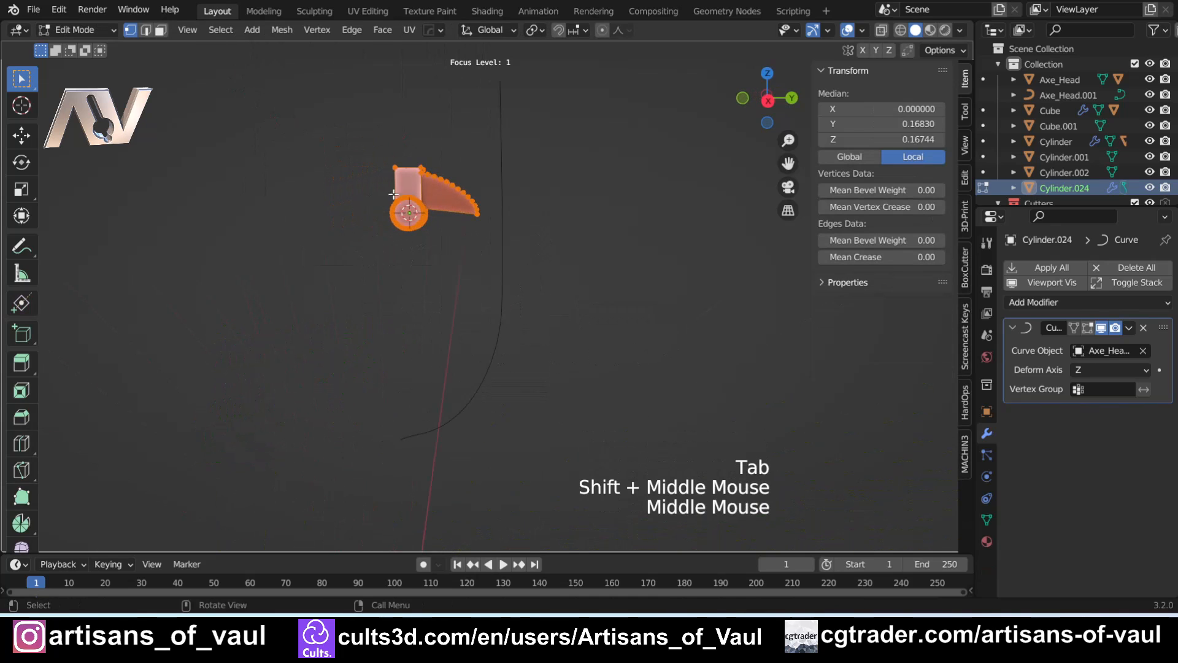
key(a)
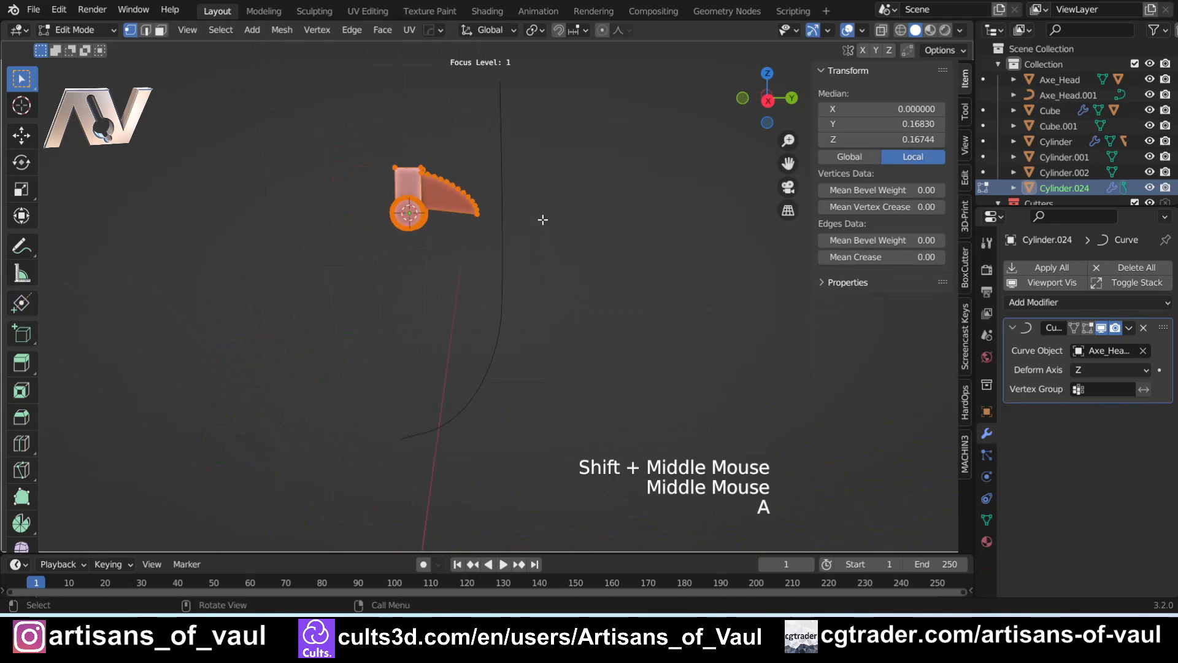
key(r)
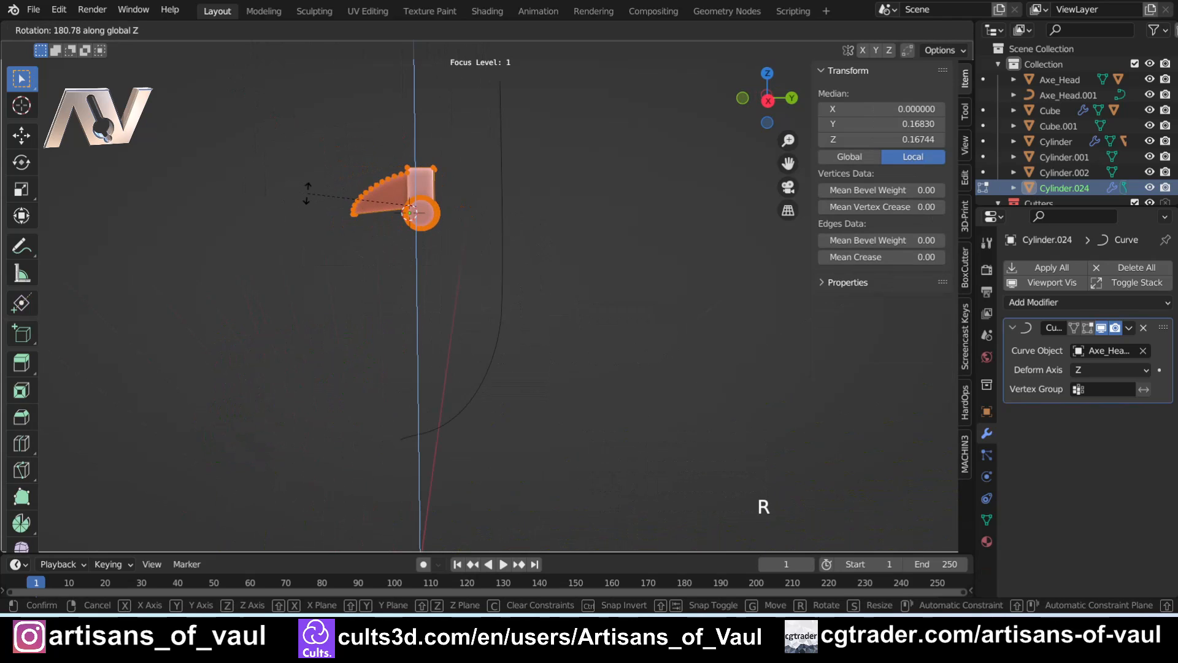
key(Tab)
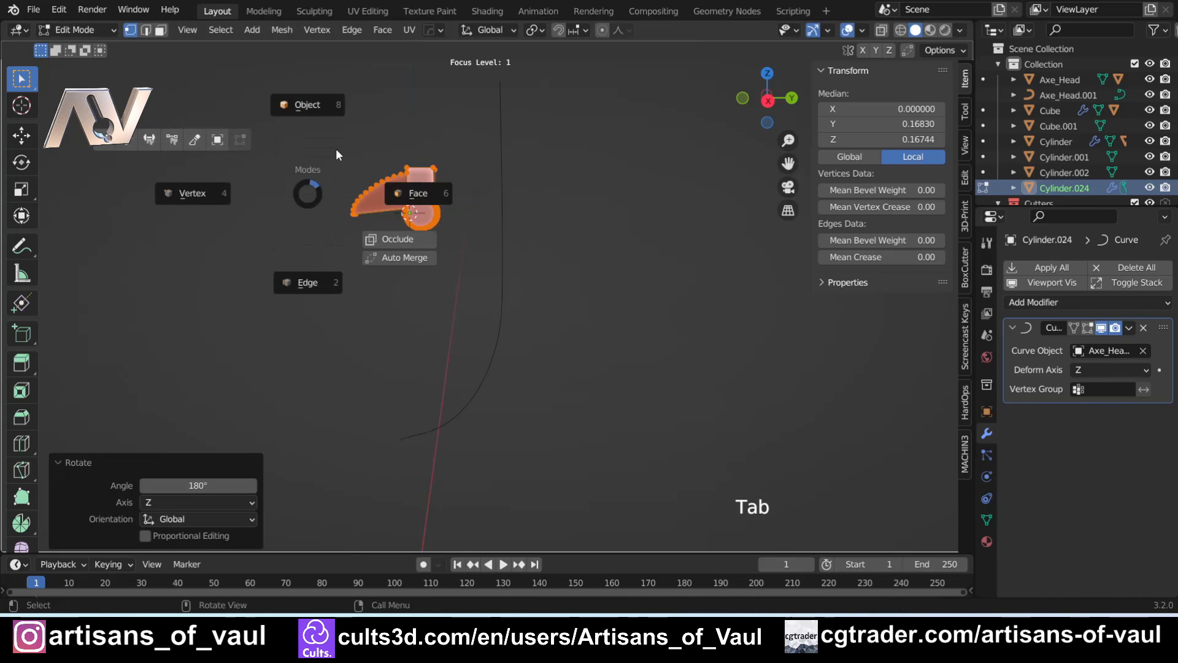
key(Tab)
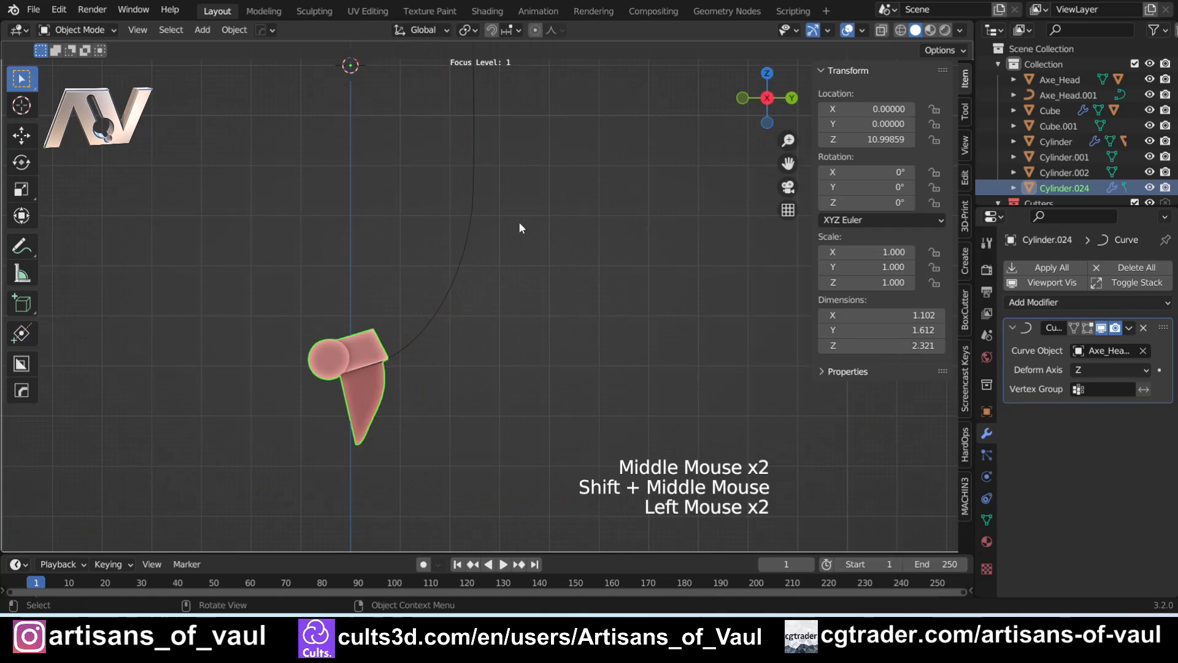
- Shift the tooth's mesh about 0.31 along negative Y, undoing extra tries
key(Tab)
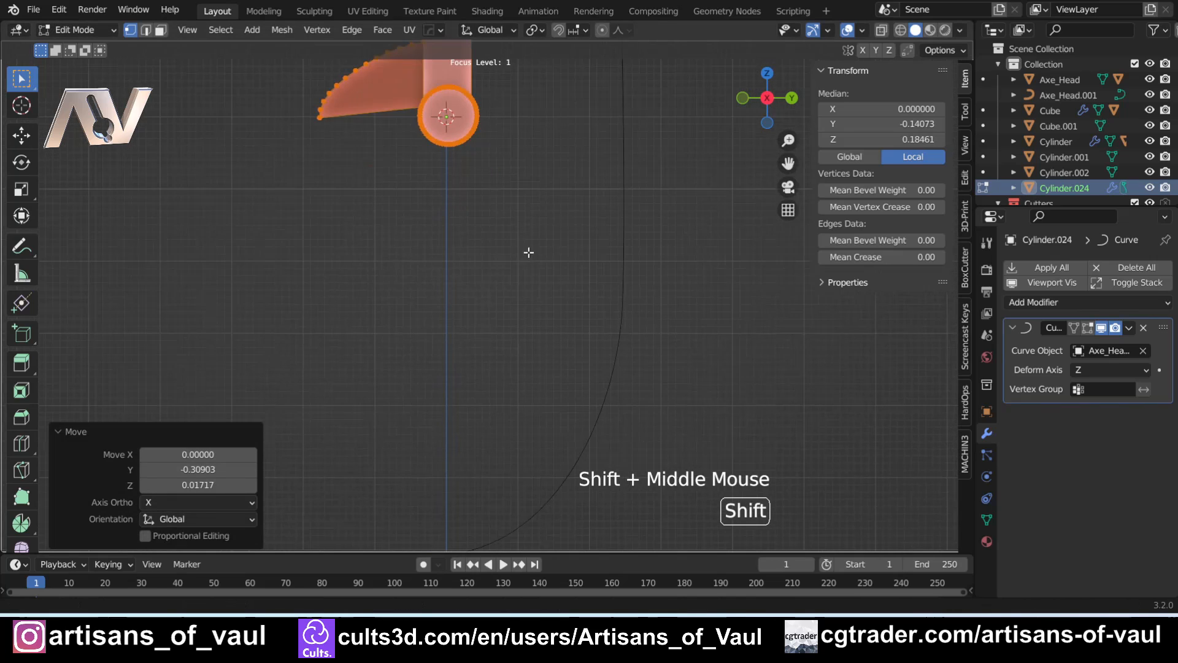
key(Tab)
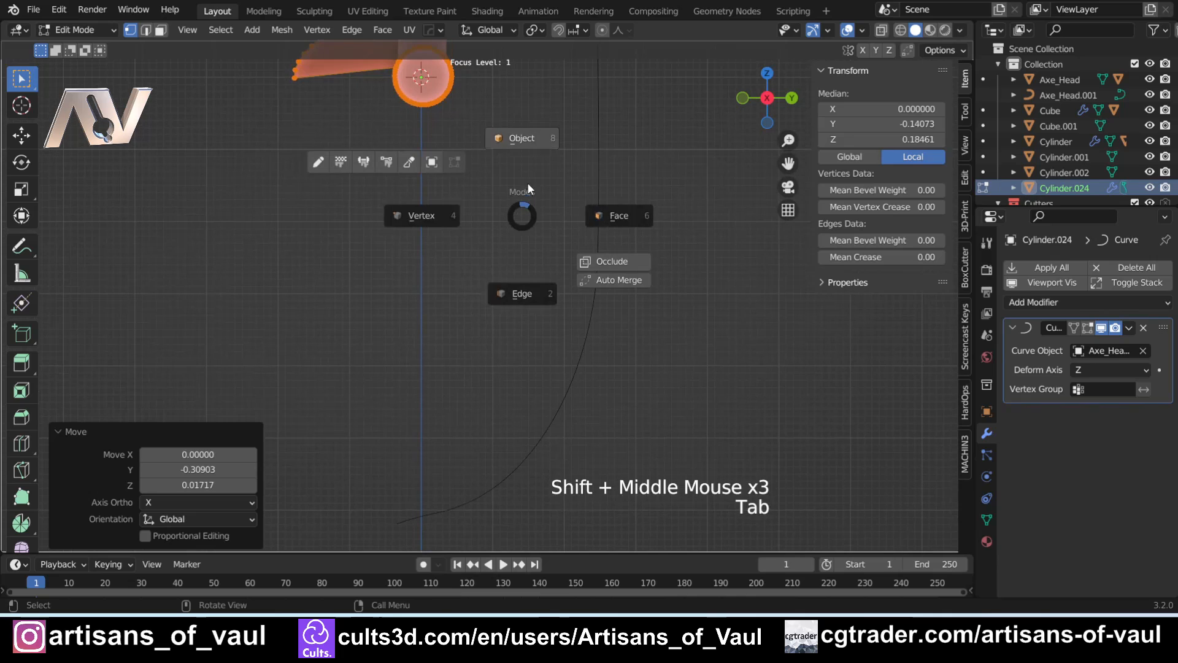
key(Tab)
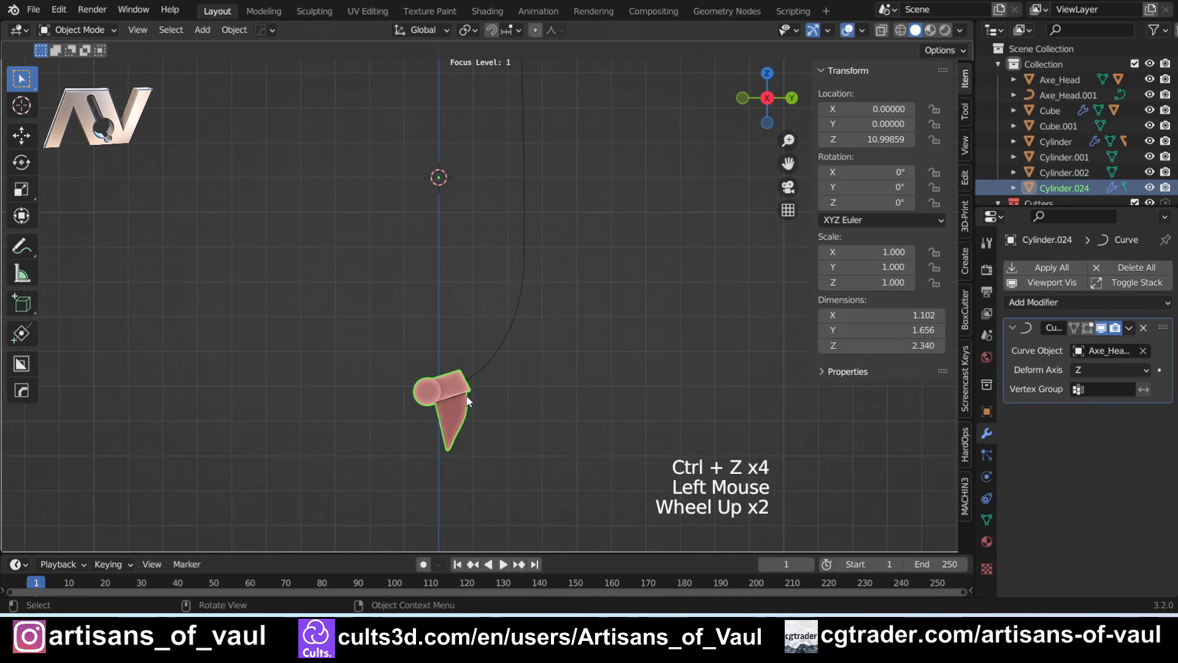
- Add an Array modifier to the tooth with Relative Offset Z 0.8 and Count 10
click(1033, 302)
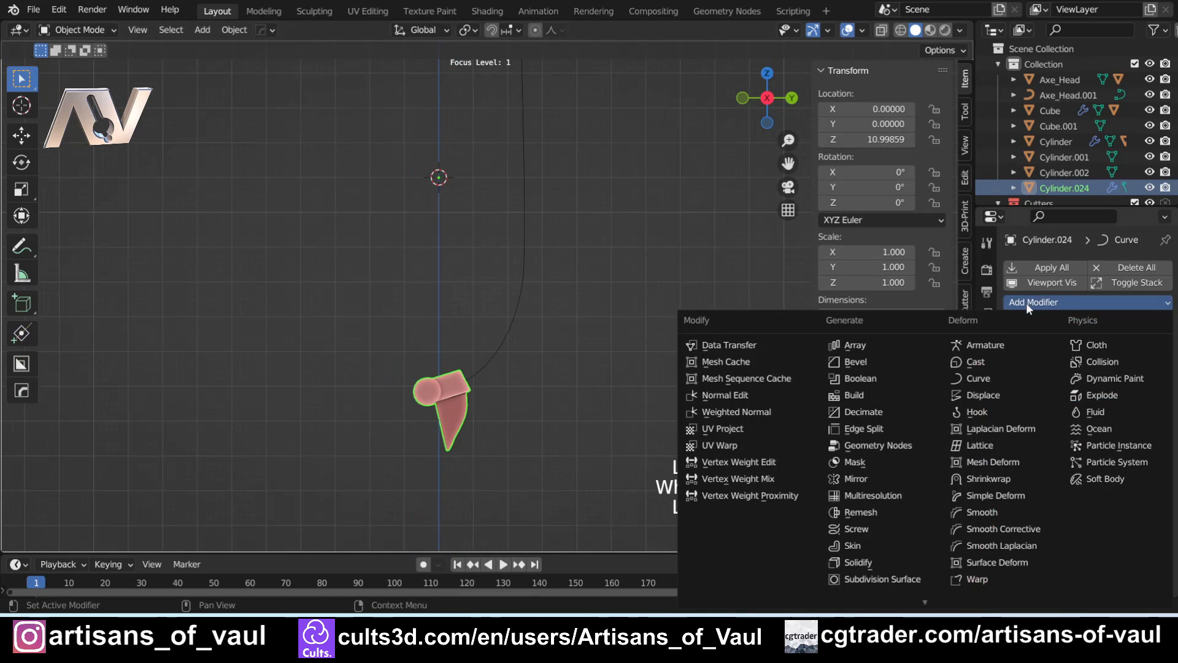
click(842, 345)
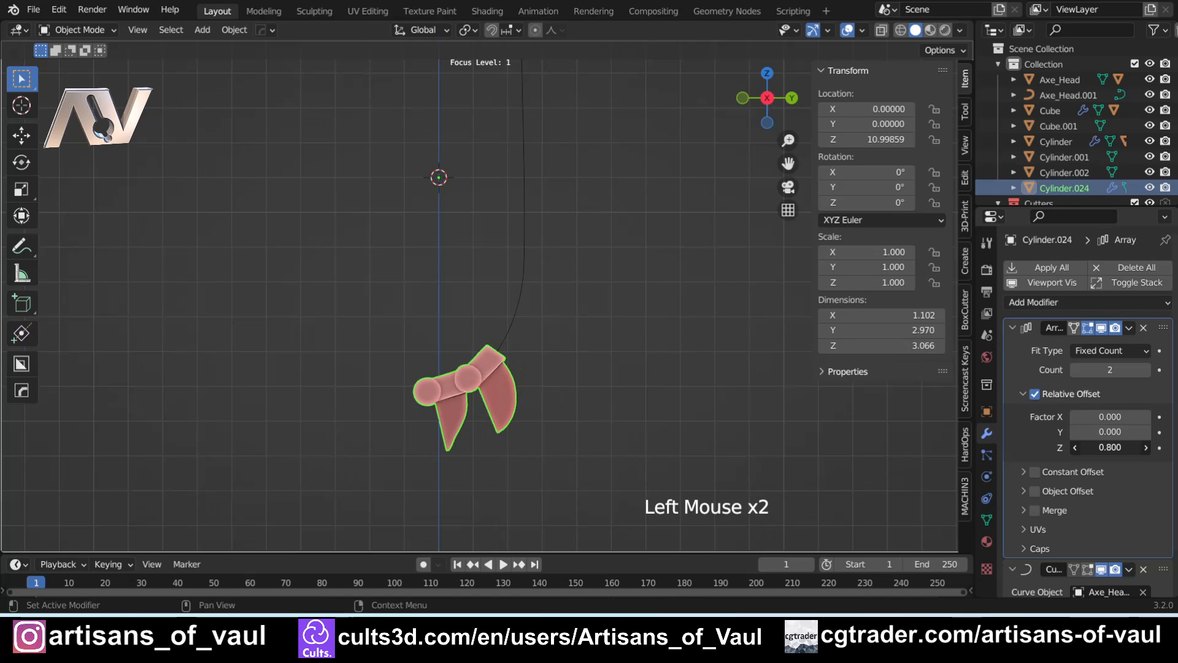
click(1147, 369)
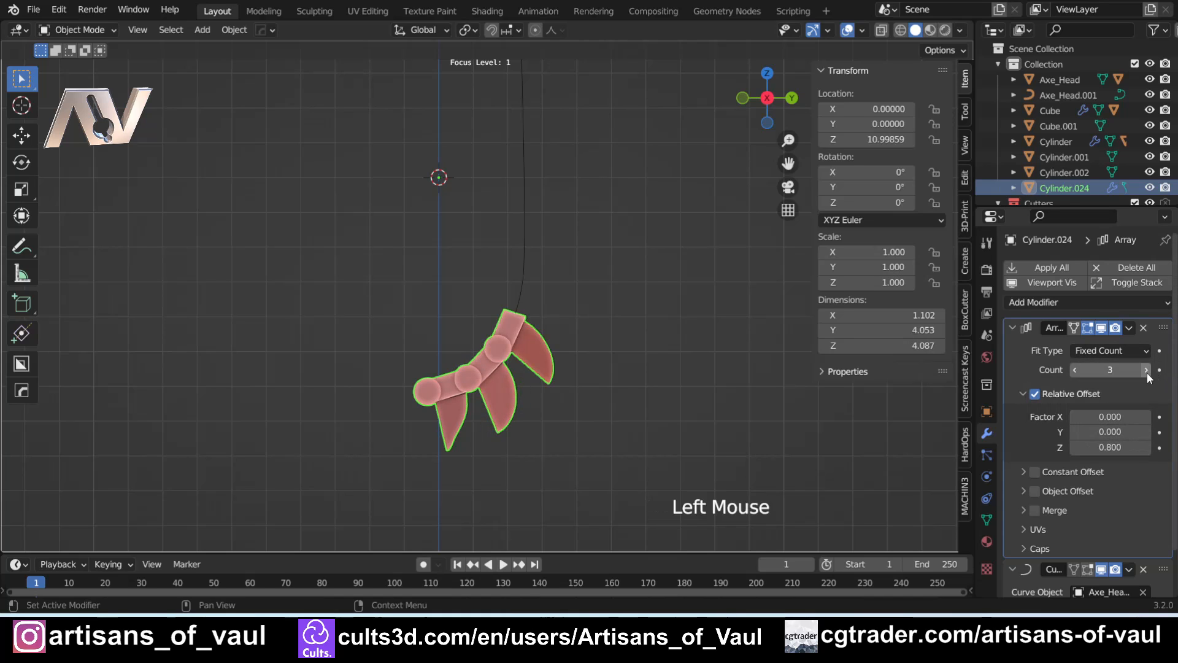
click(1146, 369)
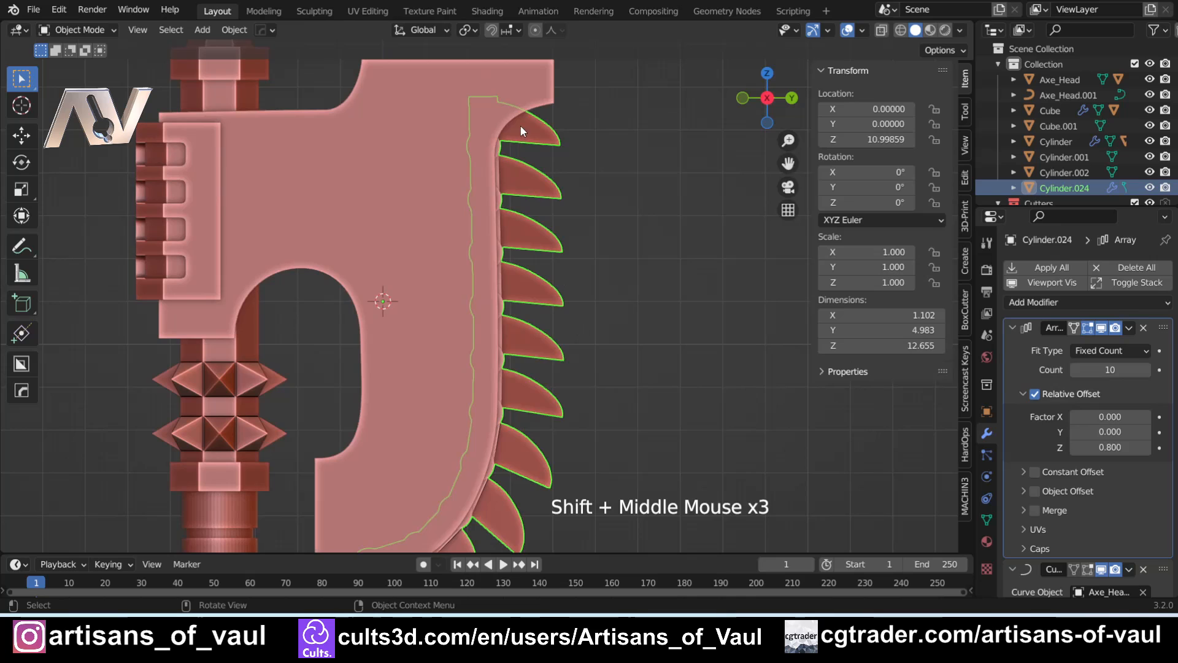
- Frame and orbit the view to inspect the row of teeth along the blade edge
scroll(down, 3)
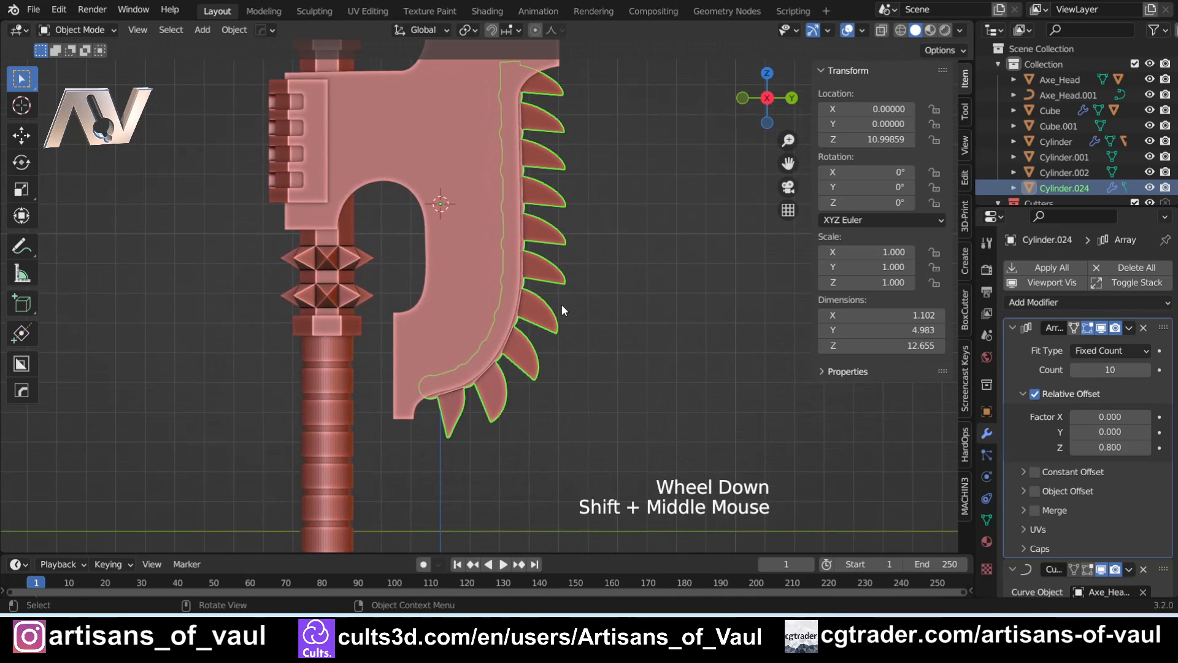
mouse_move(562, 293)
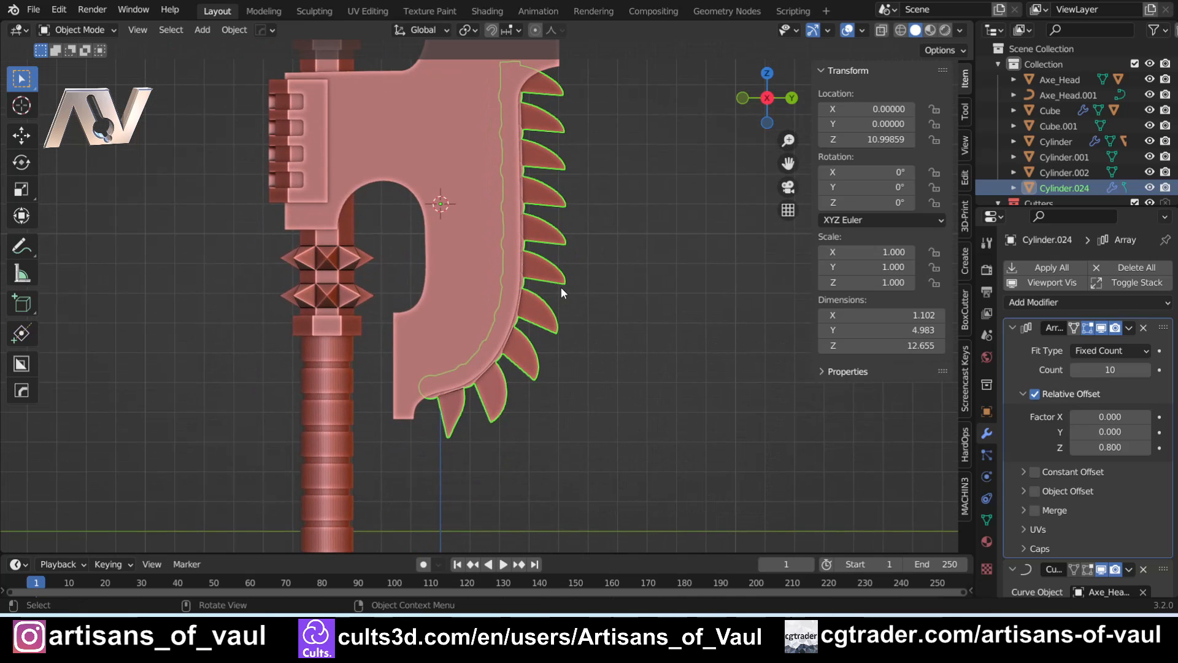
scroll(up, 3)
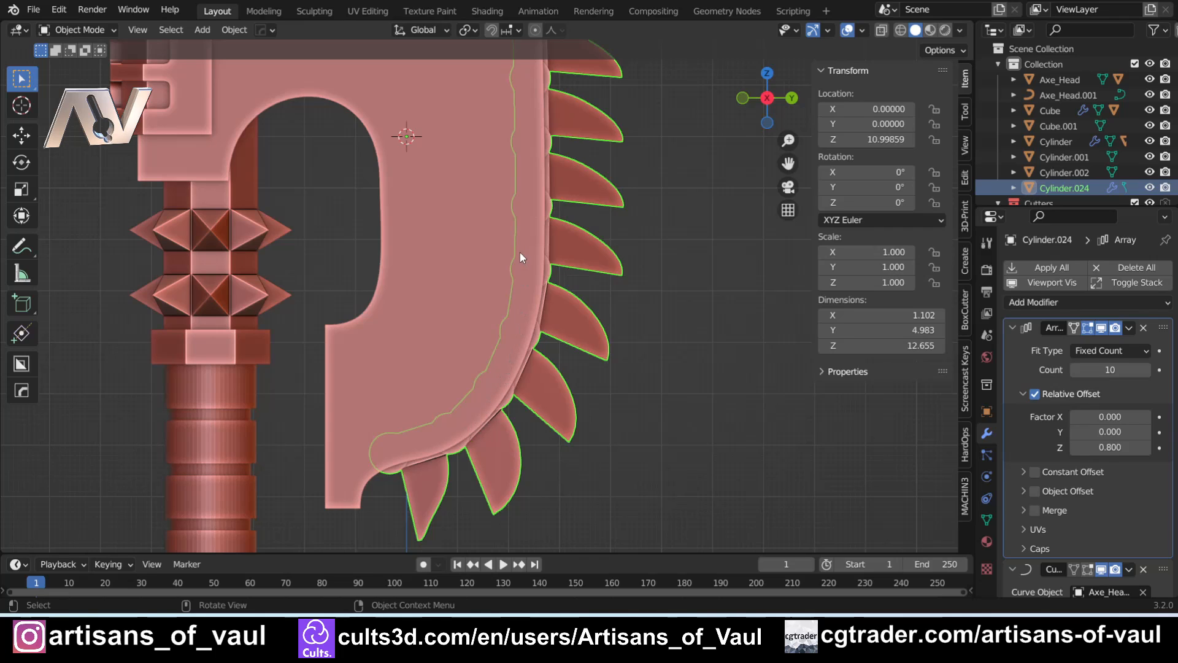
mouse_move(422, 380)
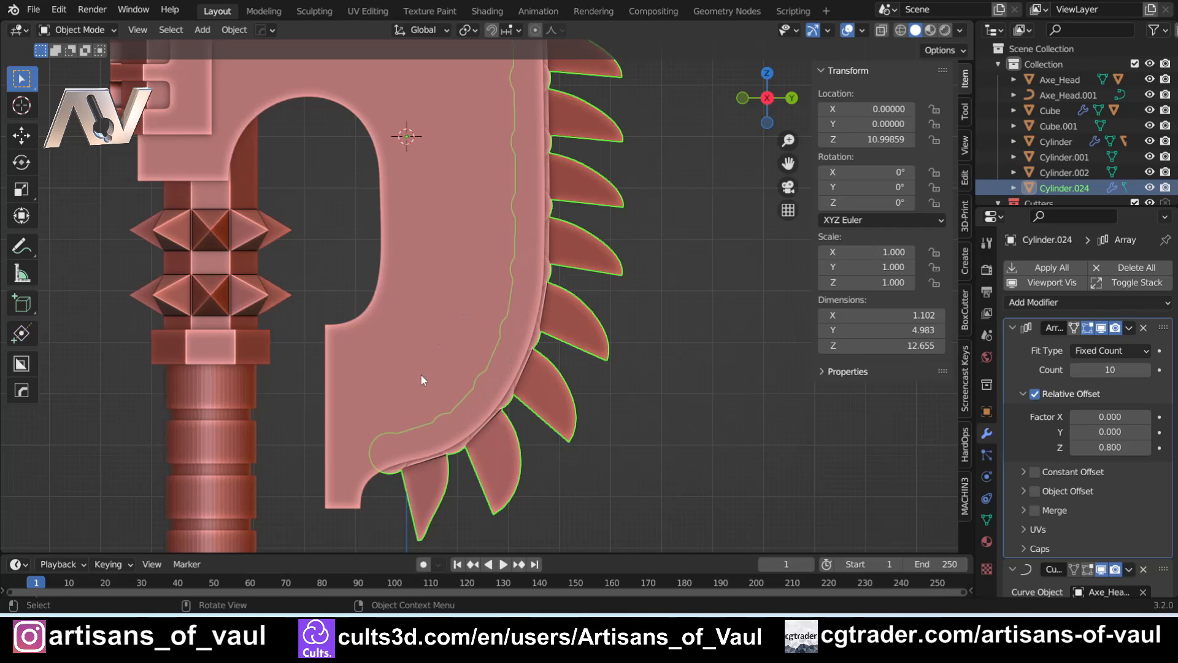
scroll(down, 3)
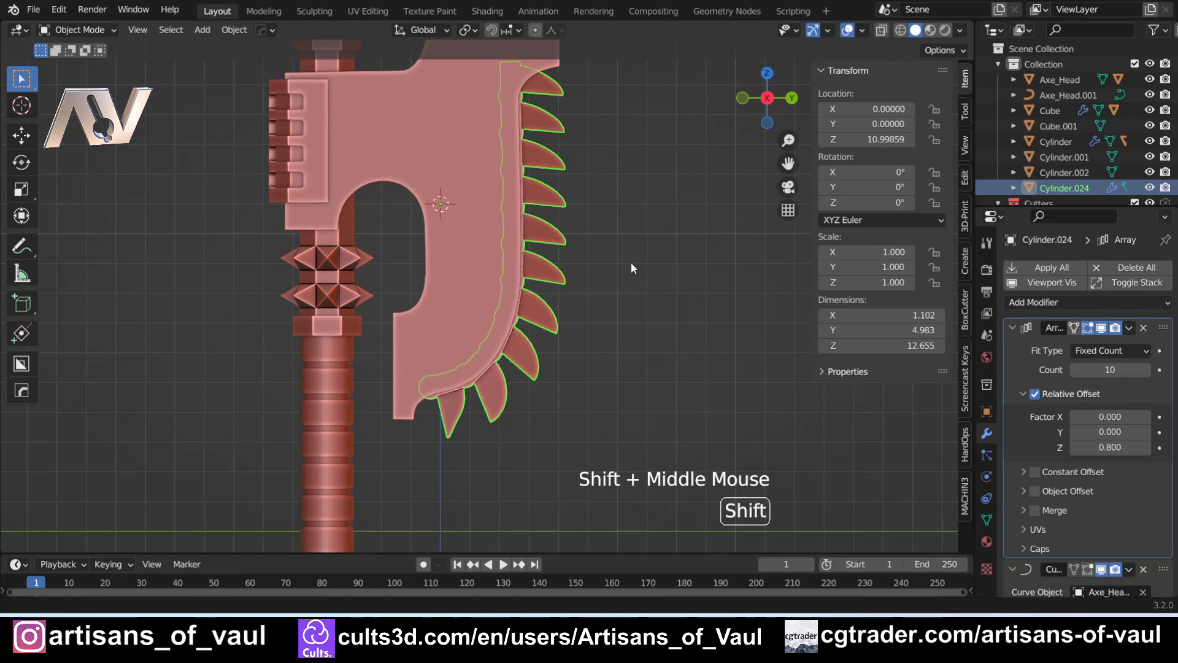
drag(631, 268, 601, 308)
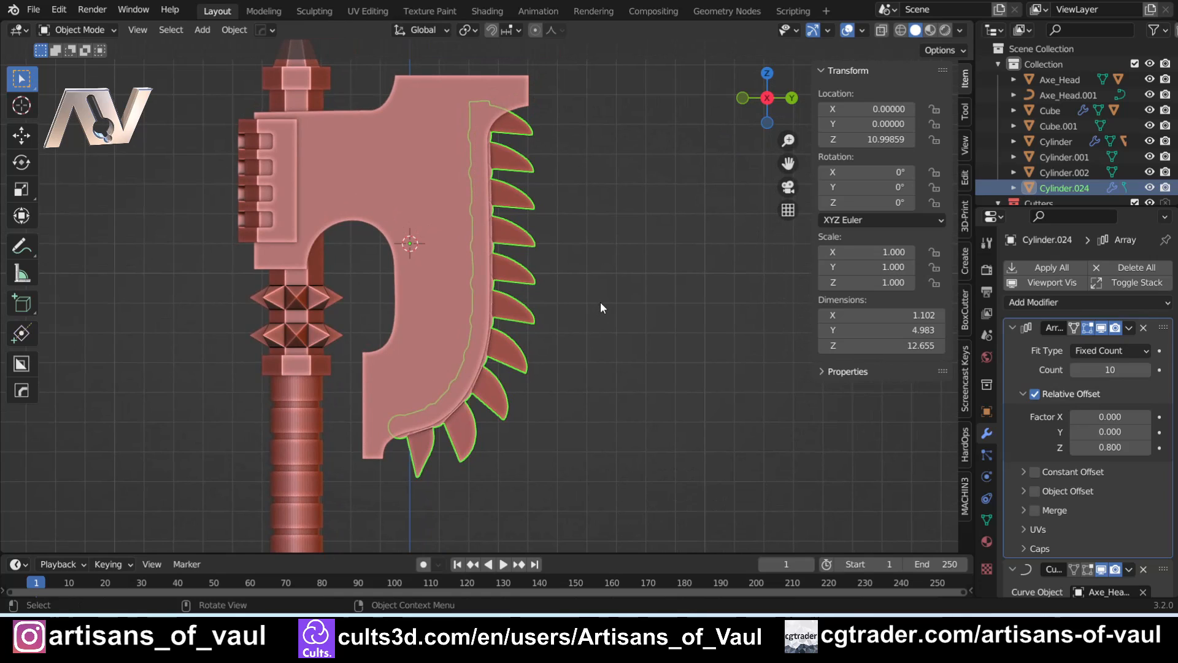
drag(601, 308, 586, 300)
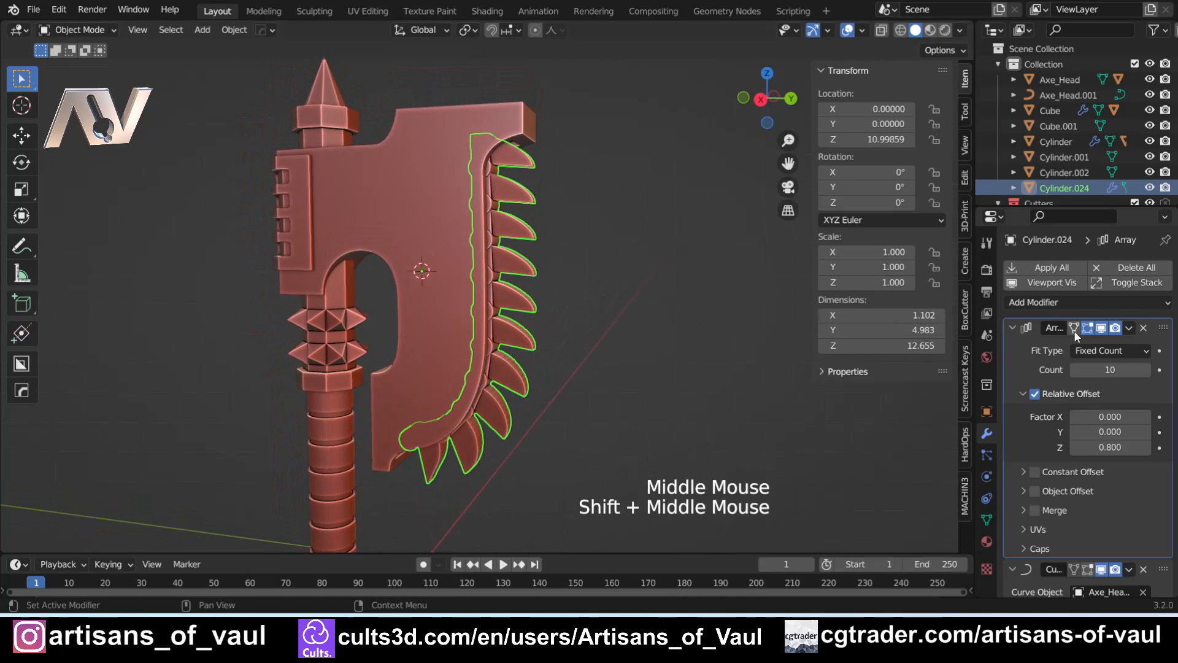
click(1144, 328)
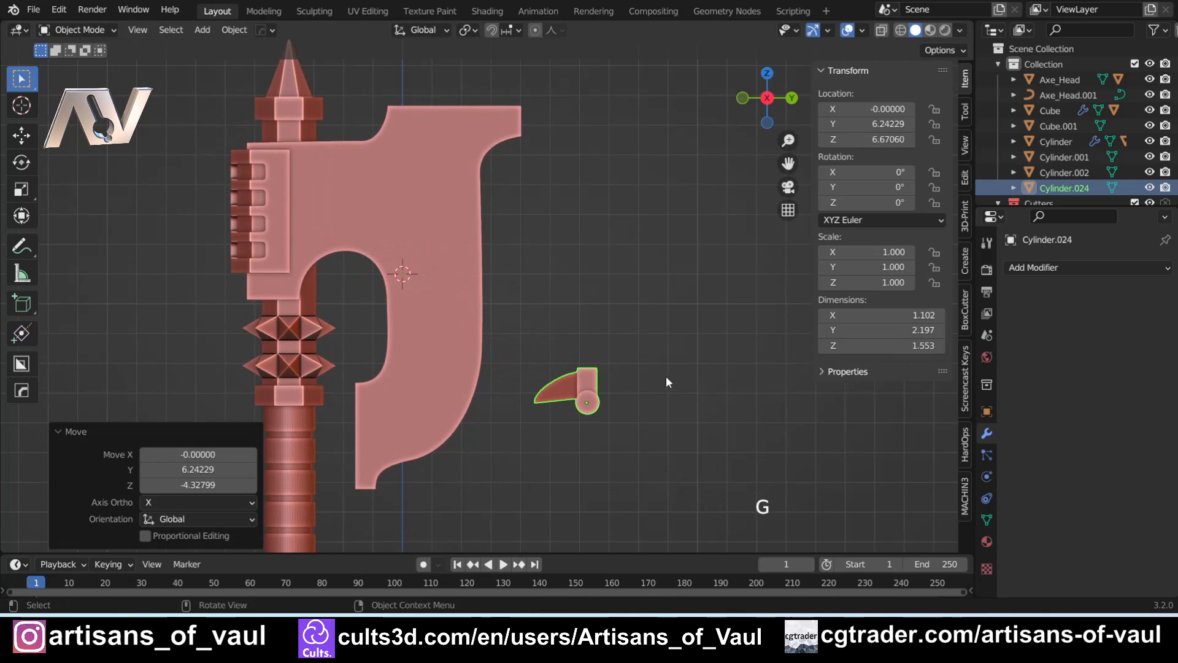
drag(665, 382, 642, 312)
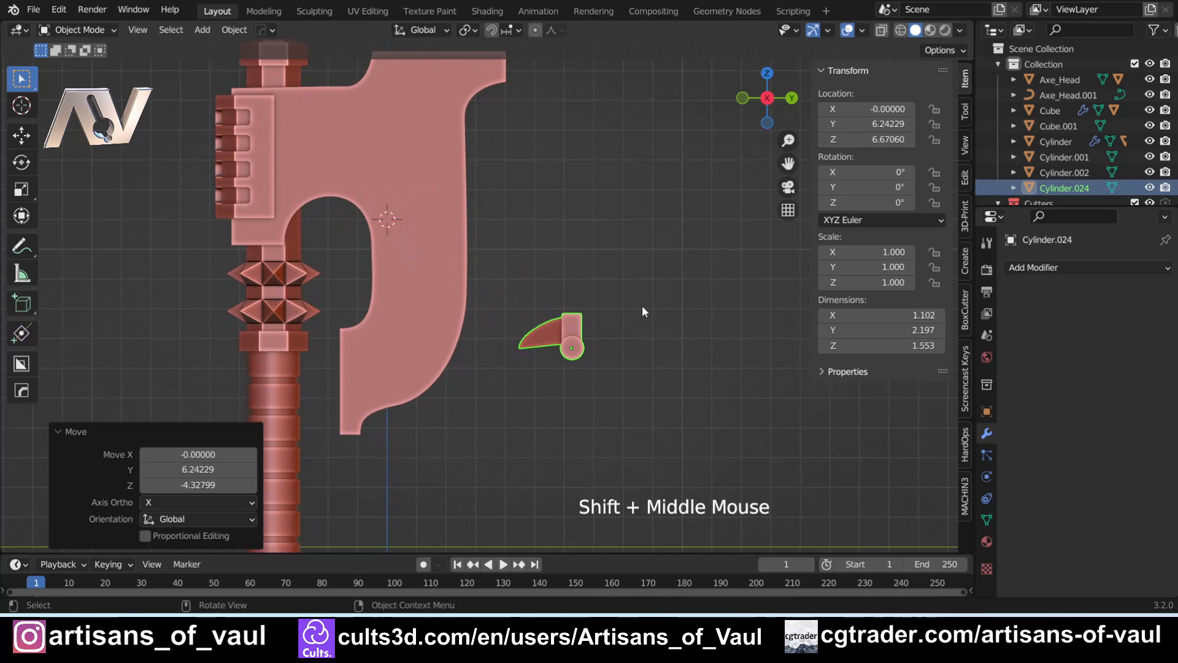
drag(642, 312, 485, 282)
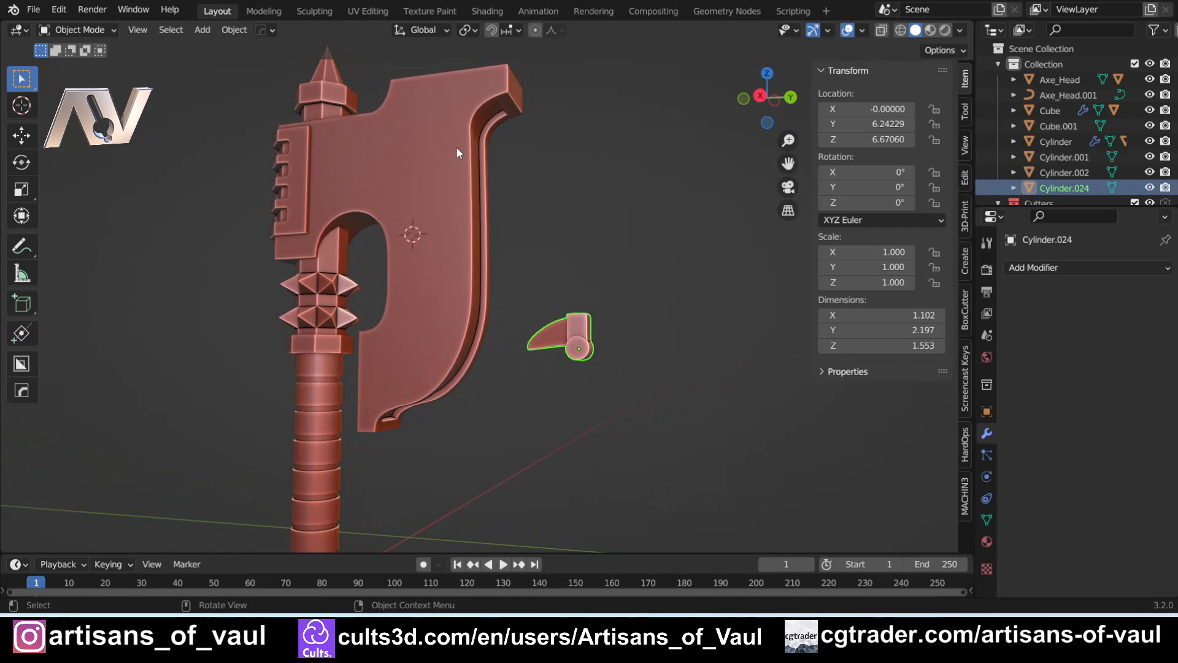
double_click(577, 332)
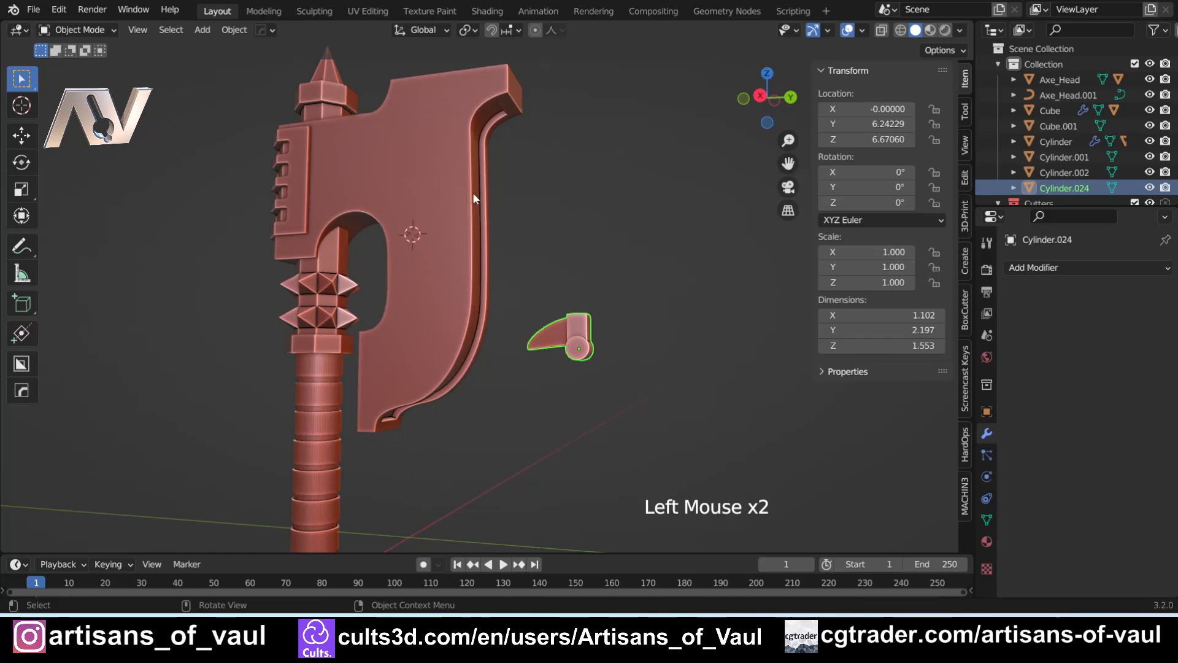
mouse_move(558, 298)
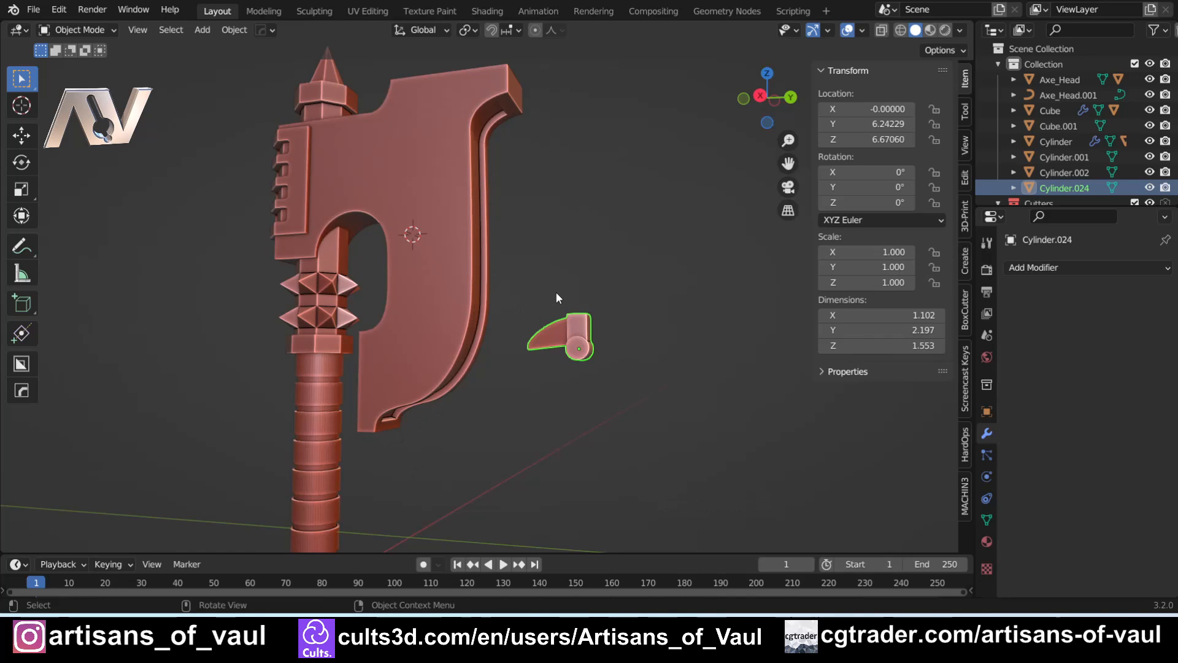
key(N)
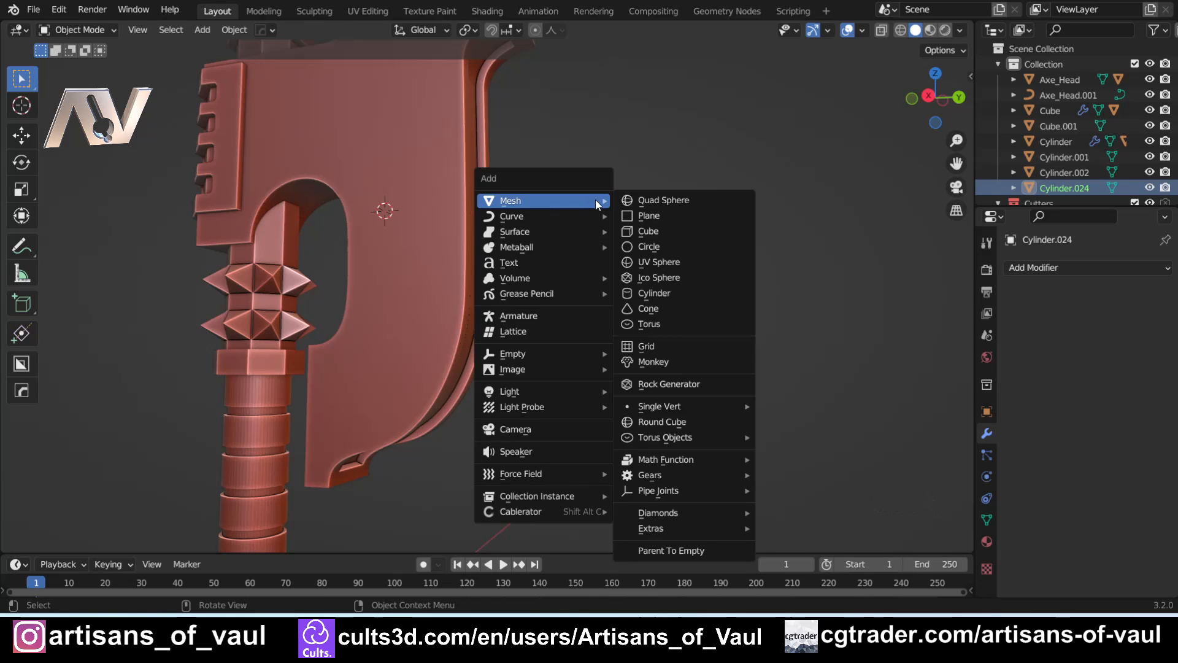
- Add a Plane mesh at the 3D cursor inside the axe head's opening
click(648, 215)
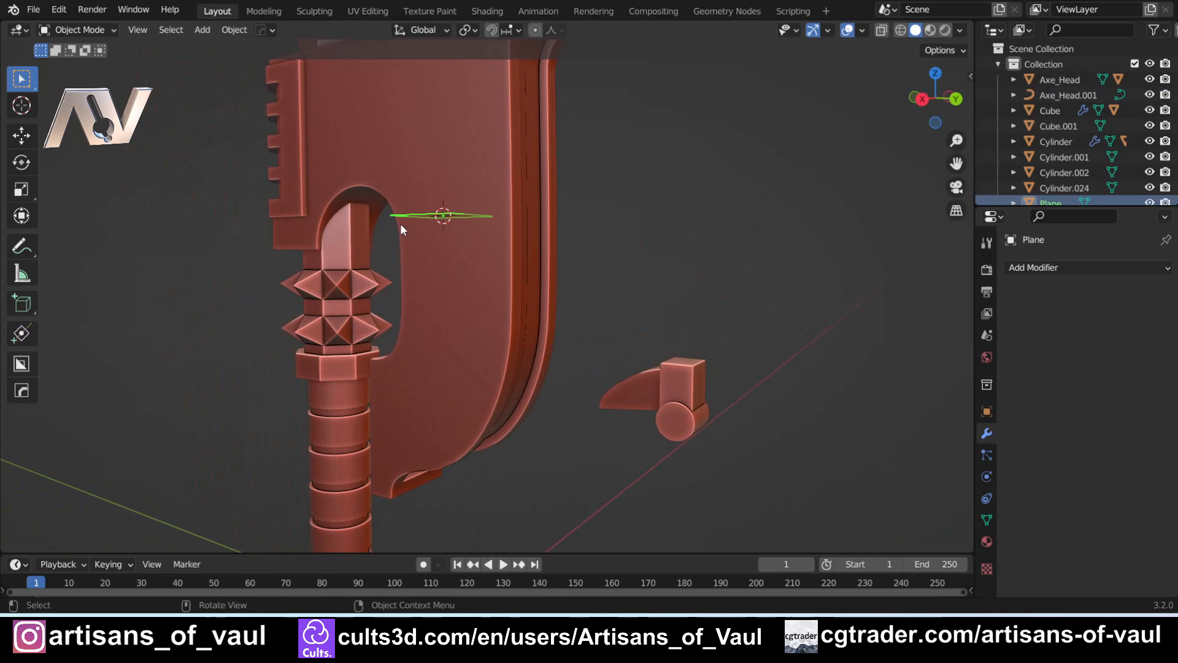
mouse_move(530, 242)
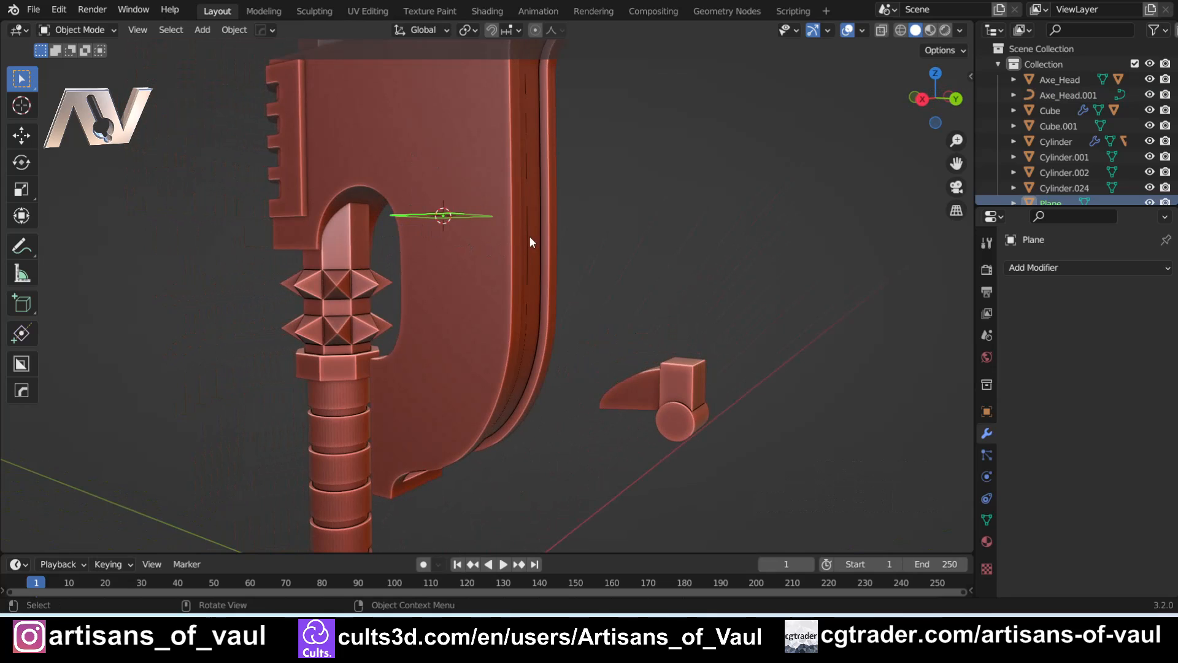
mouse_move(811, 260)
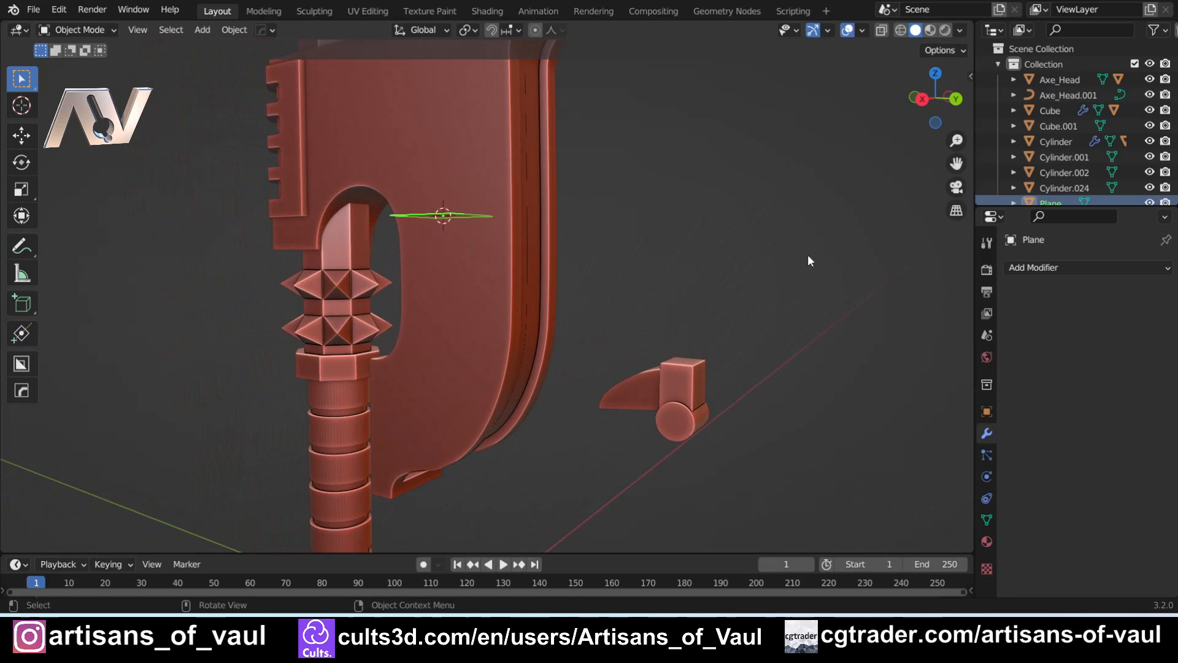
- Add a Curve modifier to the Plane targeting Axe_Head.001 with Deform Axis Z
click(1088, 267)
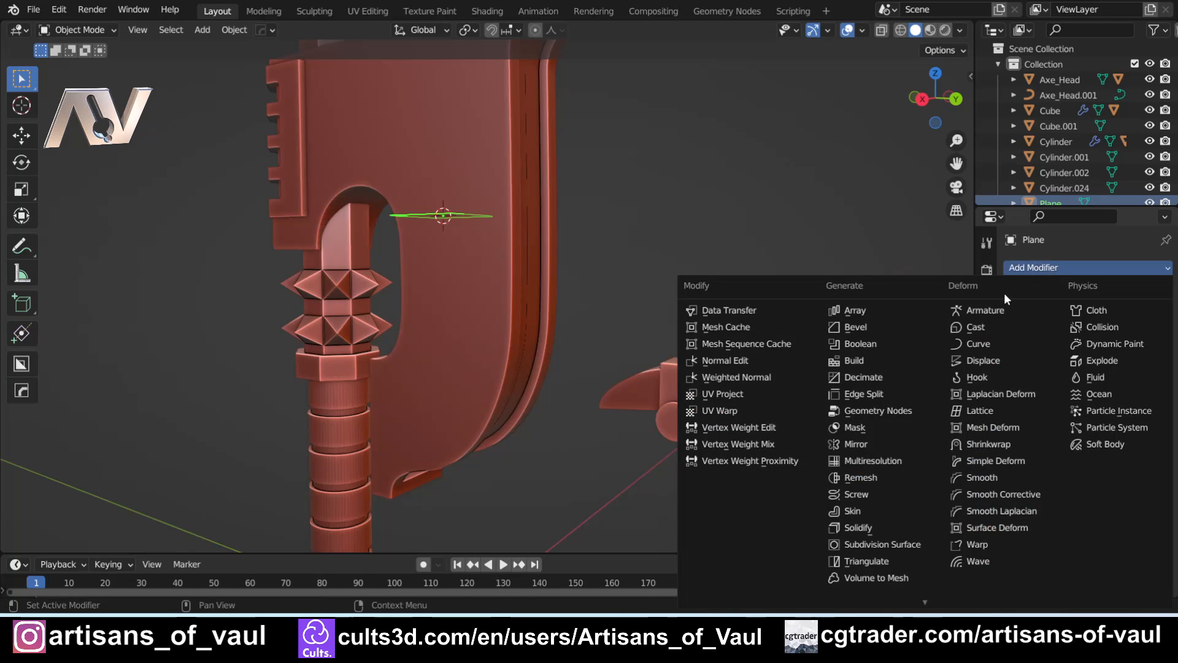
click(977, 344)
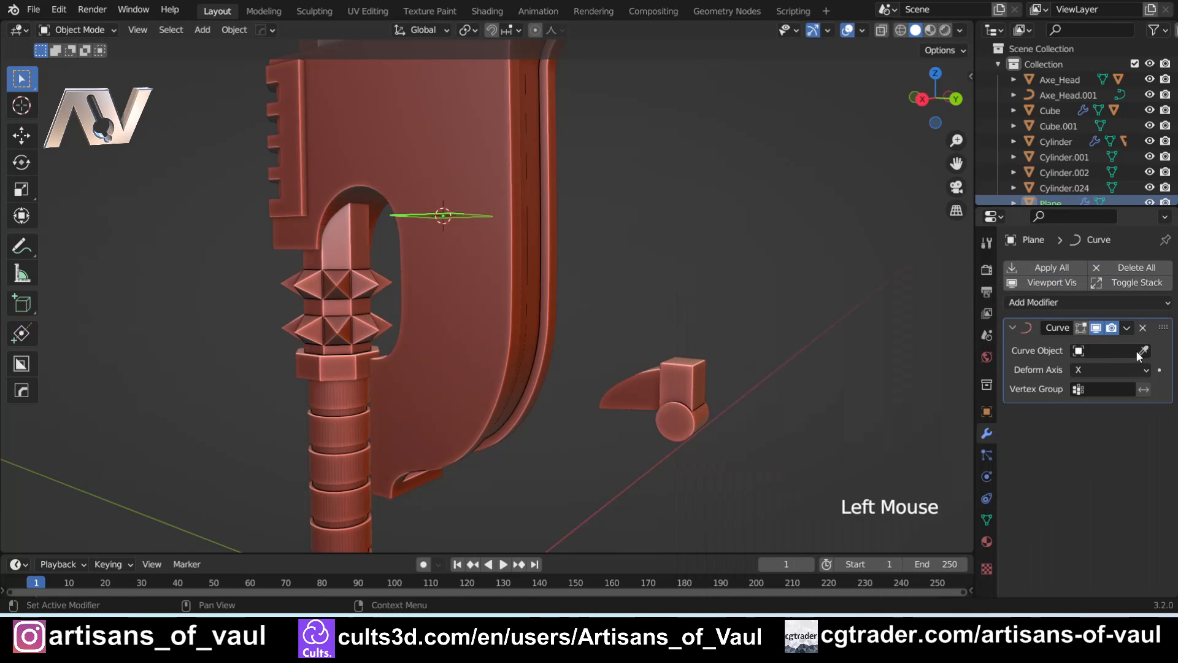
click(1110, 351)
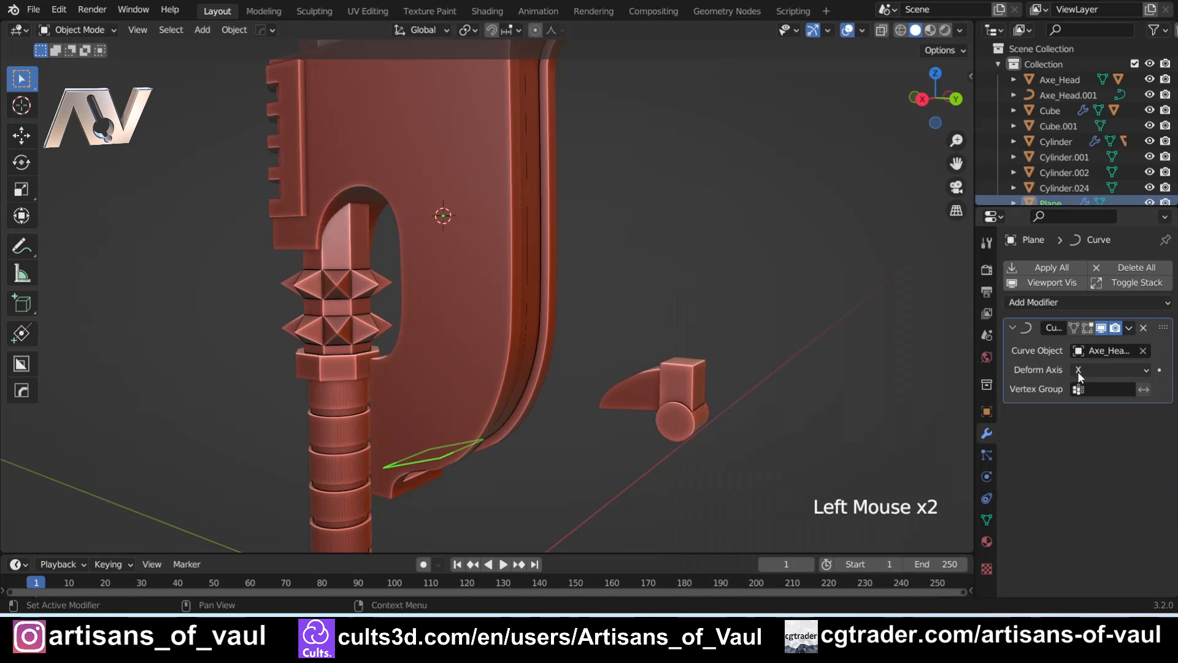
click(1110, 371)
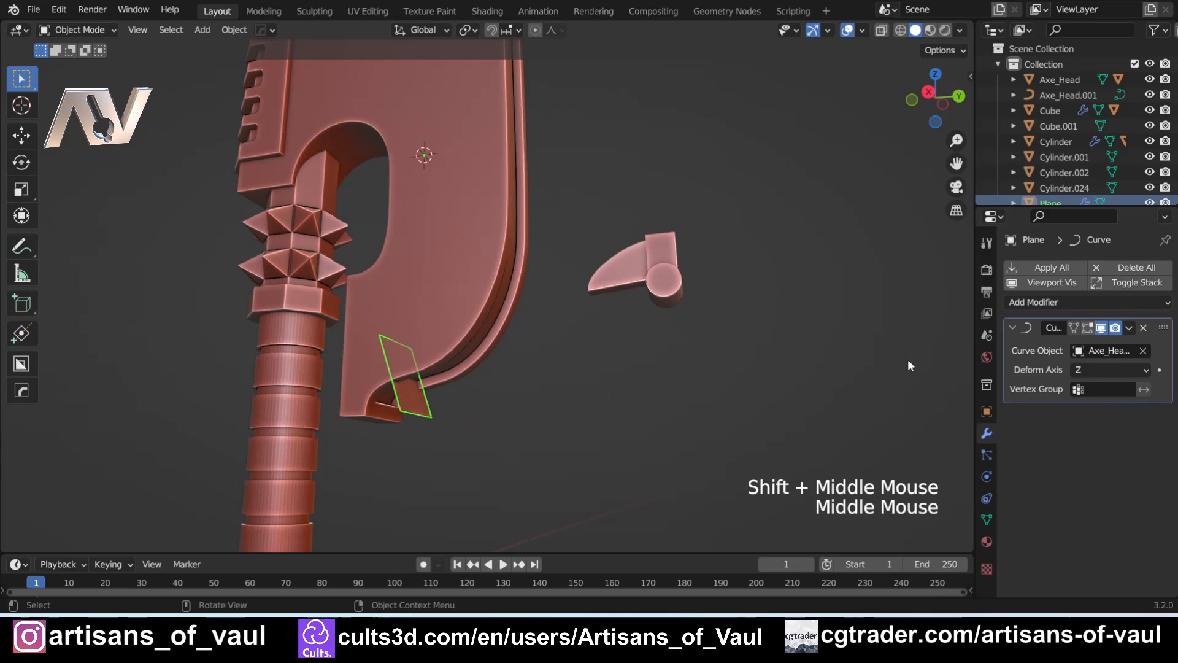
- Add a two-count Array modifier with Relative Offset -1.2, 0.6, 2.3
click(1034, 302)
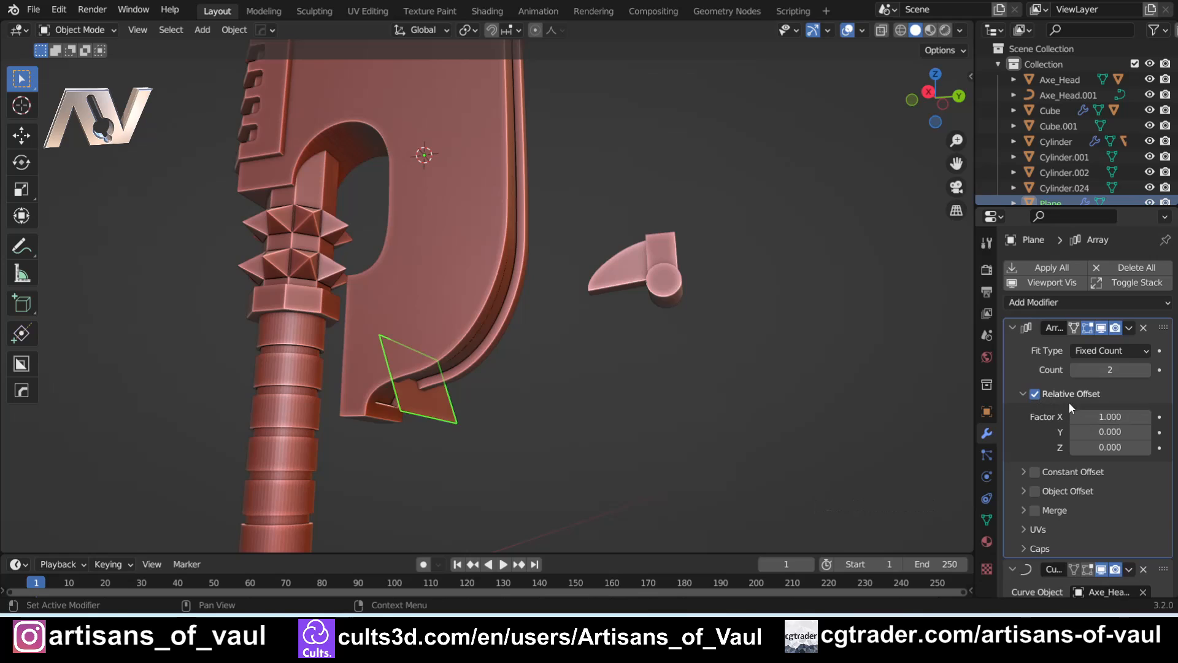
click(1110, 418)
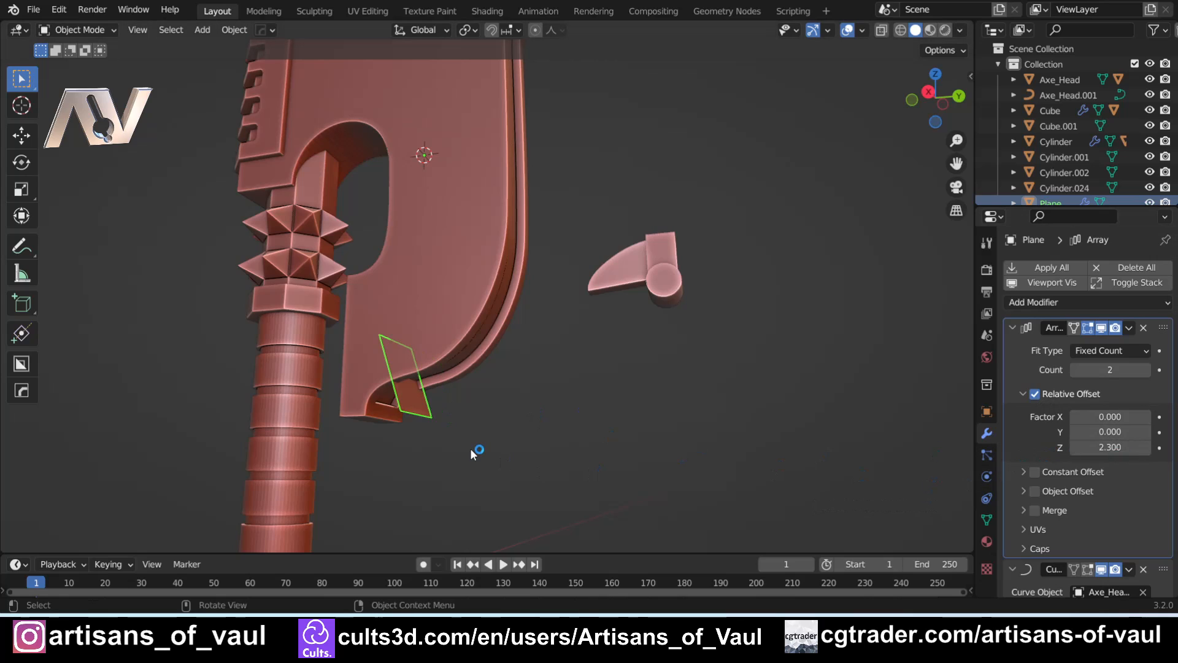
mouse_move(531, 449)
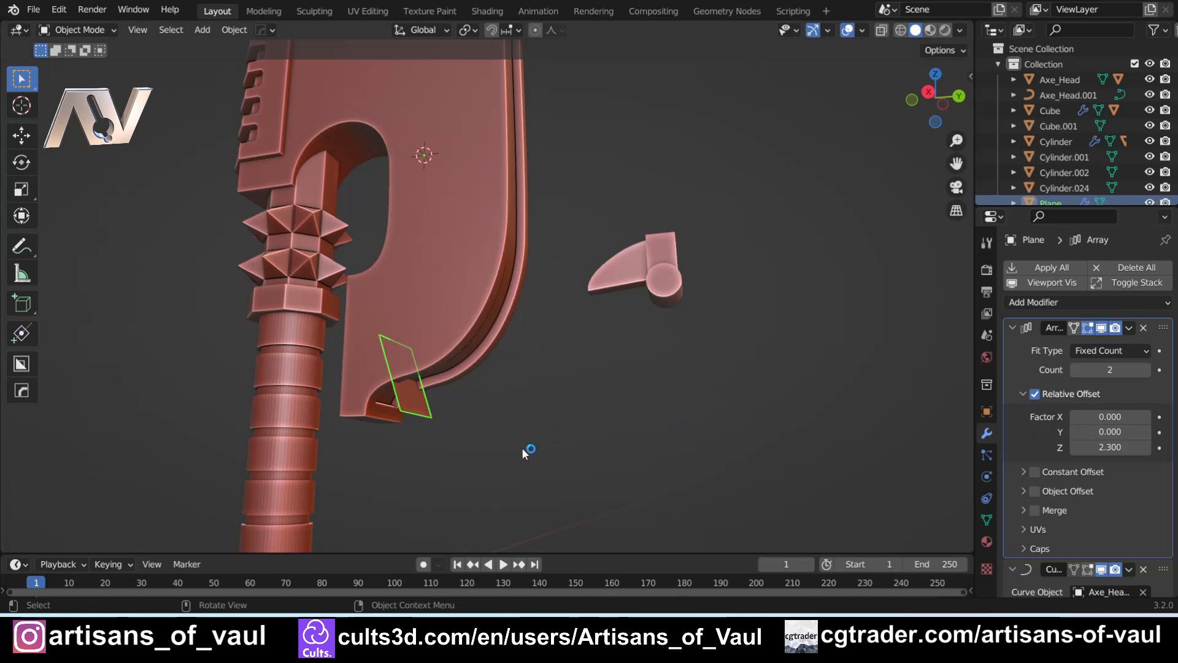
scroll(up, 3)
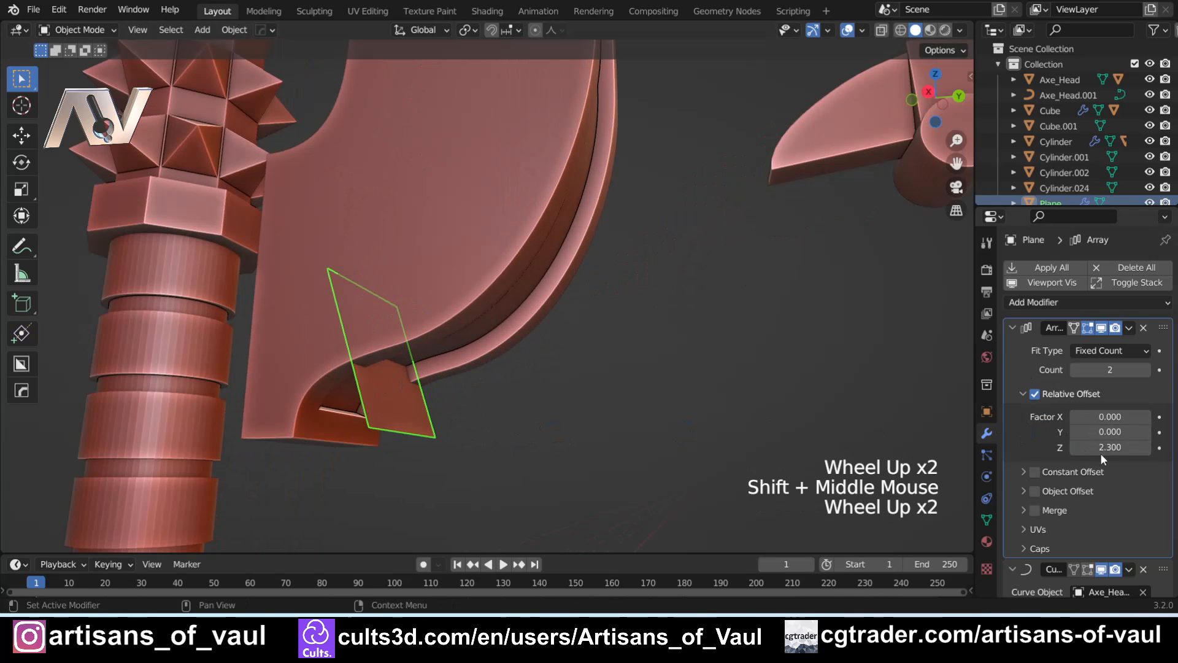
drag(1110, 417, 1052, 416)
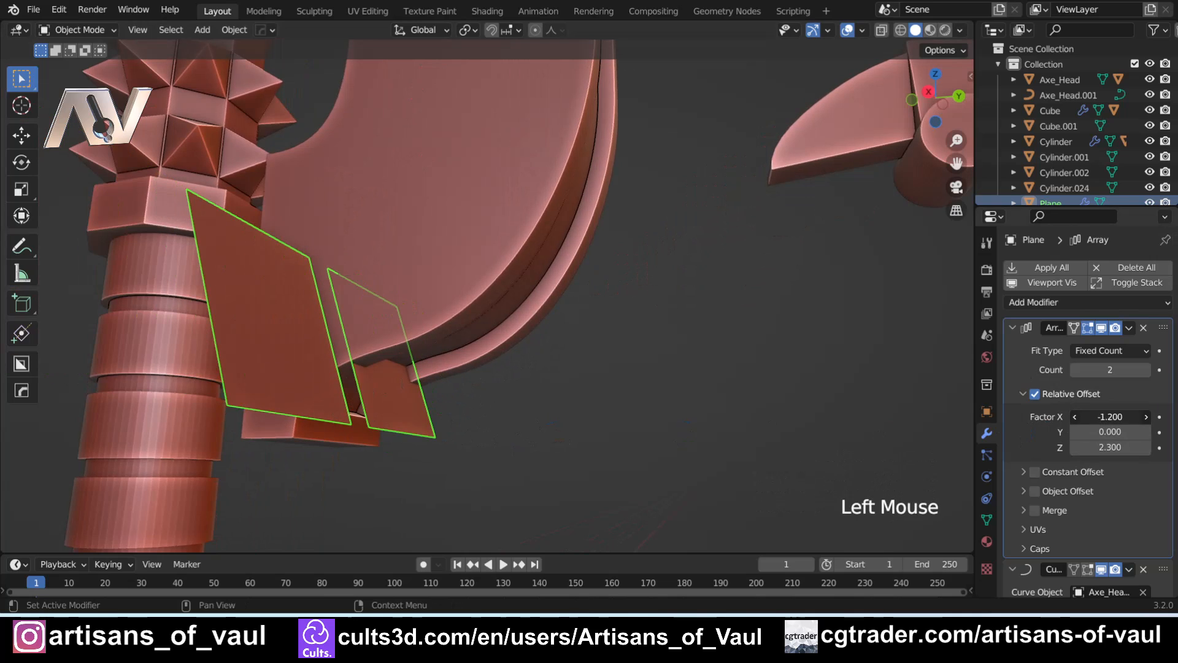
drag(1109, 431, 1109, 421)
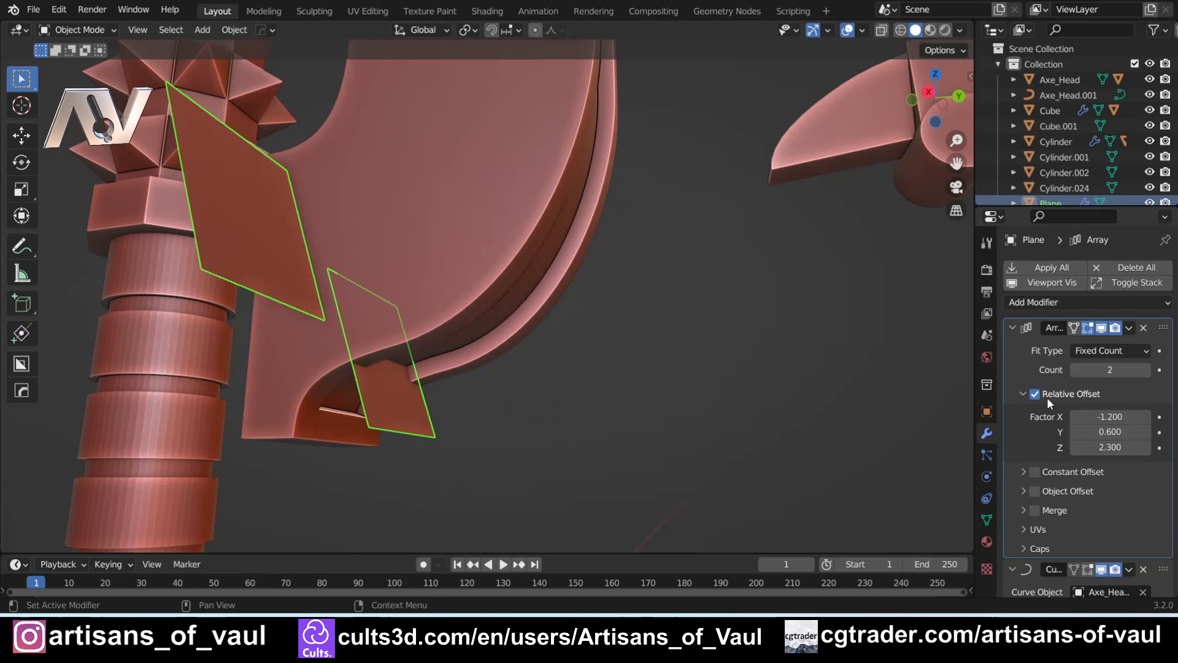
- Switch the Plane Array from Relative to Constant Offset with Z 1.88
click(1034, 394)
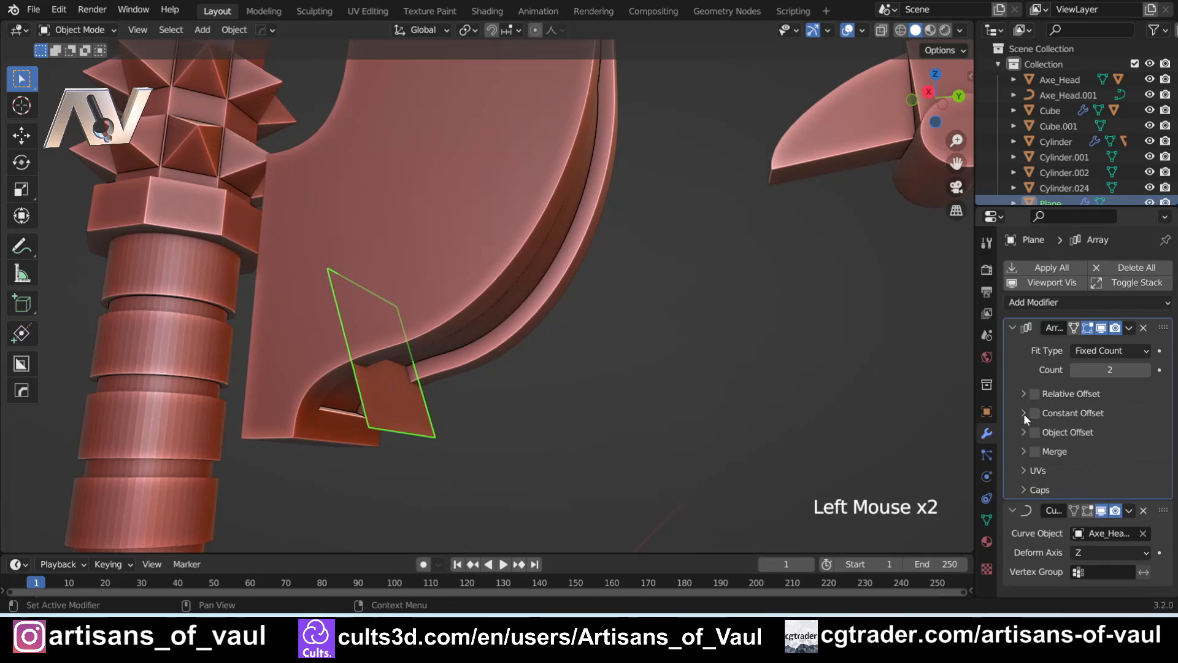
click(1034, 413)
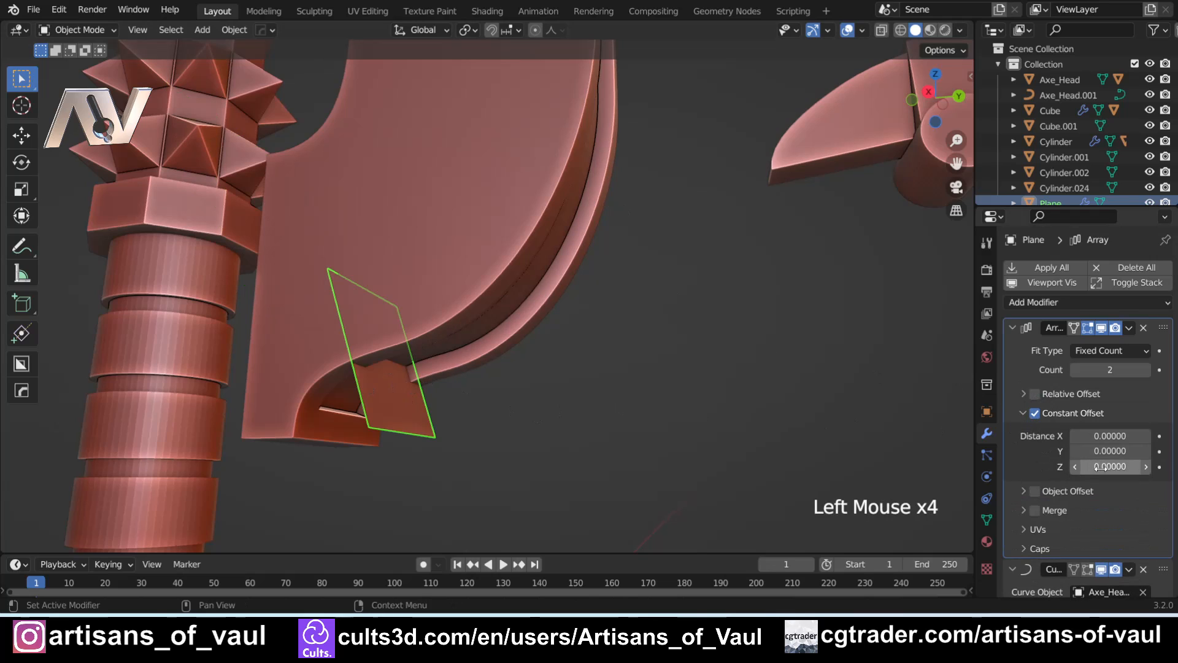
click(1109, 467)
text(4.25000)
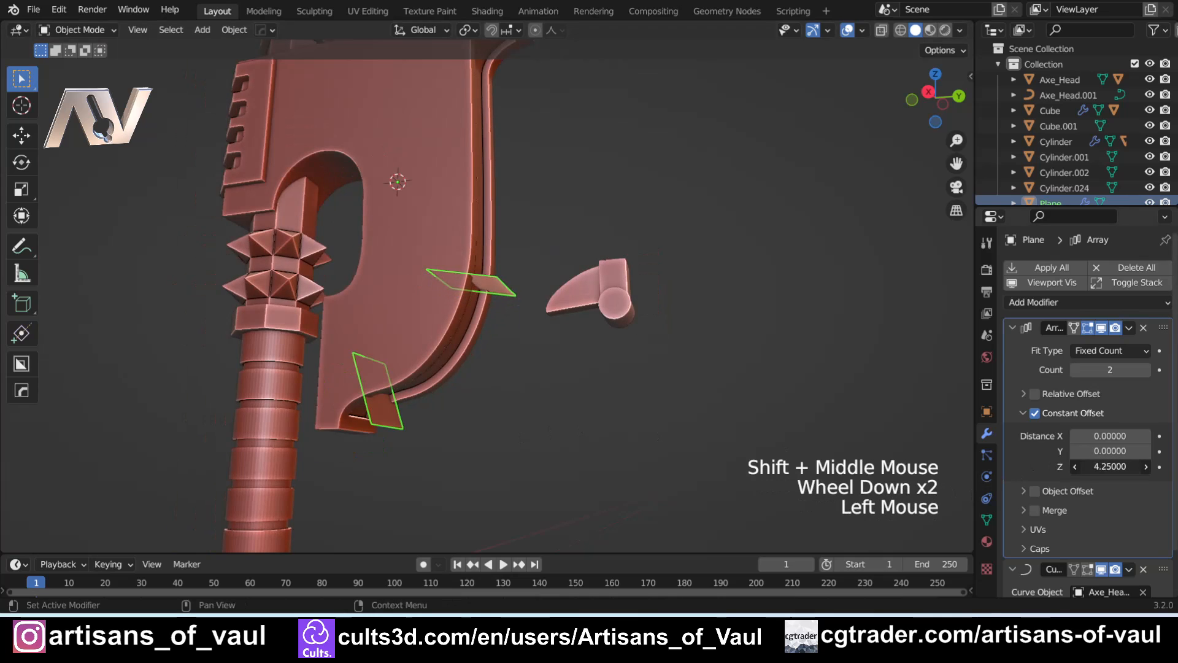
- Raise the Array Count to 7 and select the tooth piece
click(1145, 369)
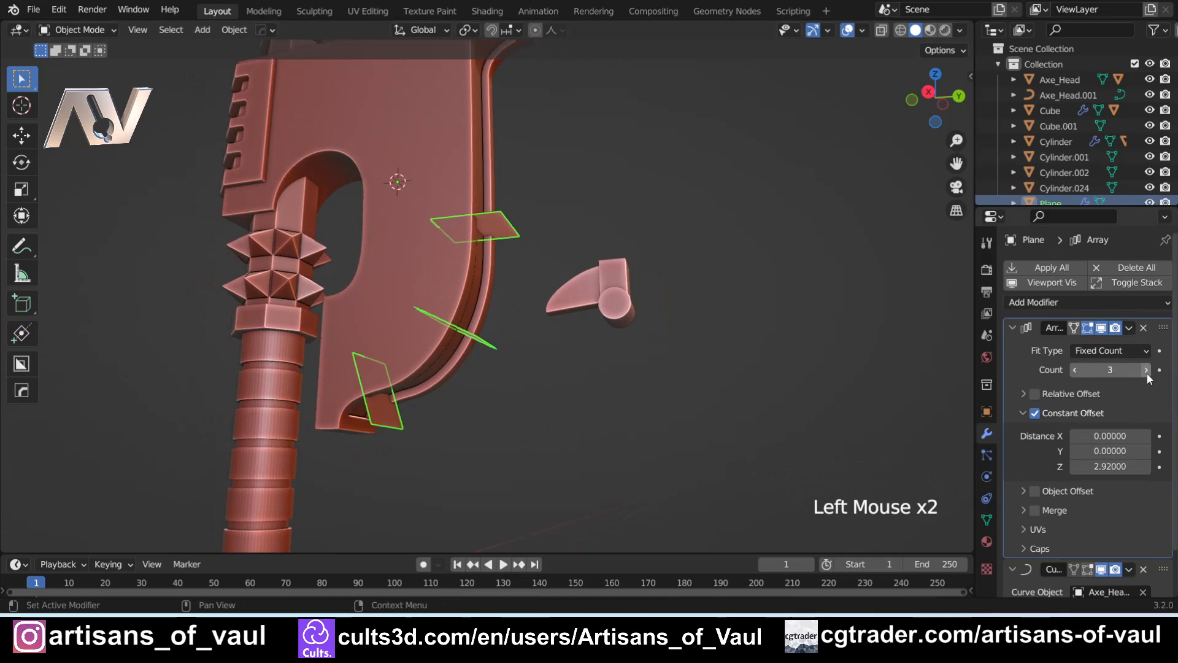
click(1147, 369)
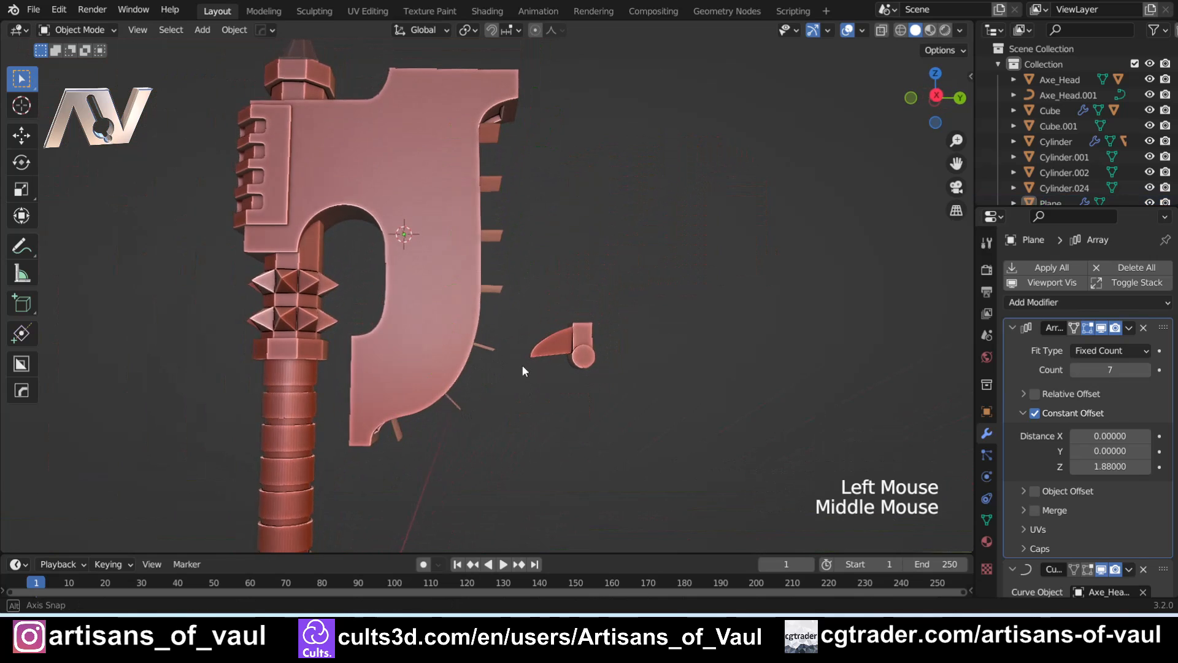
click(573, 371)
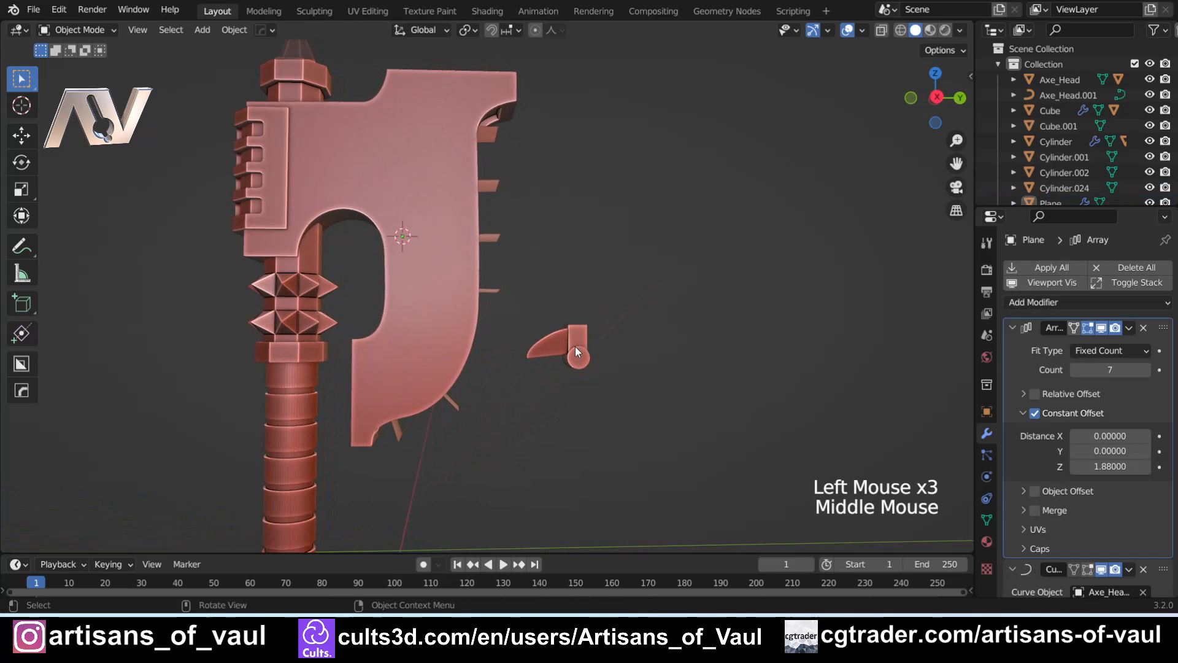
click(577, 354)
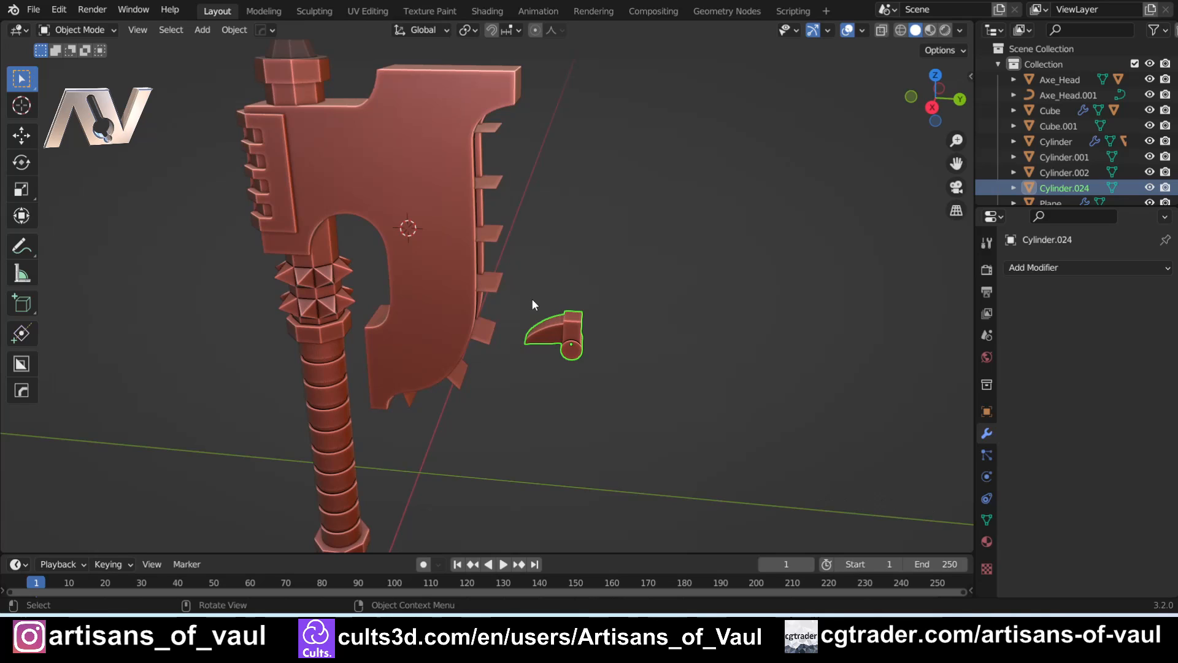
mouse_move(540, 295)
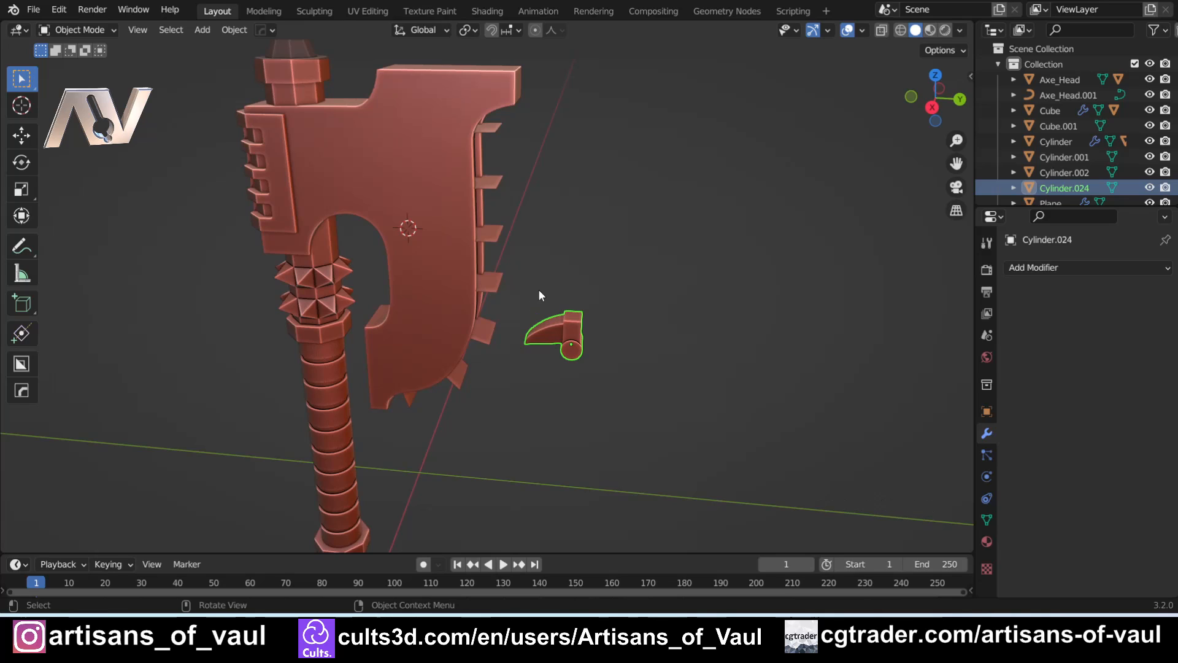
- Parent the tooth Cylinder.024 to the seven-plate Plane array along the blade edge, then nudge its position
scroll(up, 3)
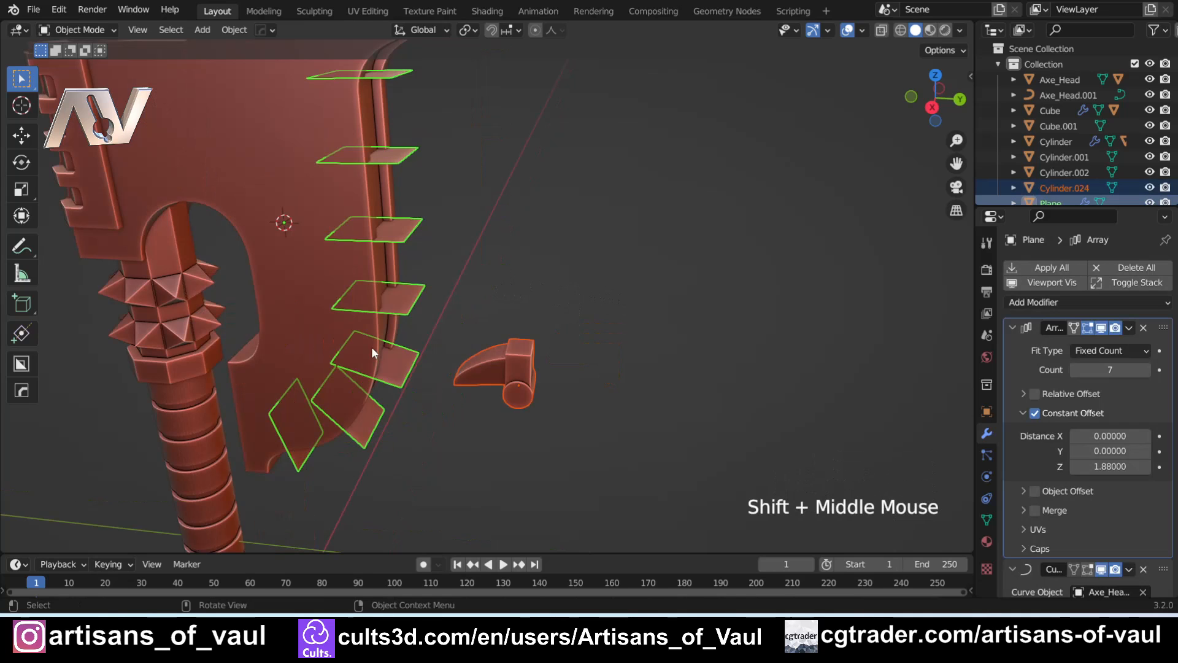
key(Ctrl+P)
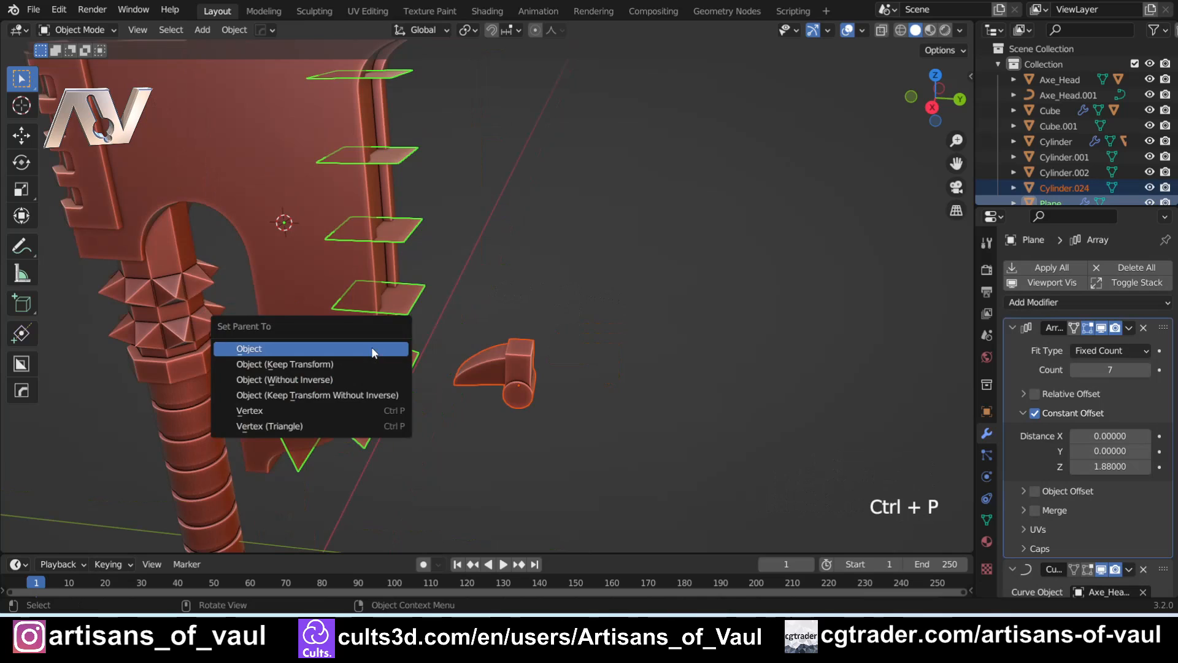
mouse_move(326, 351)
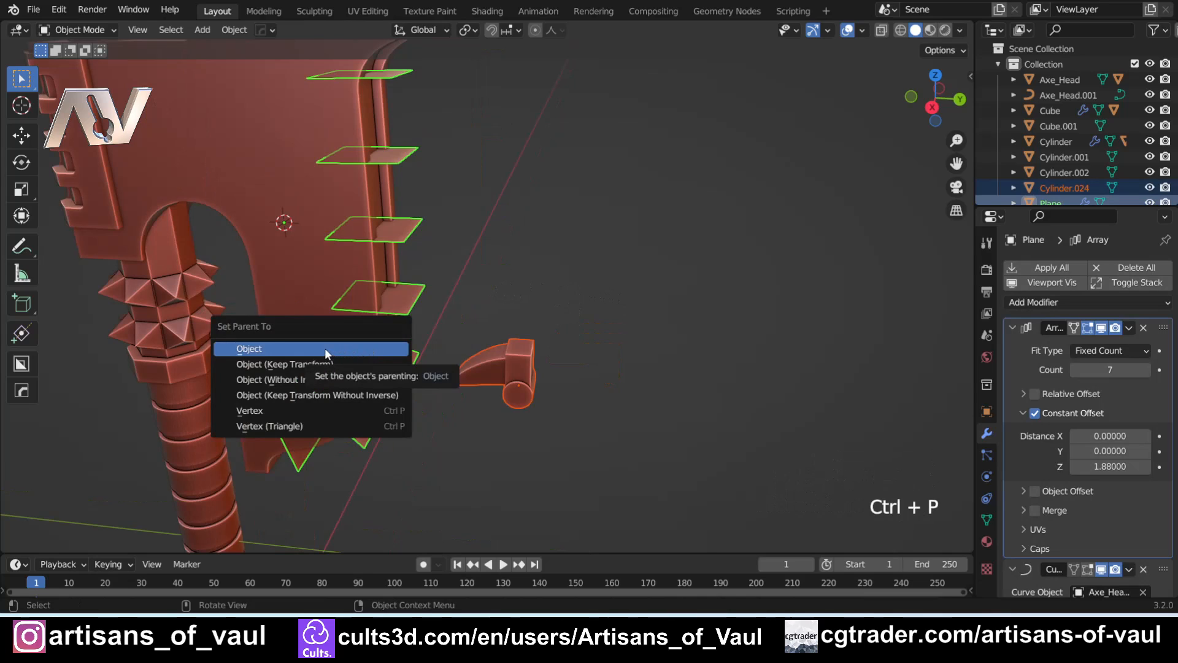
click(249, 349)
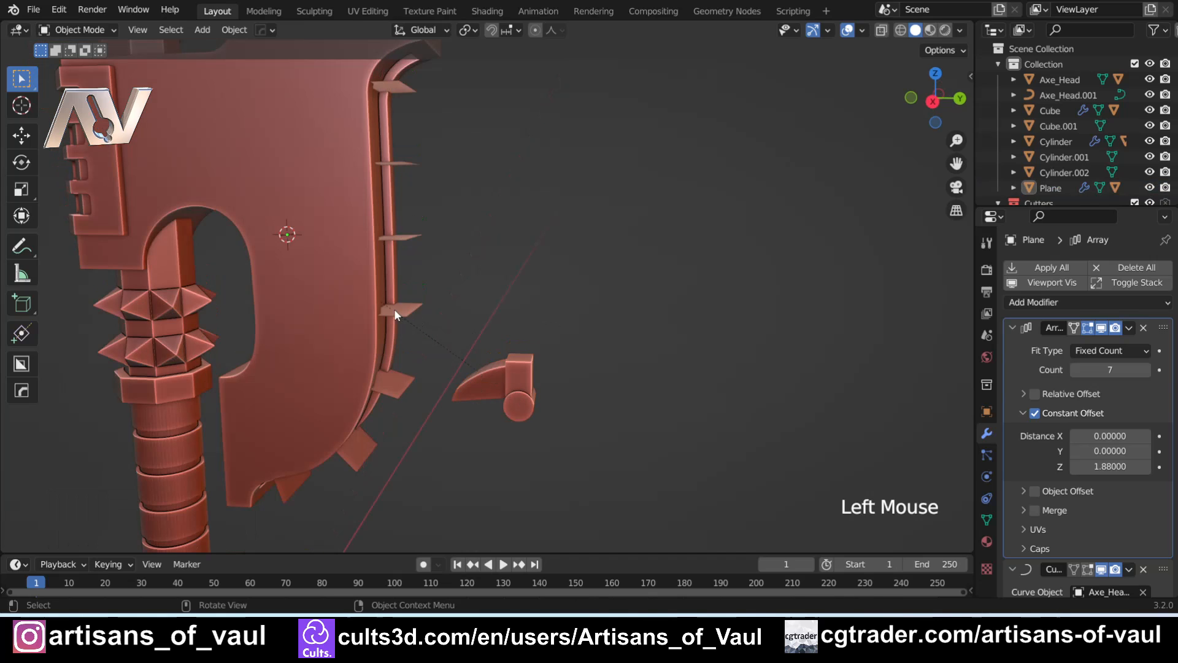
drag(396, 316, 418, 323)
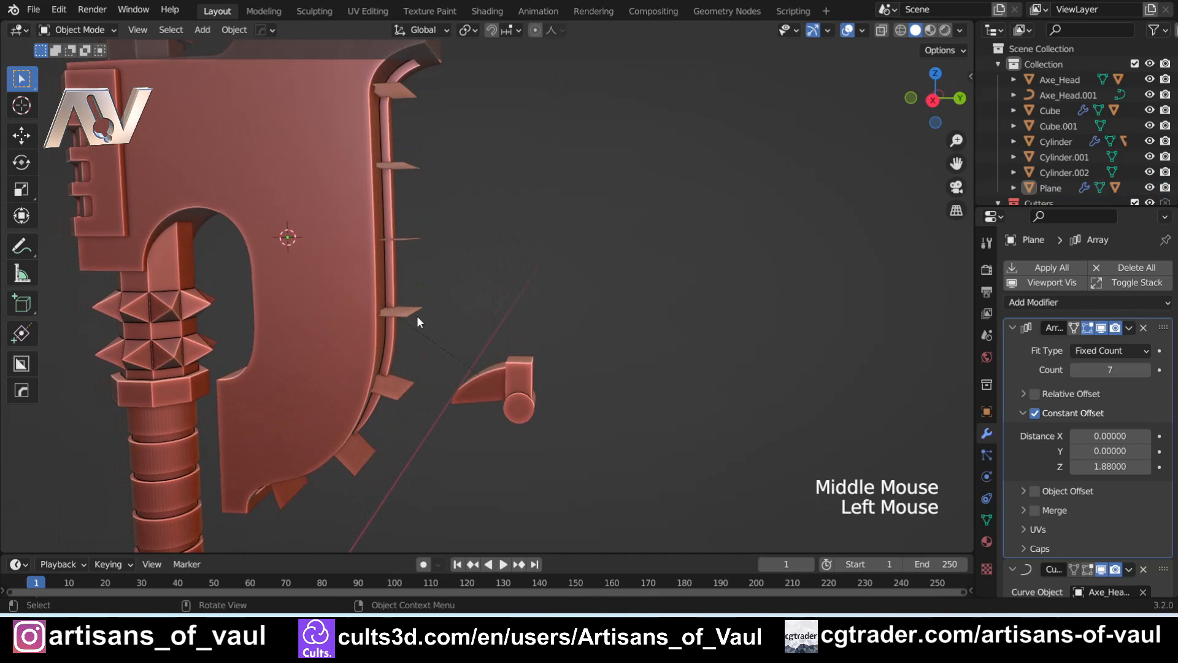
click(392, 312)
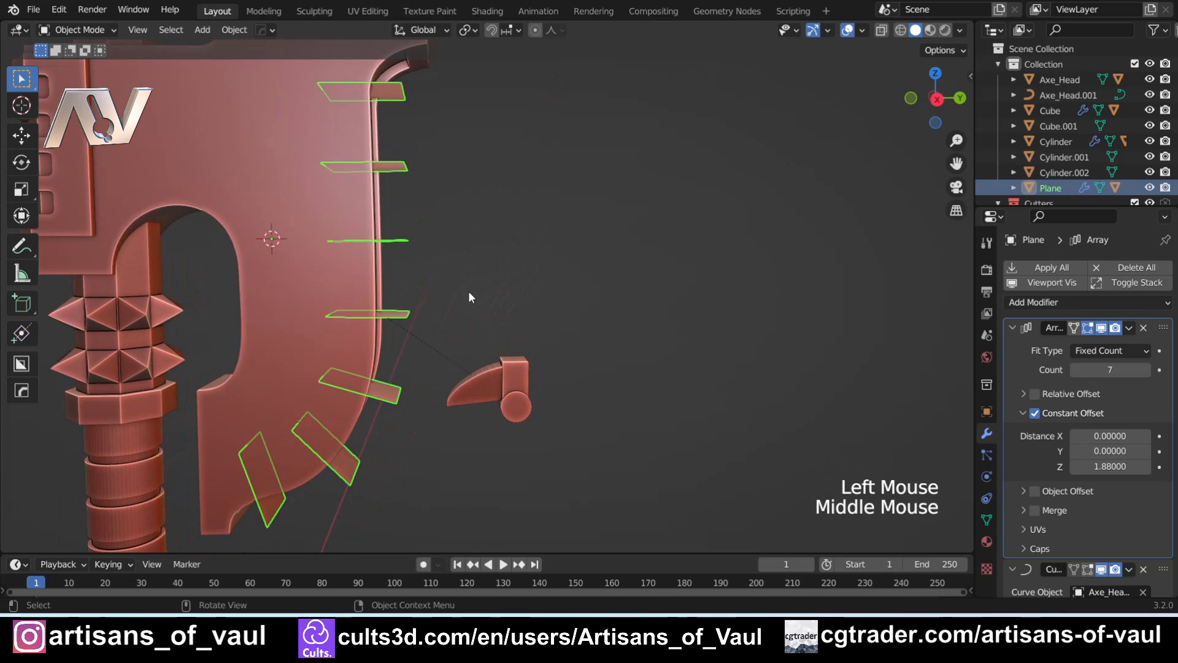
key(g)
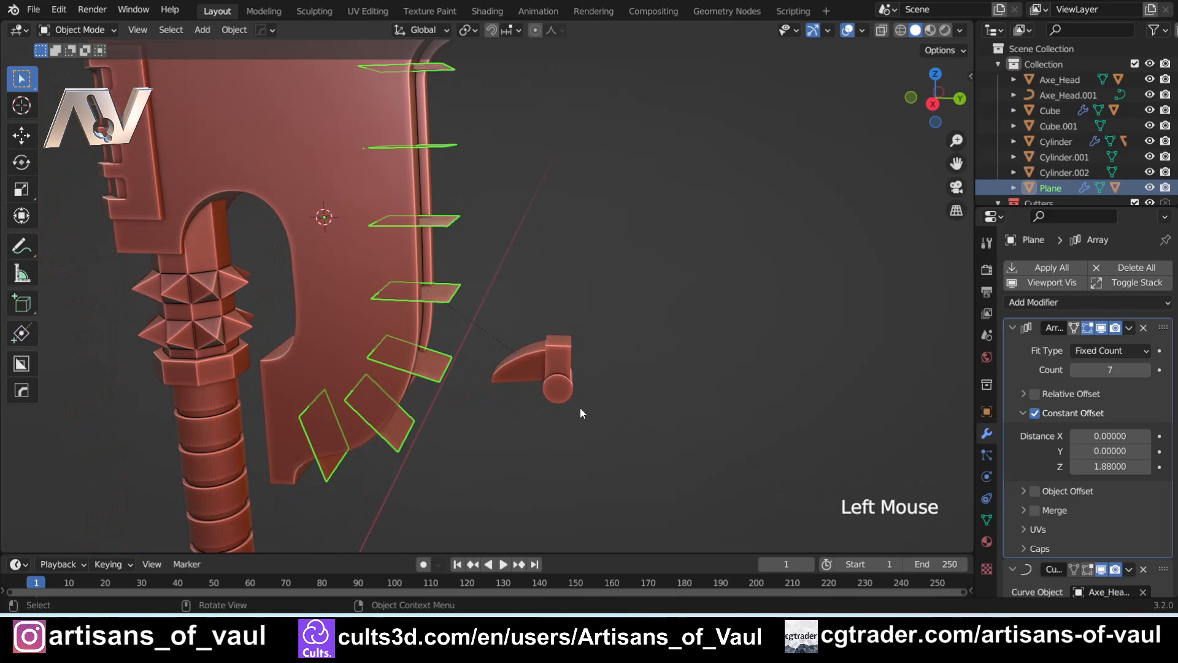
mouse_move(986, 415)
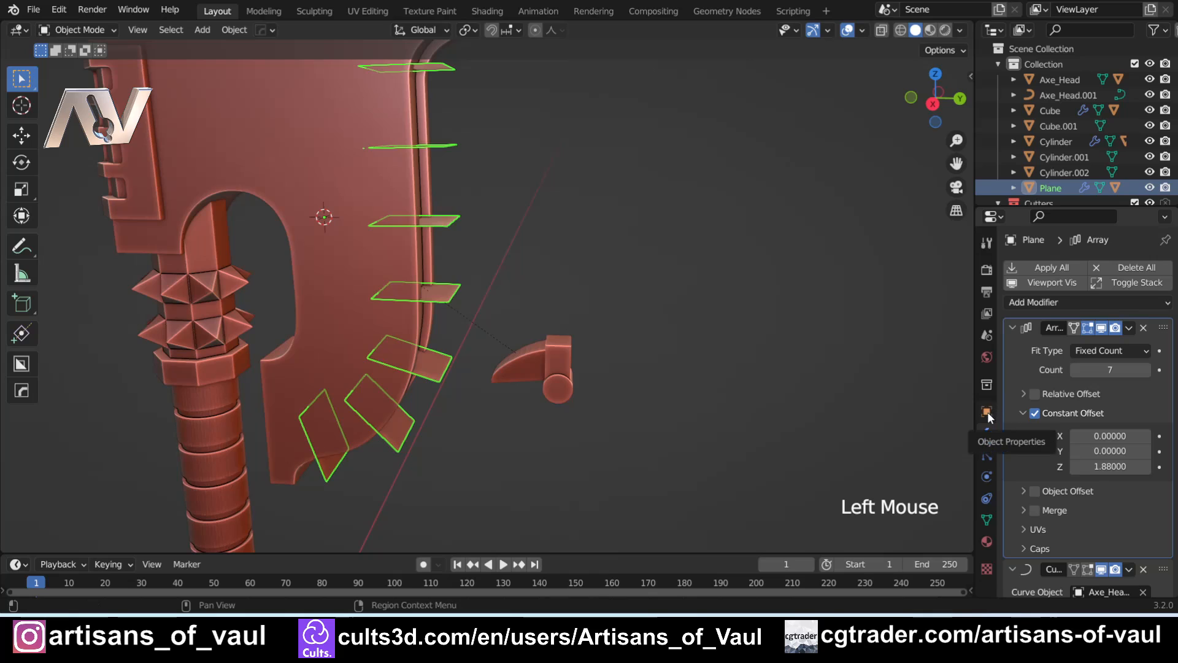
- Enable Faces instancing on the Plane so a tooth copy sits on each of its seven plates
click(986, 412)
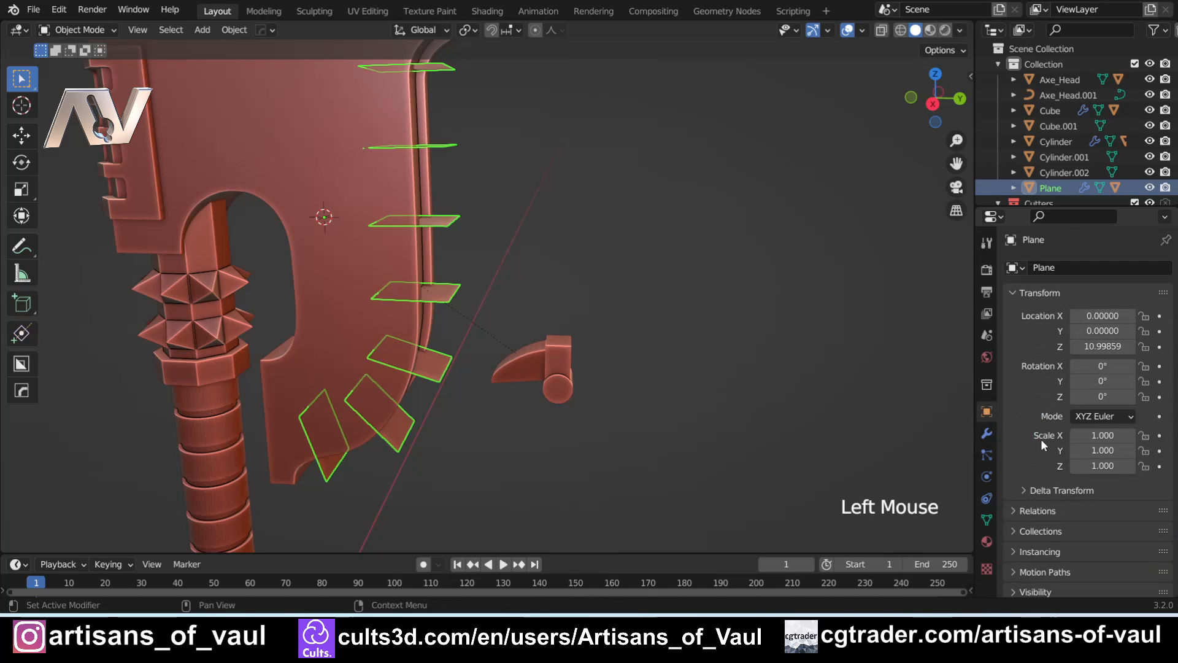
scroll(down, 3)
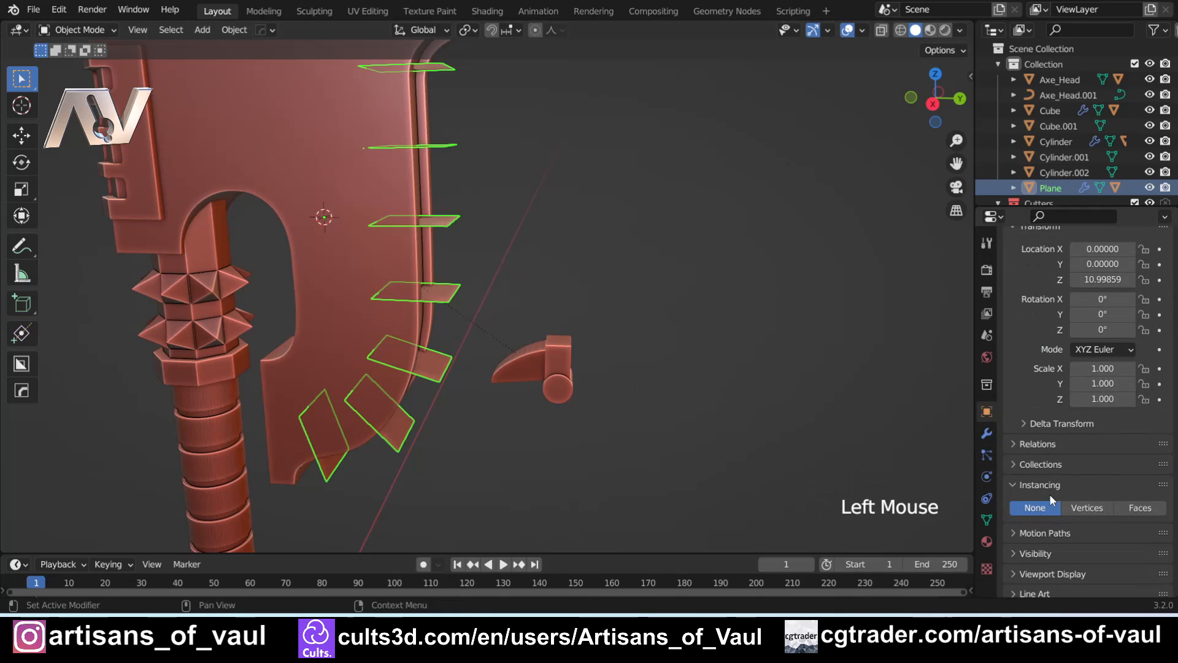
mouse_move(1087, 513)
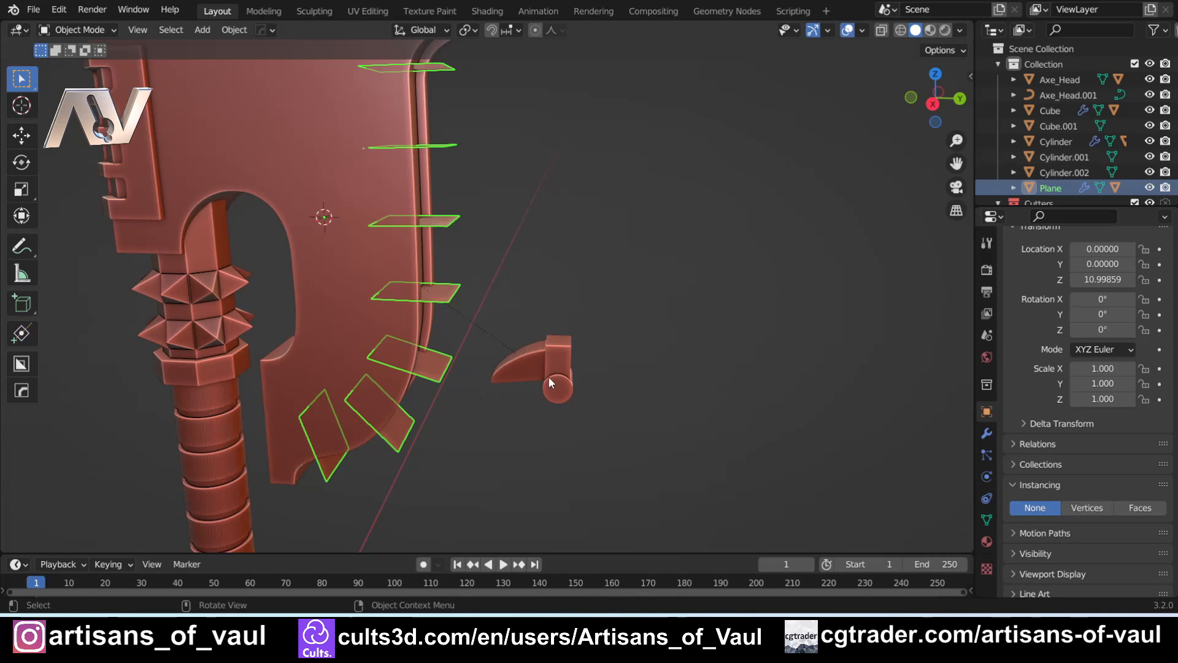
mouse_move(550, 378)
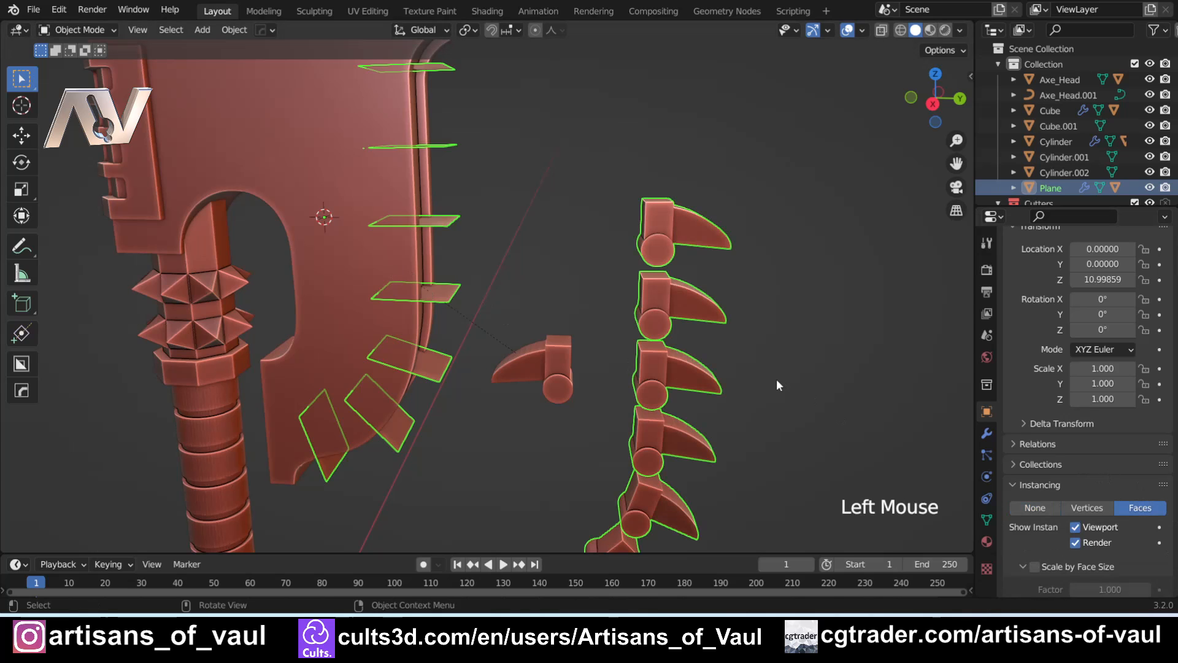
scroll(down, 3)
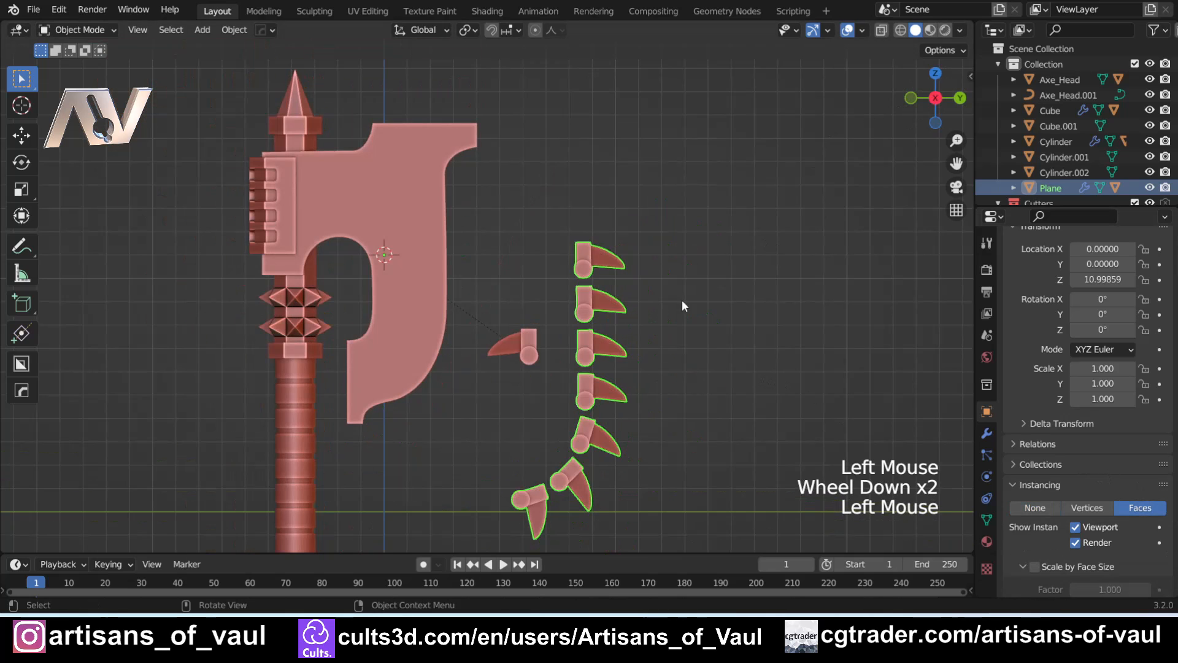
drag(684, 305, 516, 249)
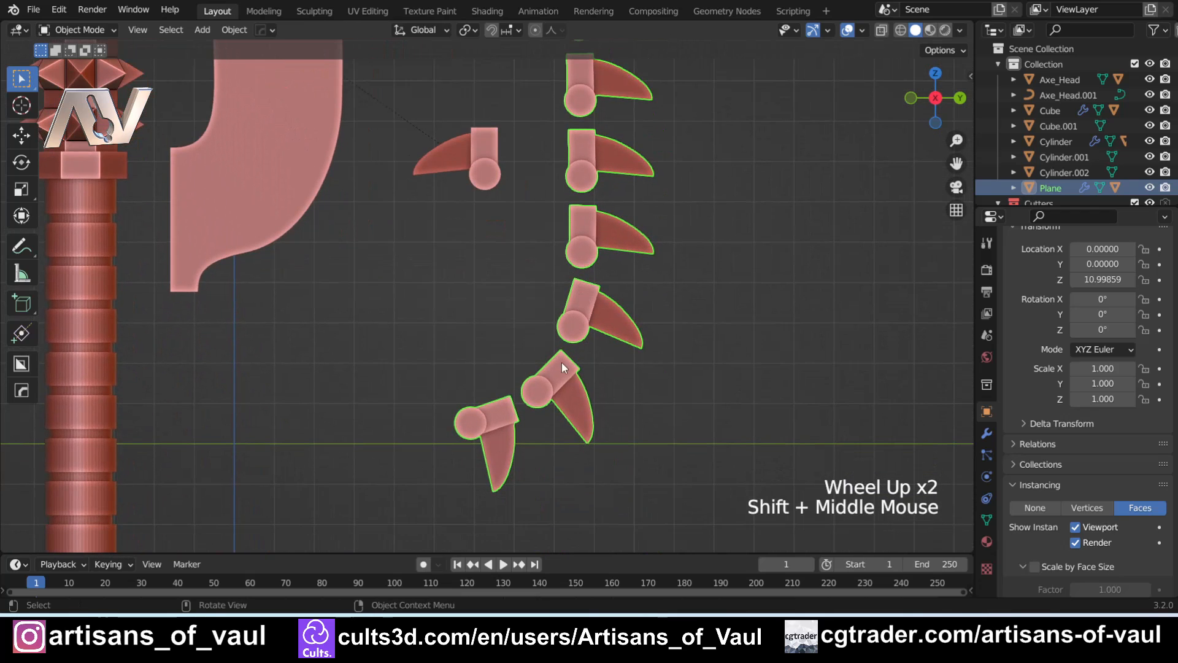
- Reduce the Plane Array's Constant Offset Z from 1.88 to 1.35 so the teeth sit closer together
click(987, 433)
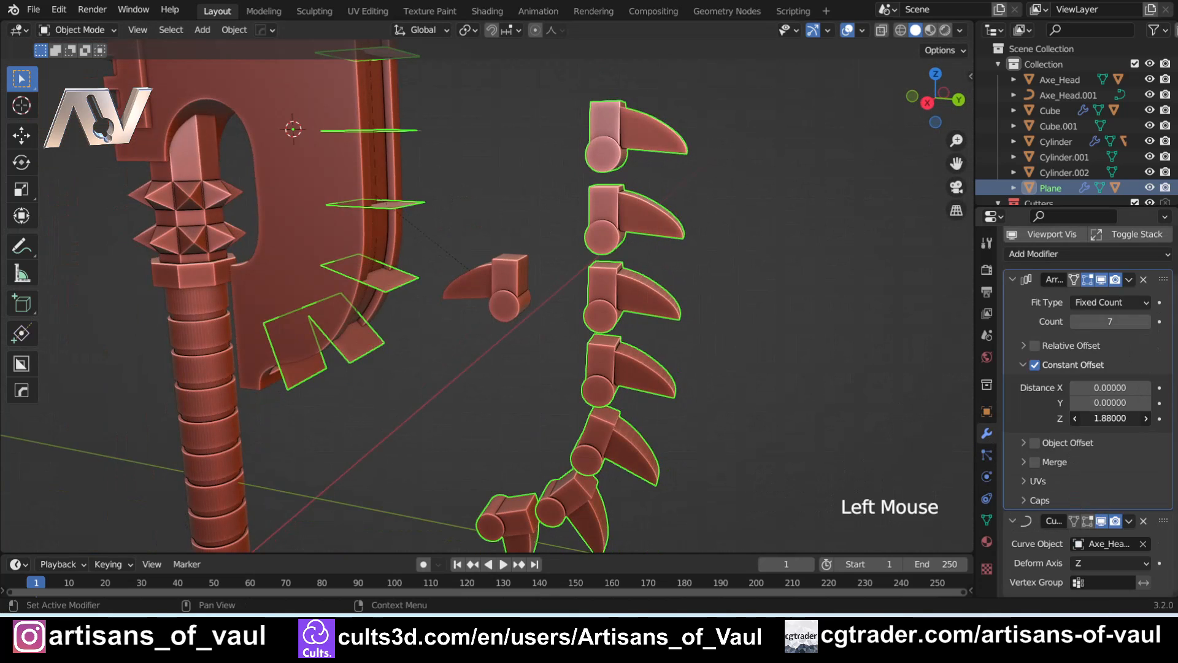
drag(1109, 417, 1083, 417)
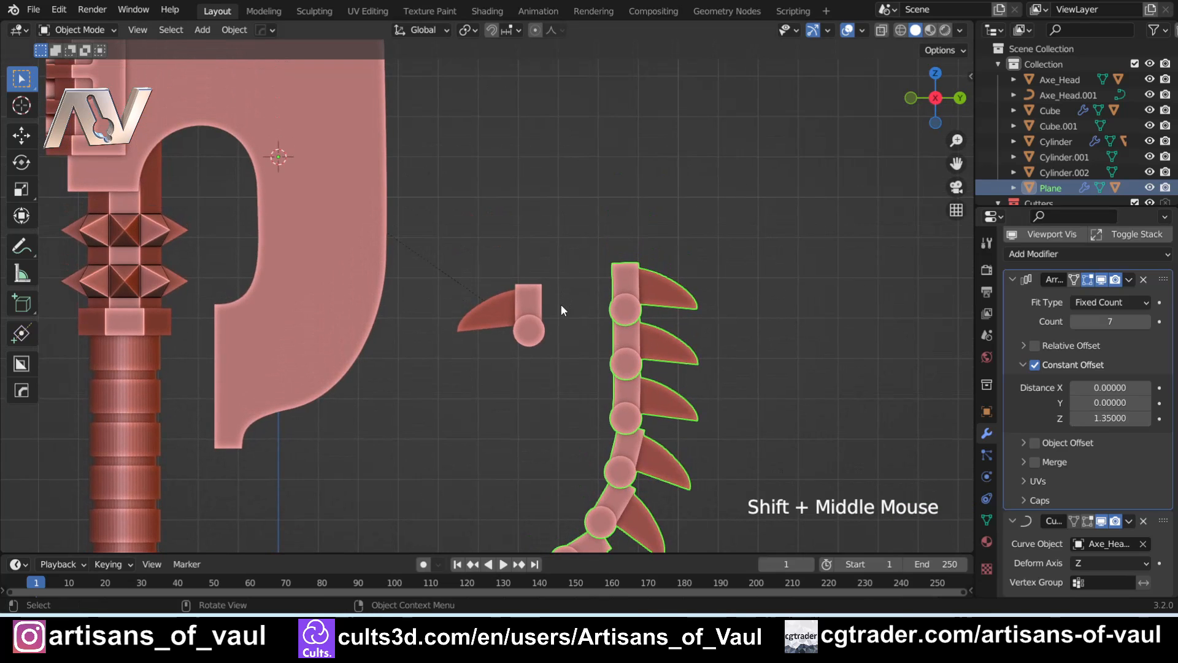
mouse_move(514, 261)
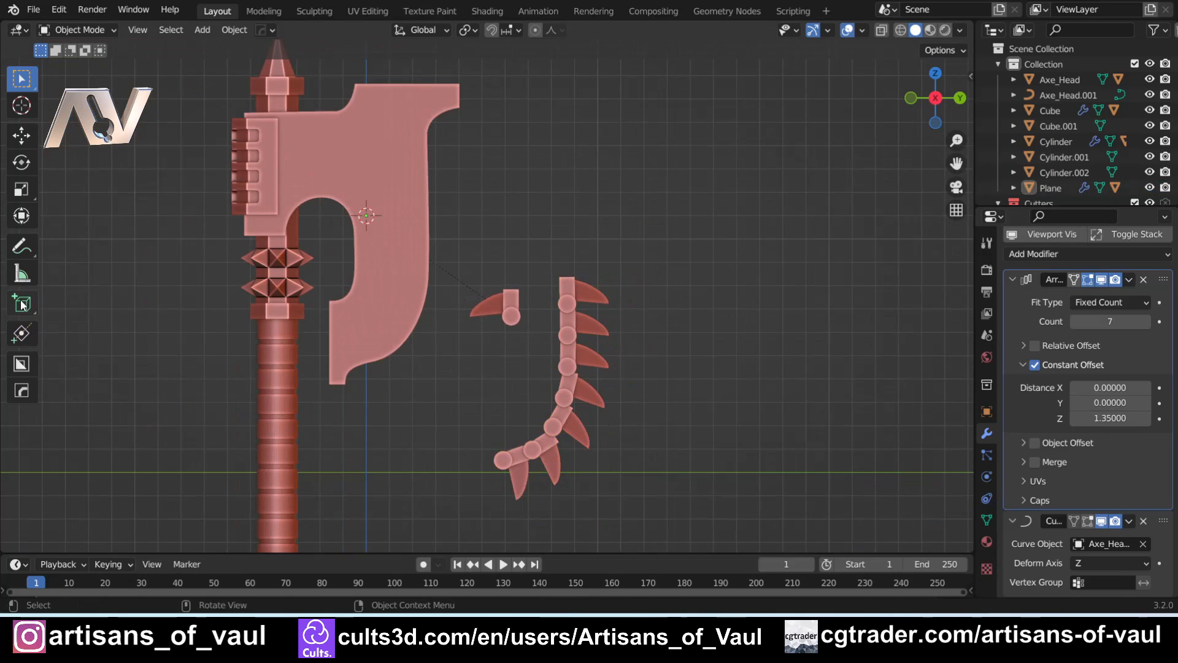
click(21, 246)
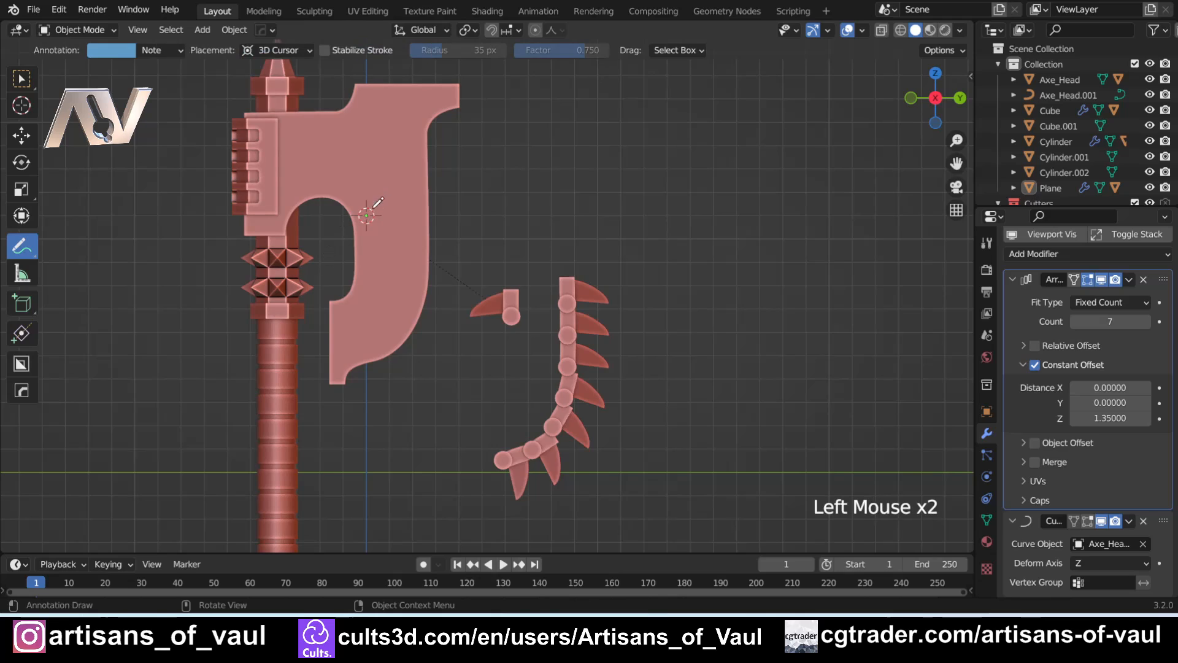
drag(369, 214, 496, 297)
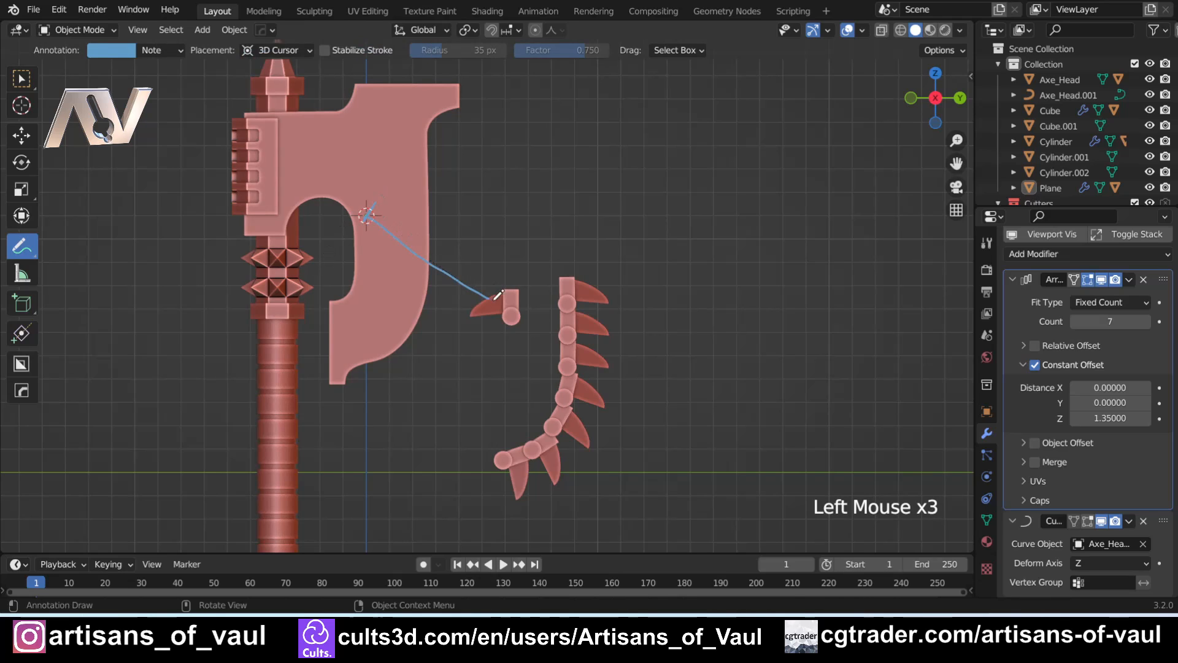
click(510, 318)
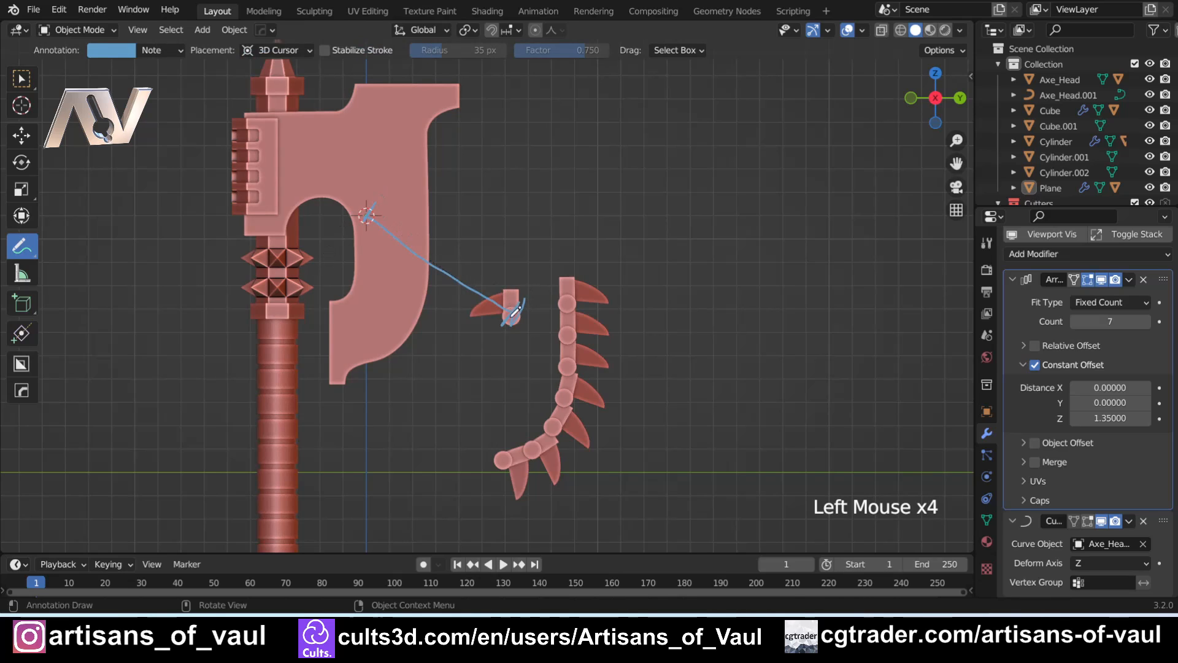
click(391, 351)
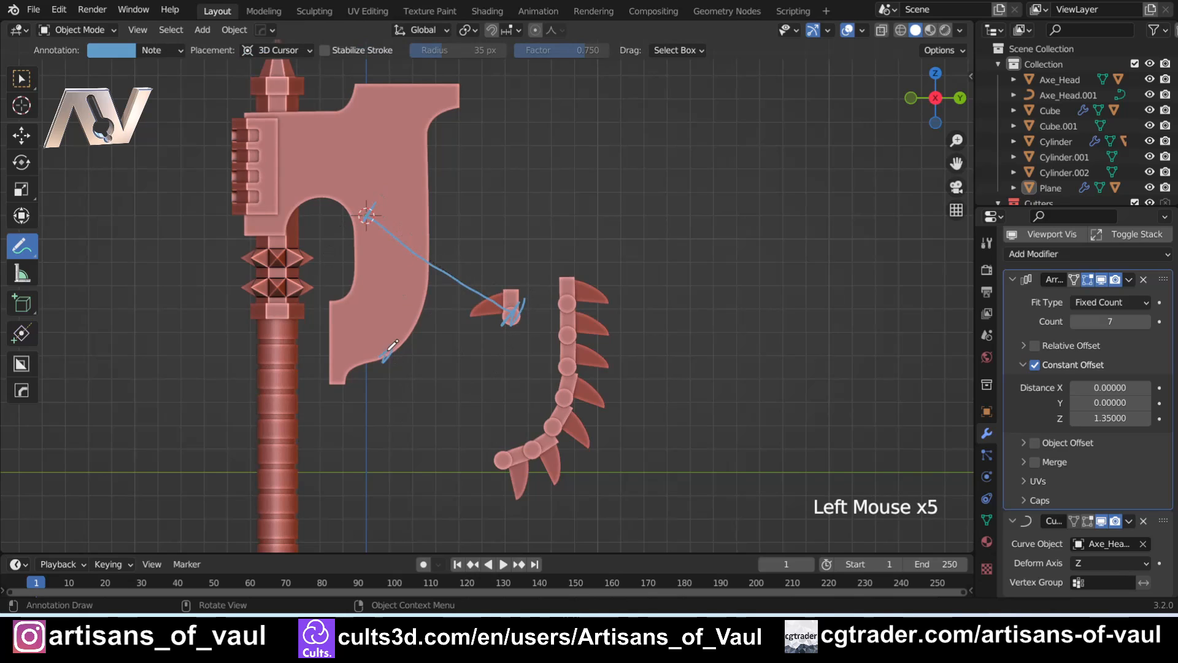
drag(387, 357, 499, 454)
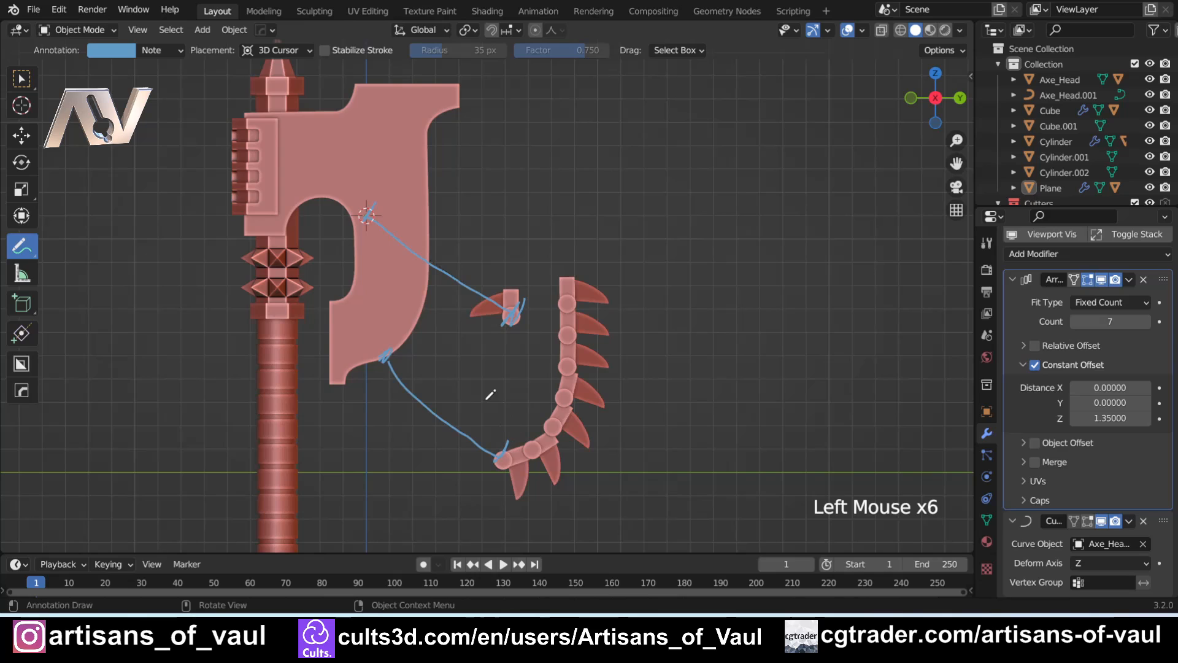
key(Ctrl+Z)
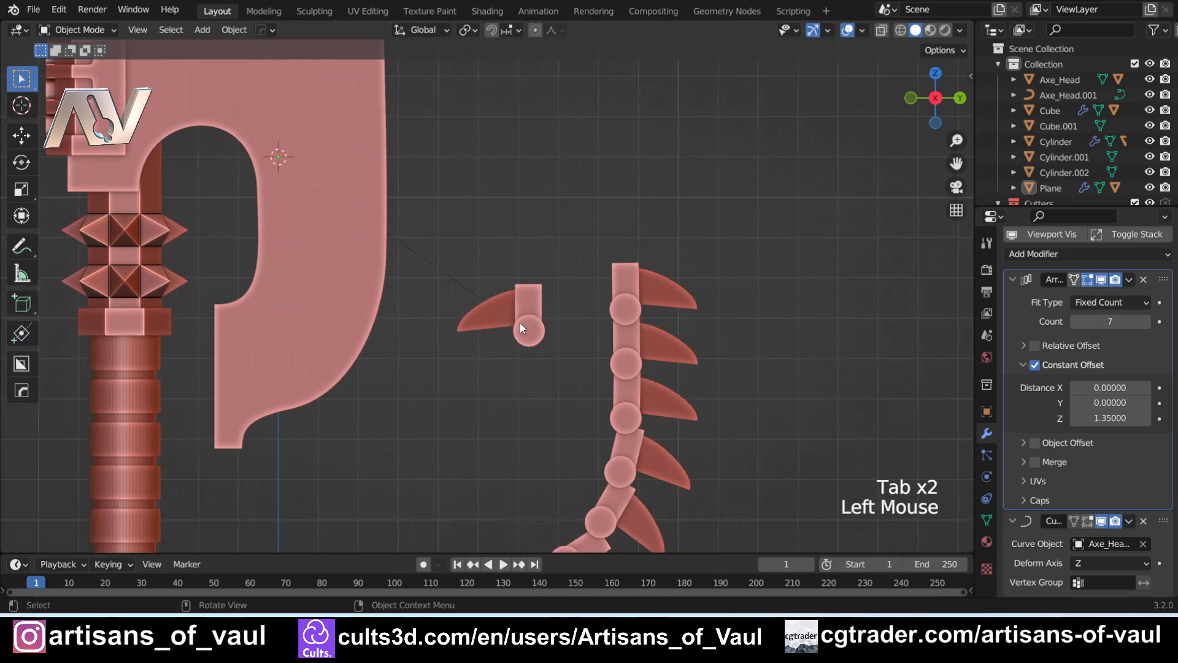
- Snap the original tooth Cylinder.024 to the 3D cursor, then select the helper plane array
click(528, 330)
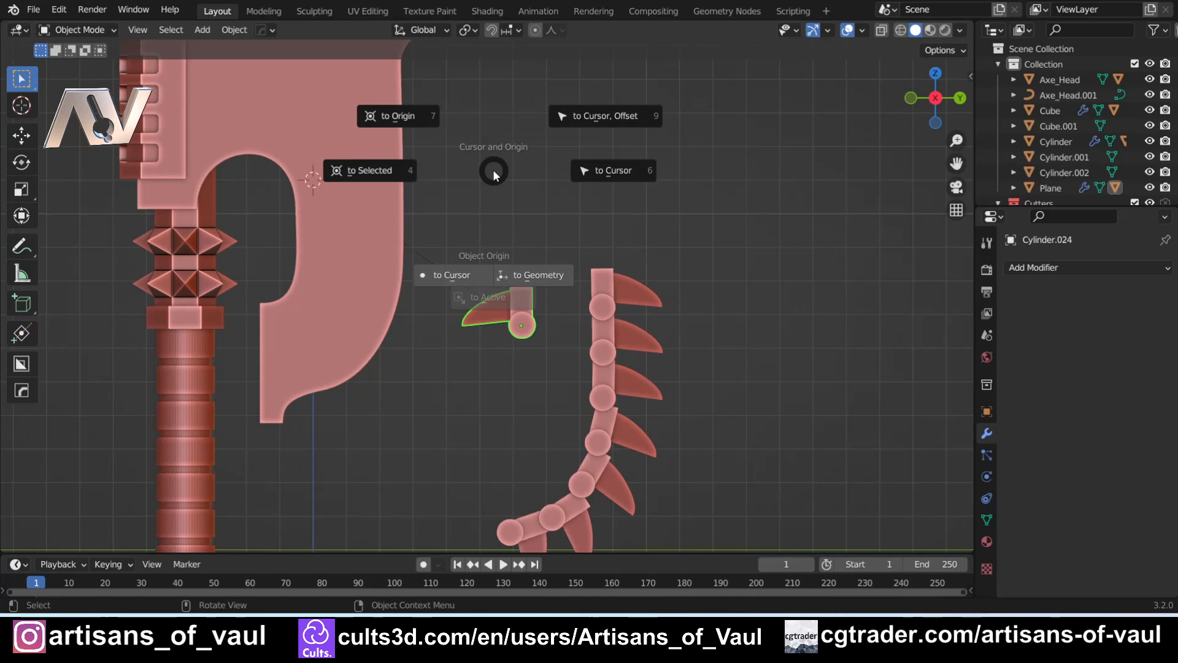
mouse_move(501, 172)
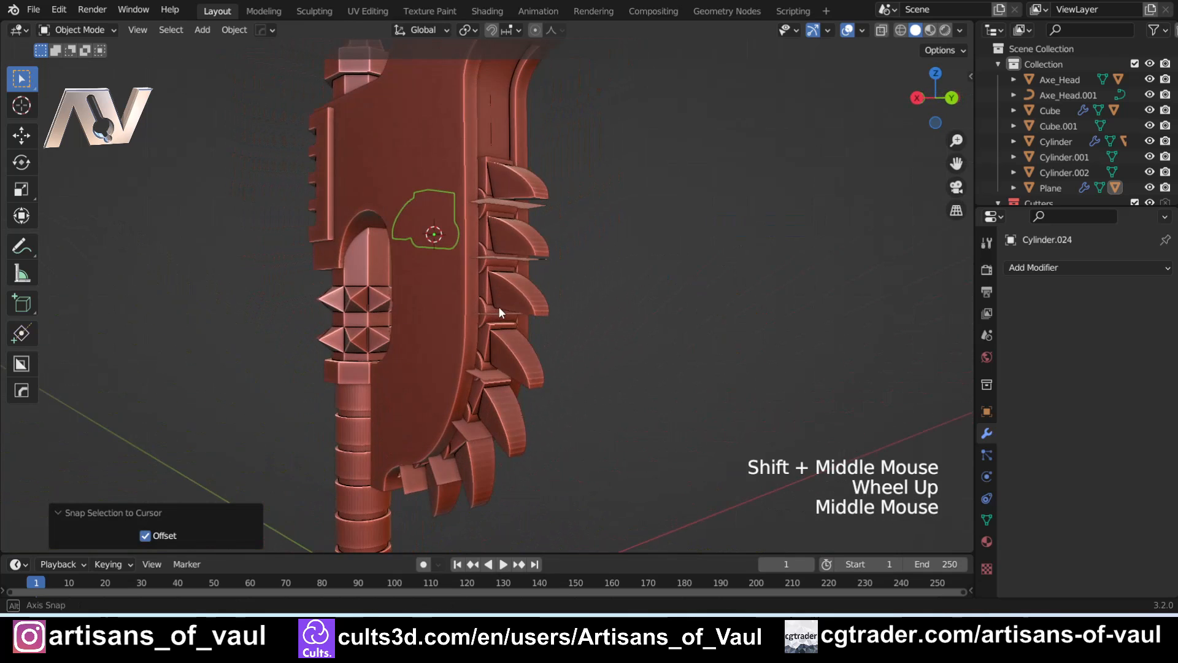
drag(499, 313, 398, 256)
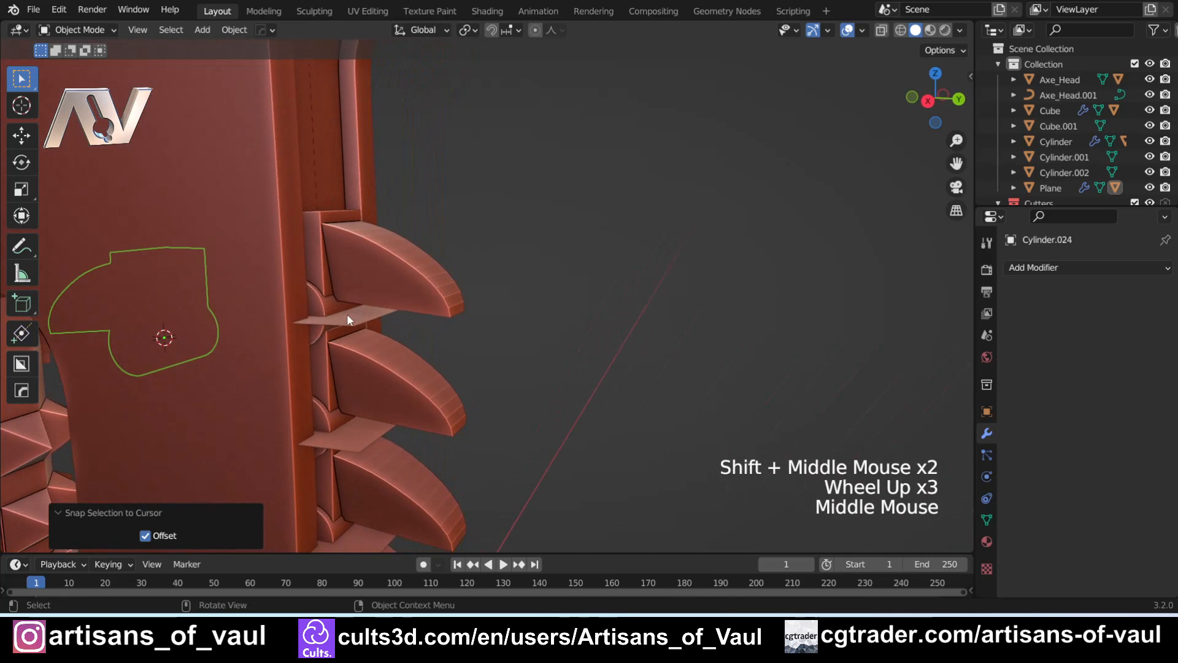
click(348, 320)
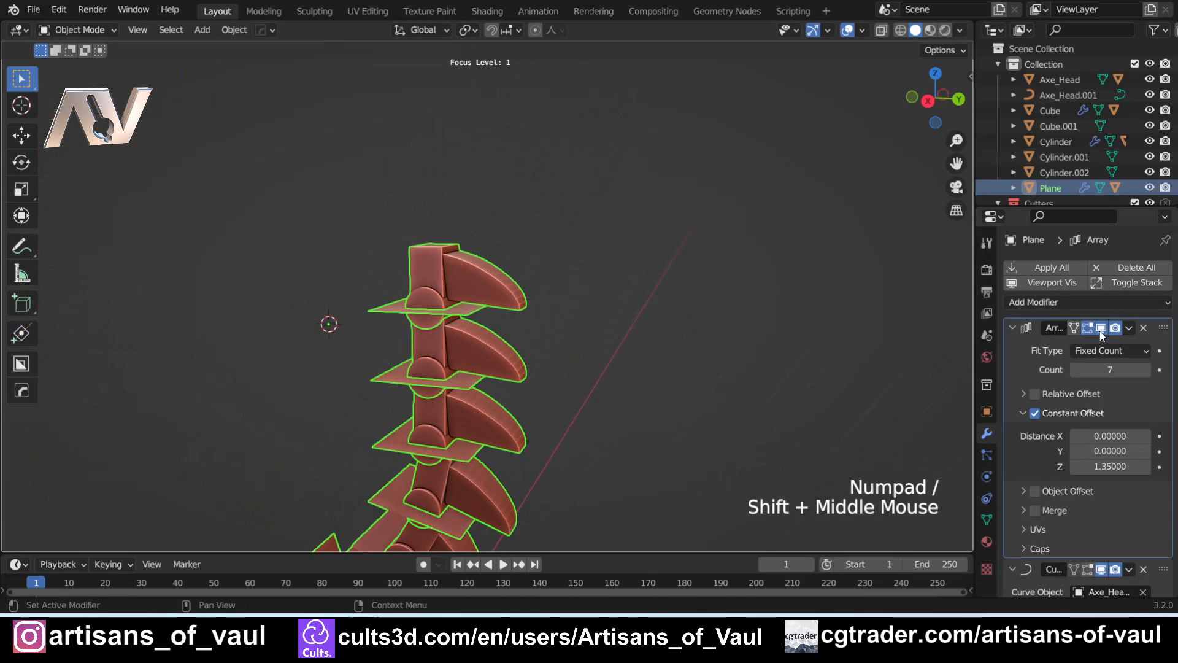
- Raise the Plane Array count to 9 so more teeth wrap around the blade's curved edge
scroll(down, 3)
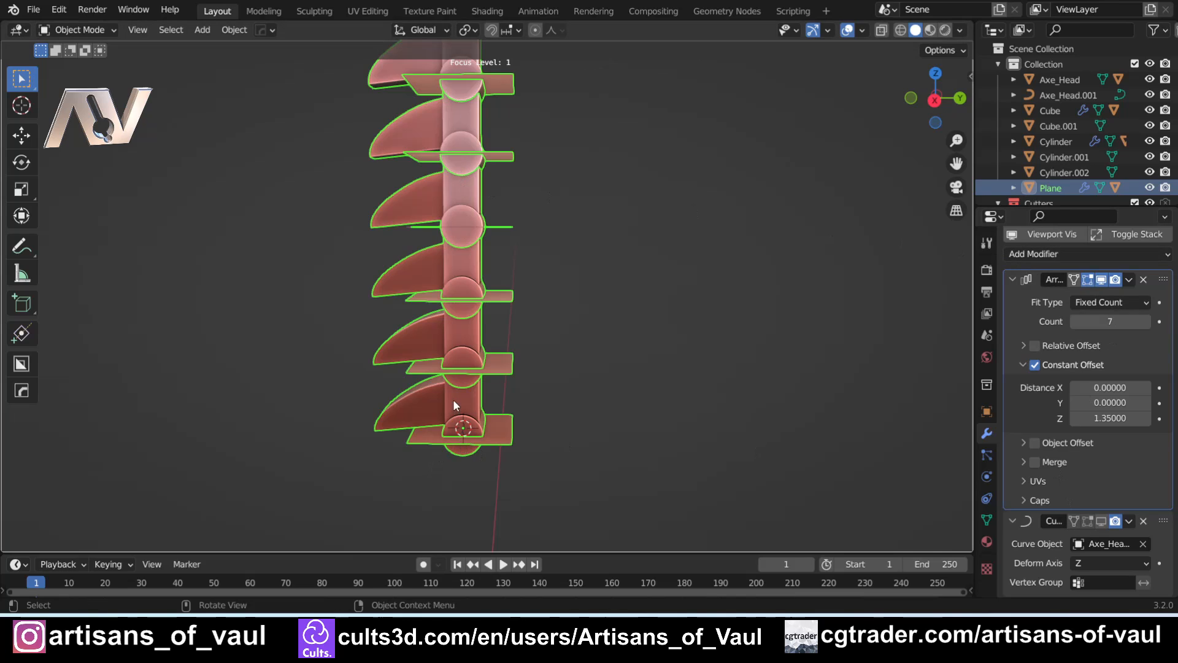
mouse_move(468, 446)
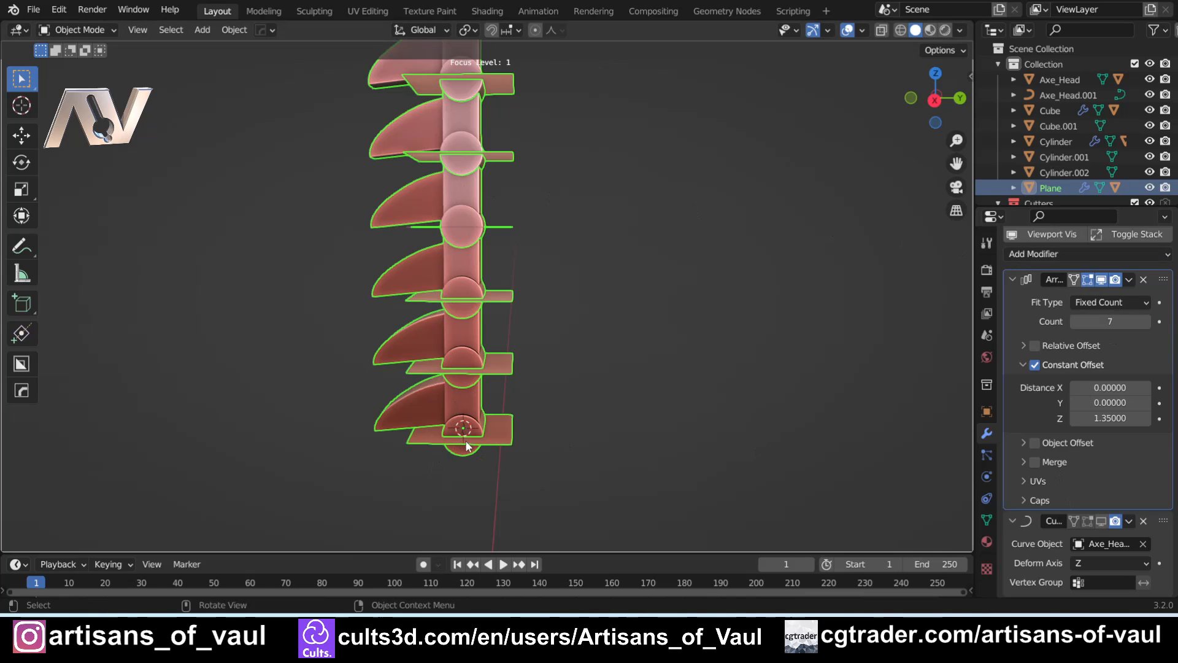
scroll(up, 3)
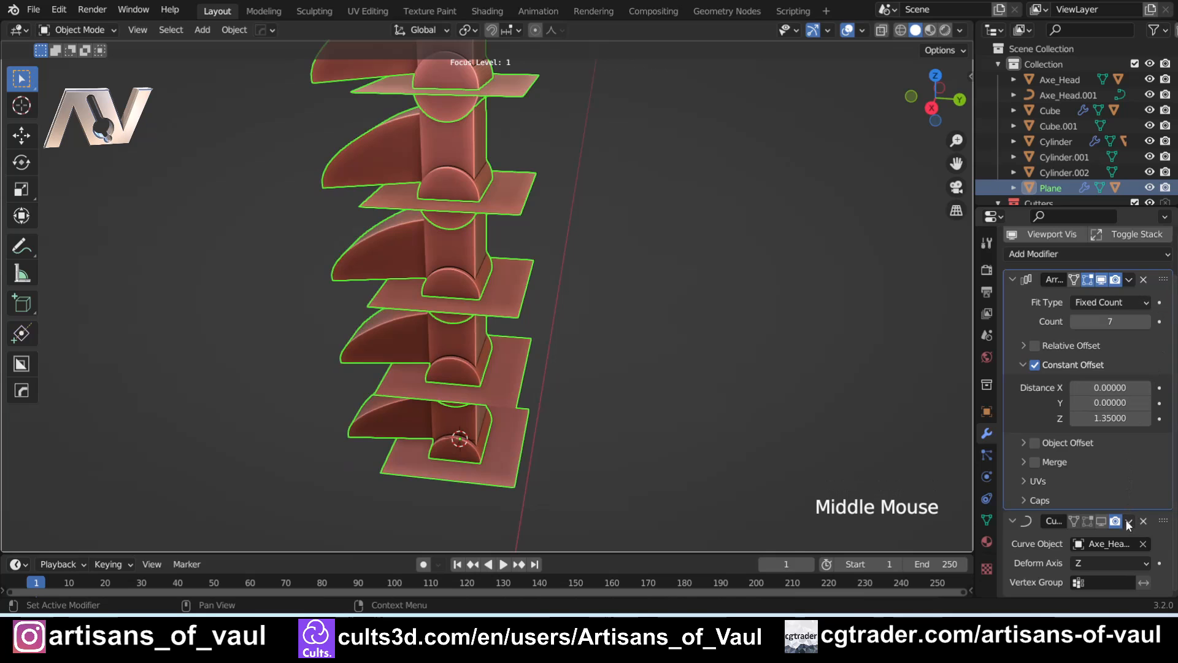
scroll(down, 3)
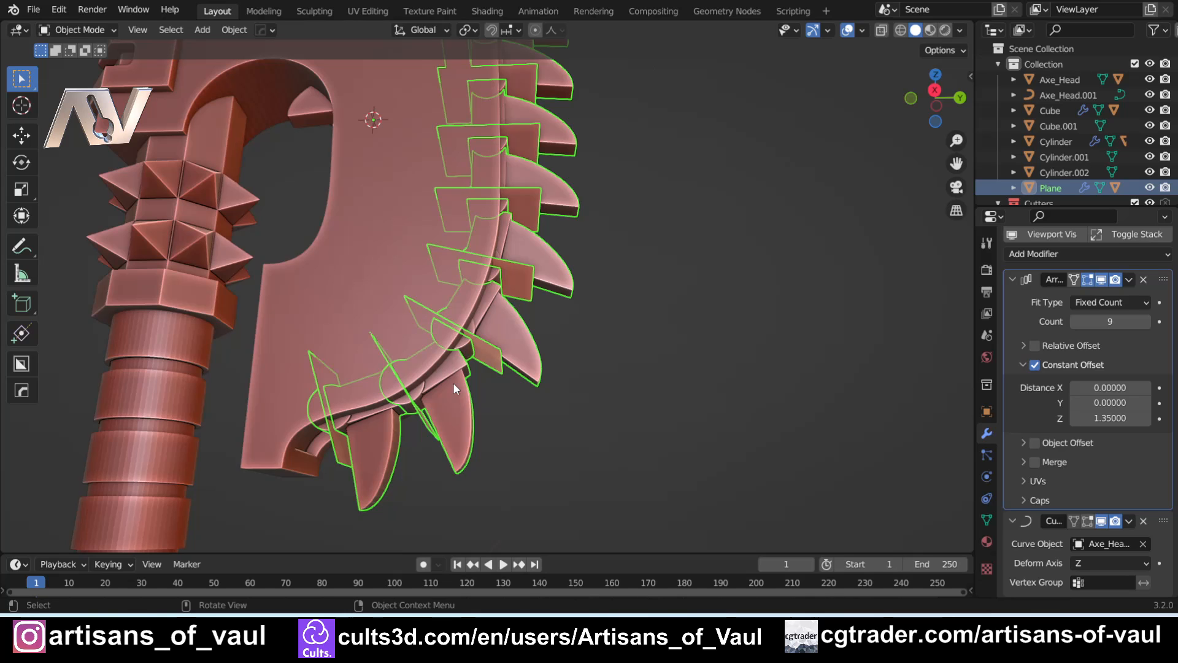
scroll(up, 3)
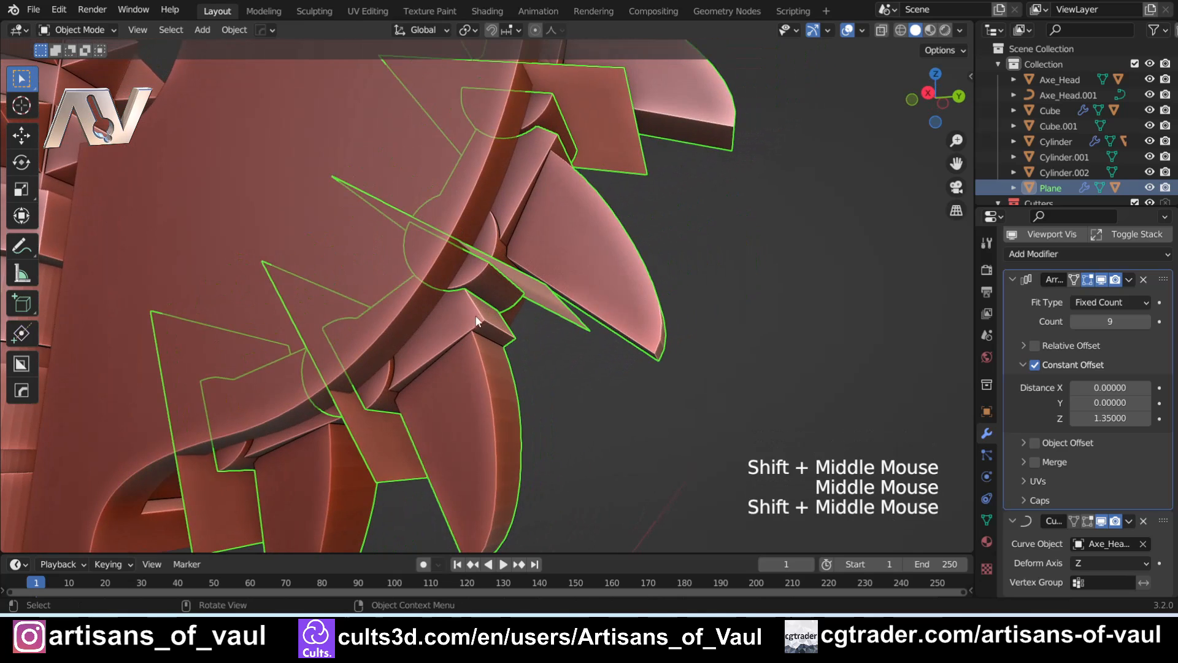
scroll(down, 3)
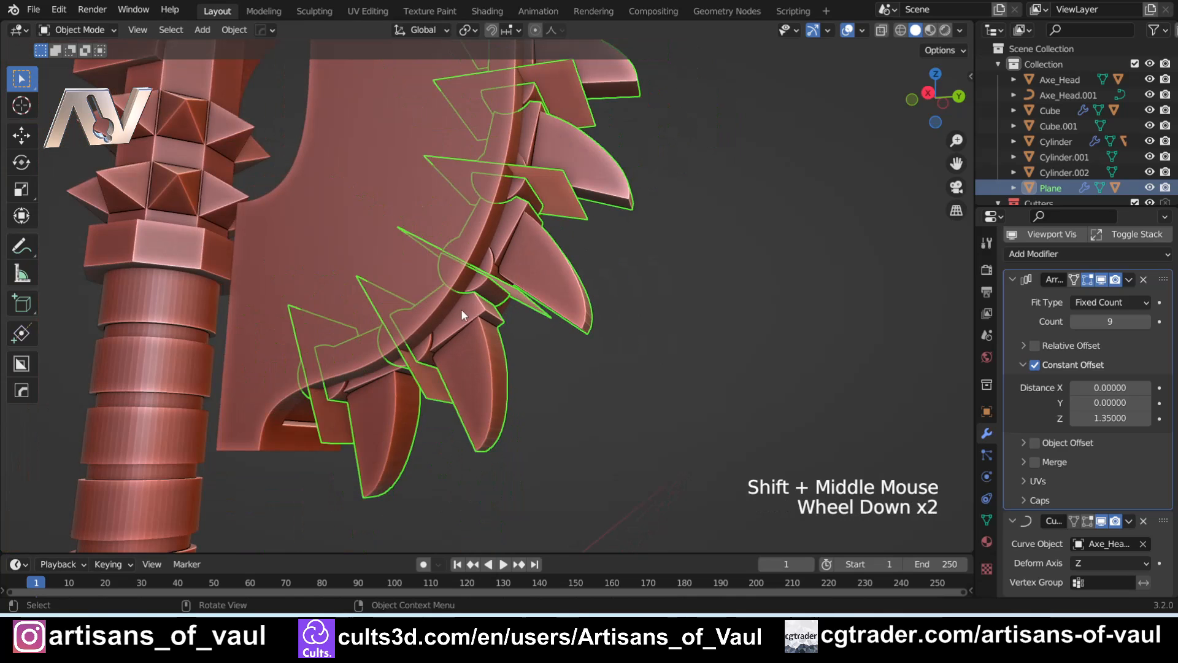
drag(466, 316, 488, 319)
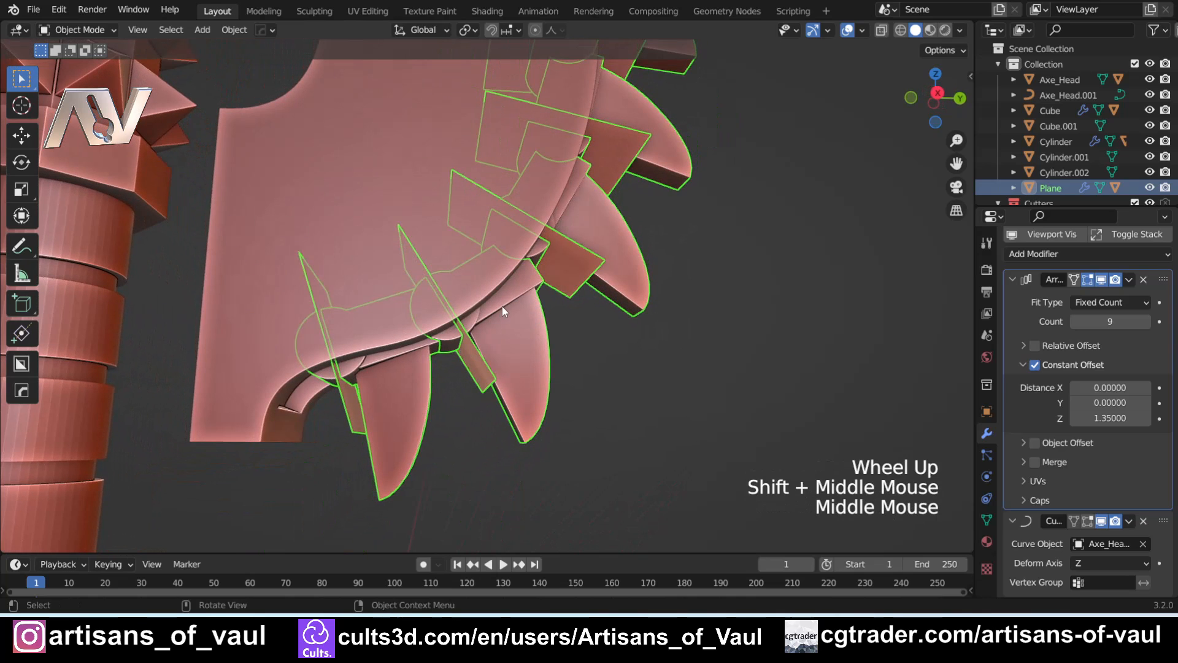
scroll(down, 3)
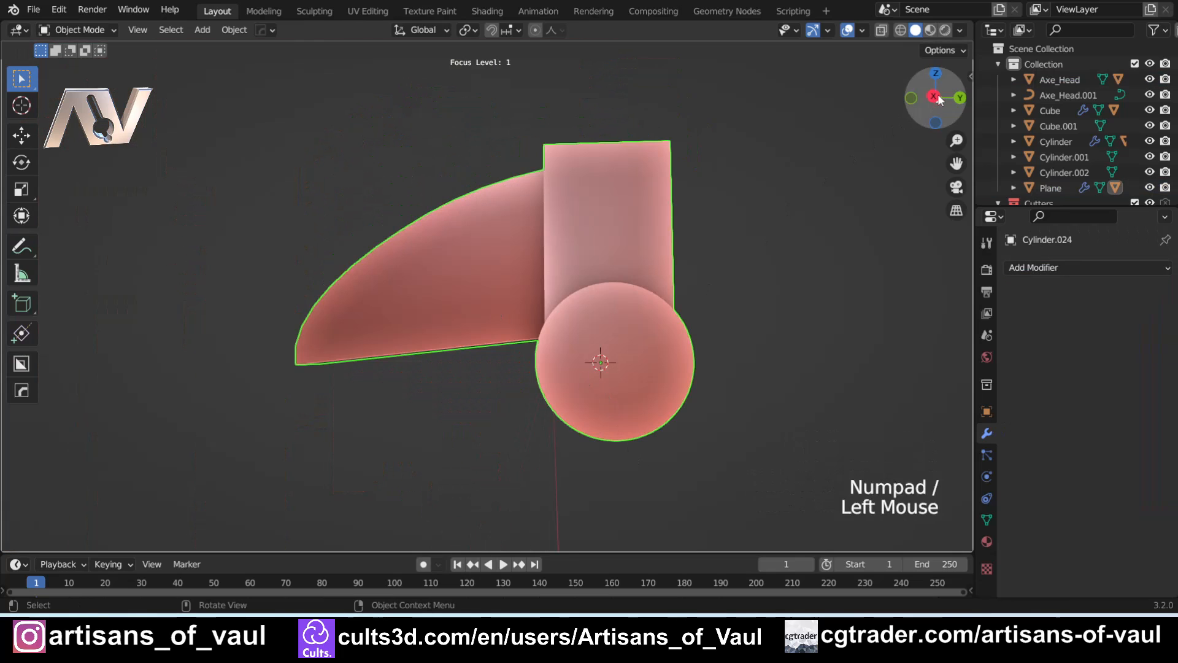
scroll(down, 3)
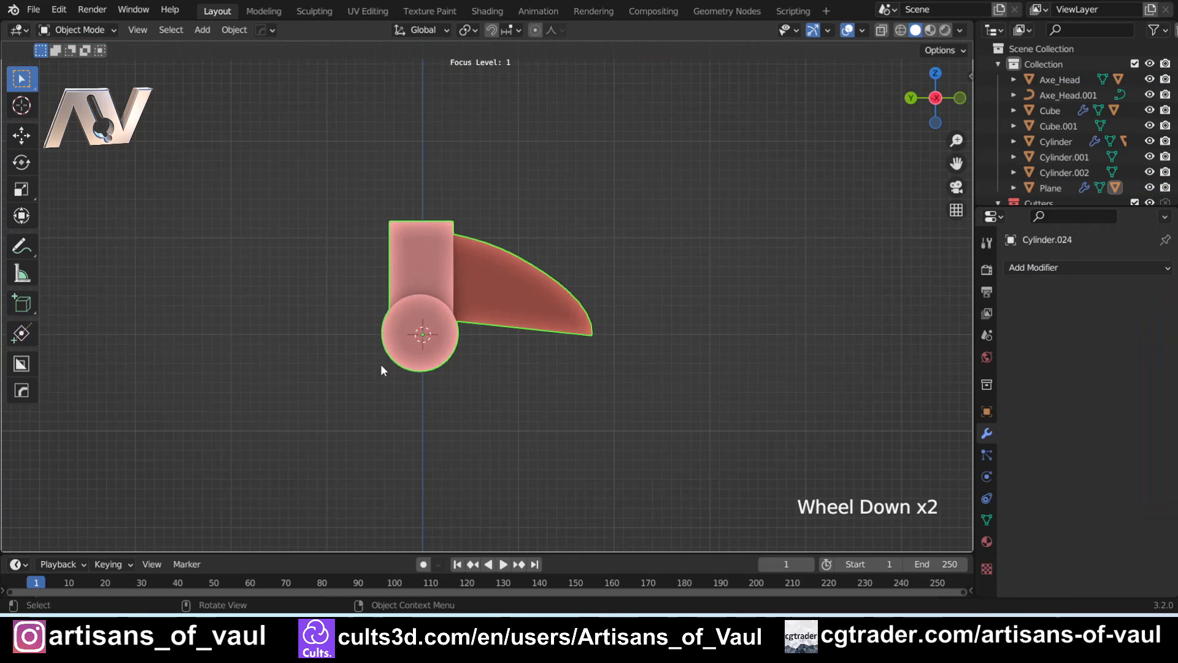
scroll(down, 3)
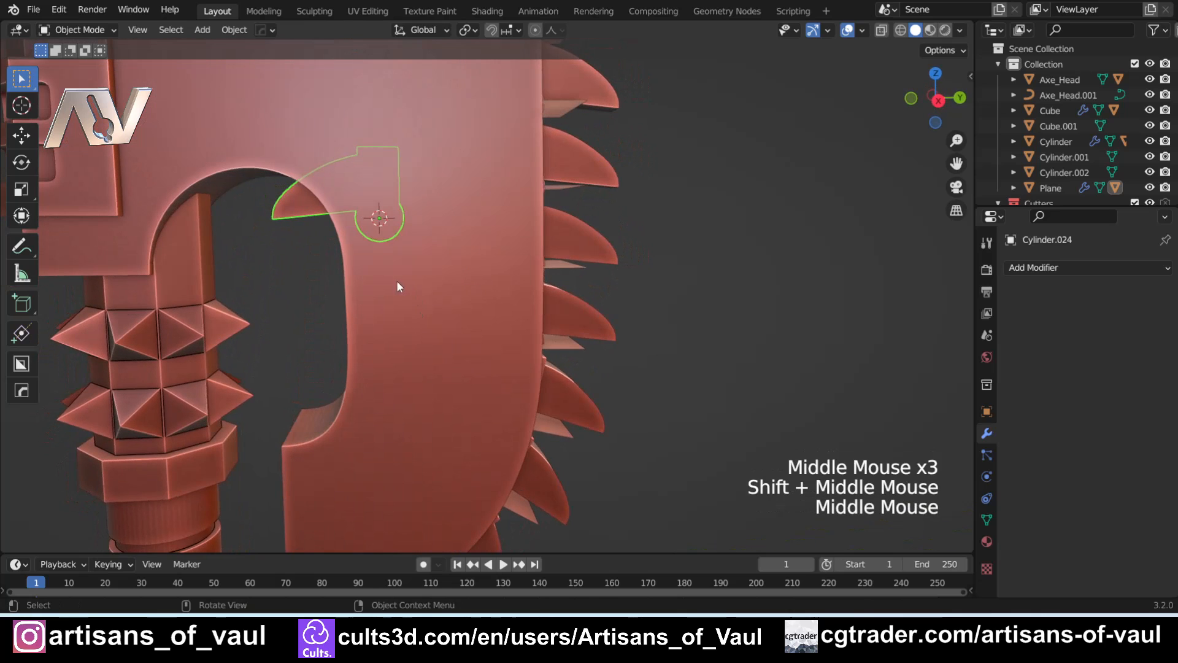
- Hide Axe_Head and start moving the tooth mesh geometry along Z in Edit Mode
key(Tab)
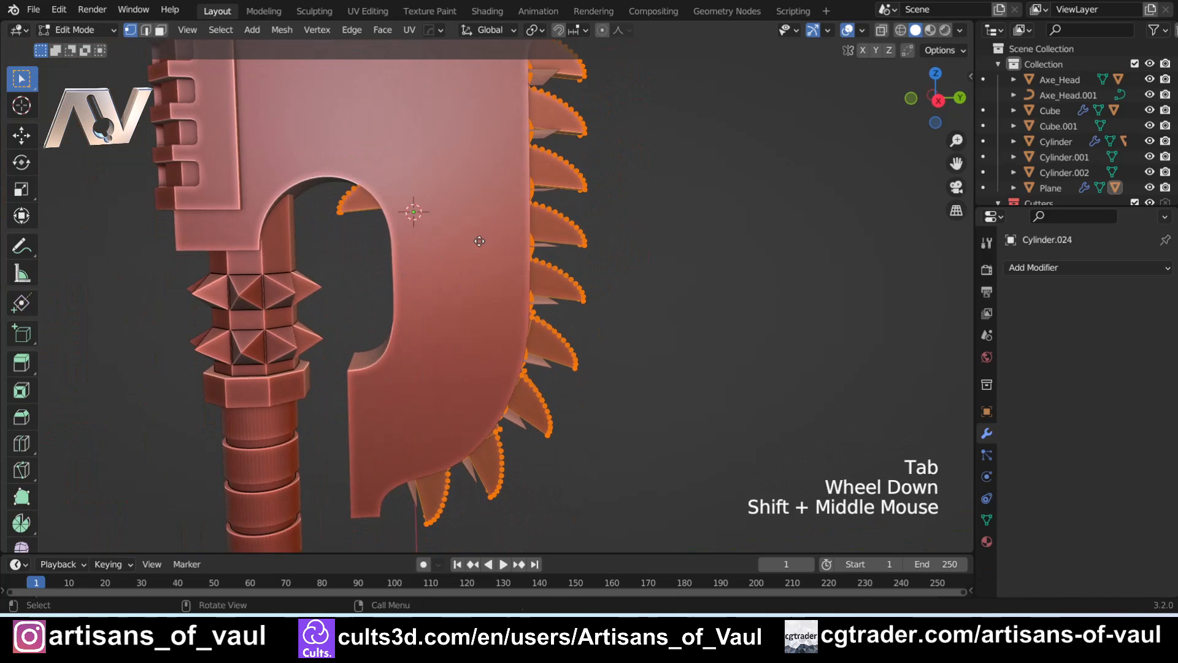
key(g)
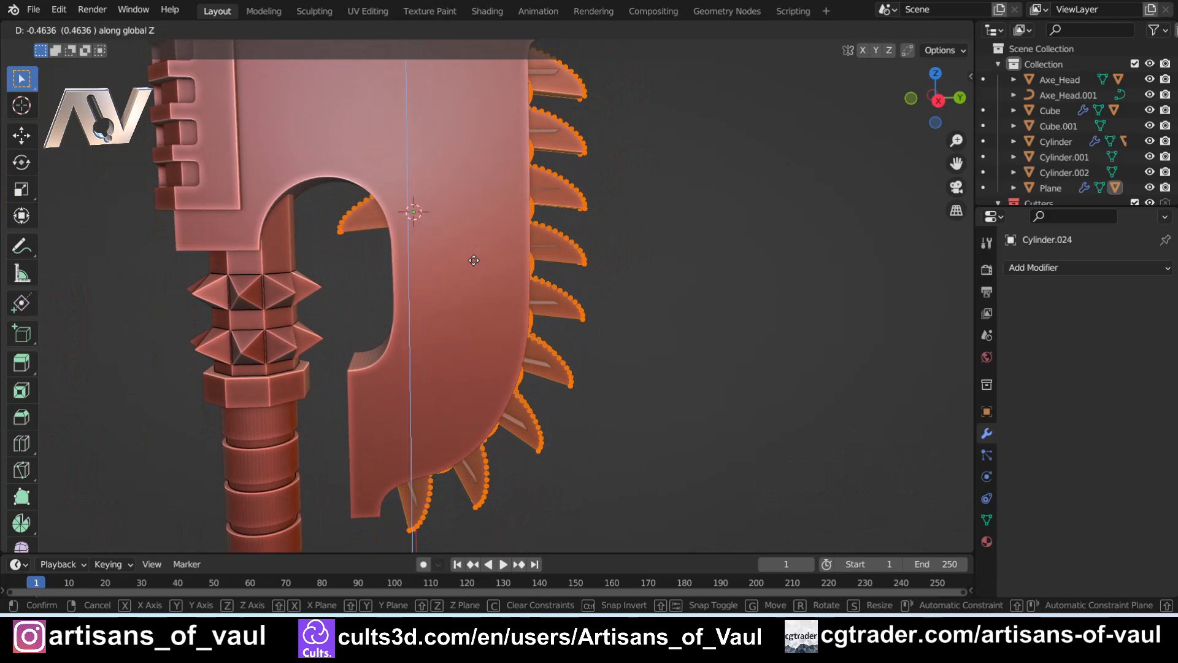
key(Tab)
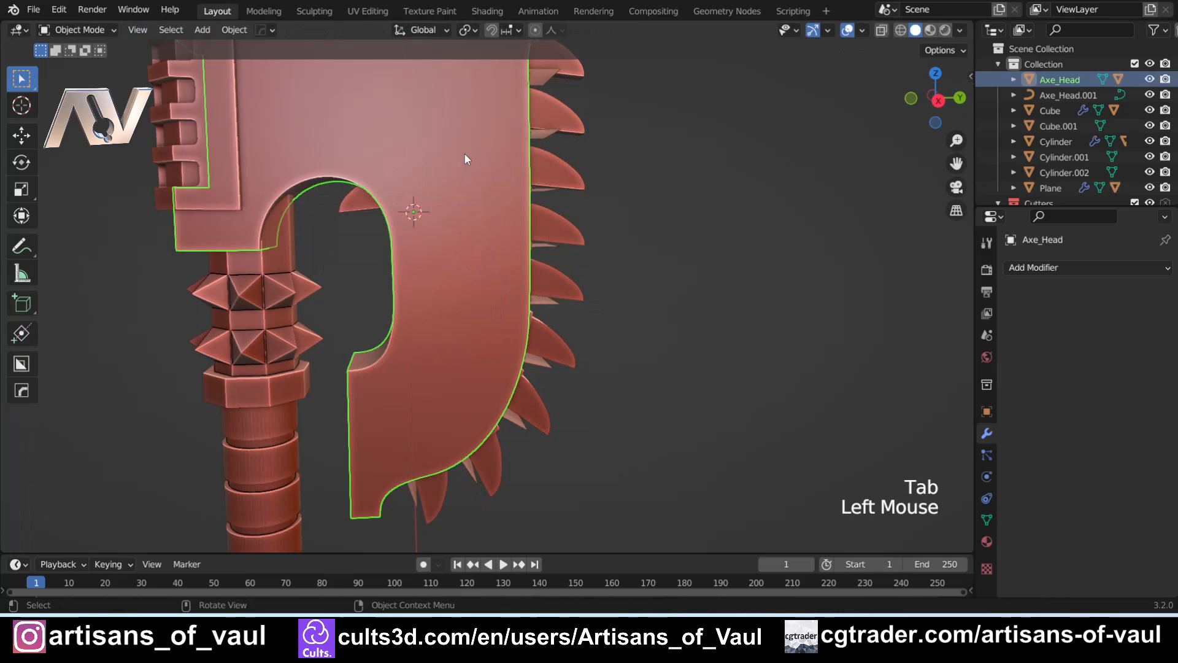
key(h)
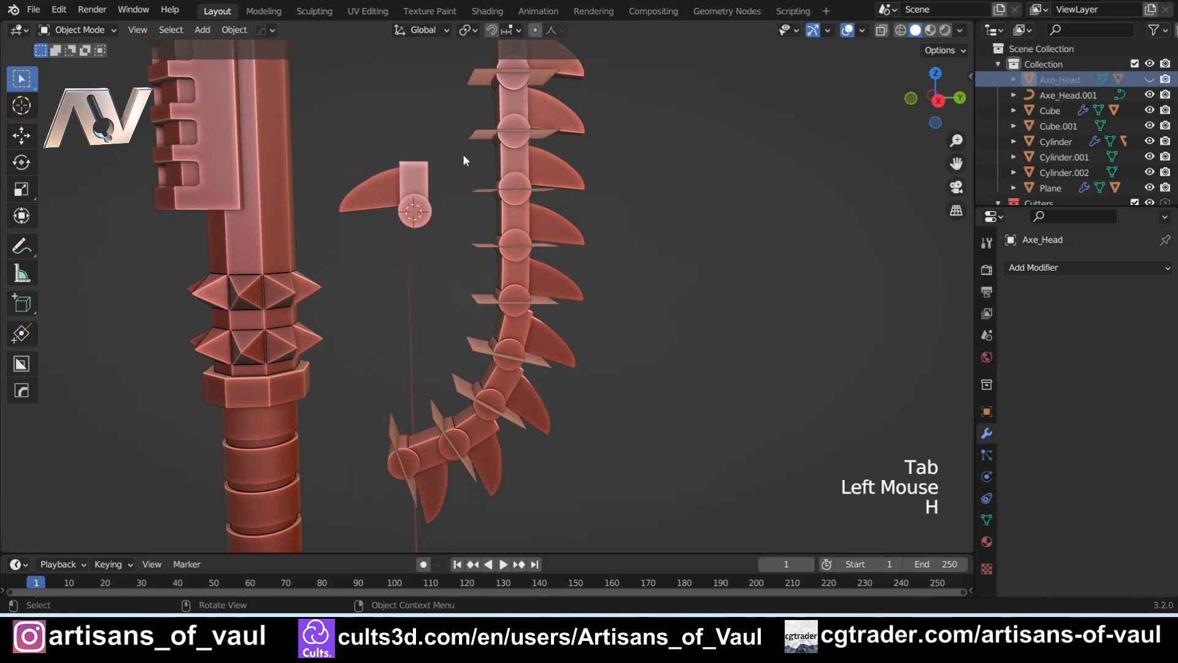
key(Tab)
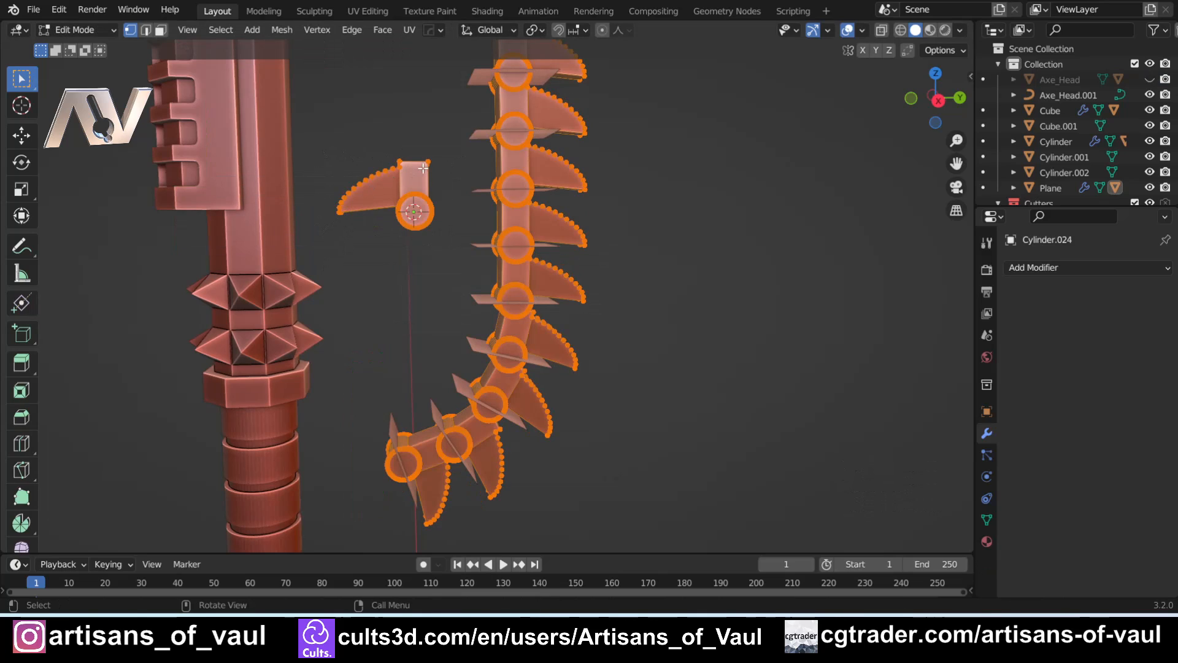
key(g)
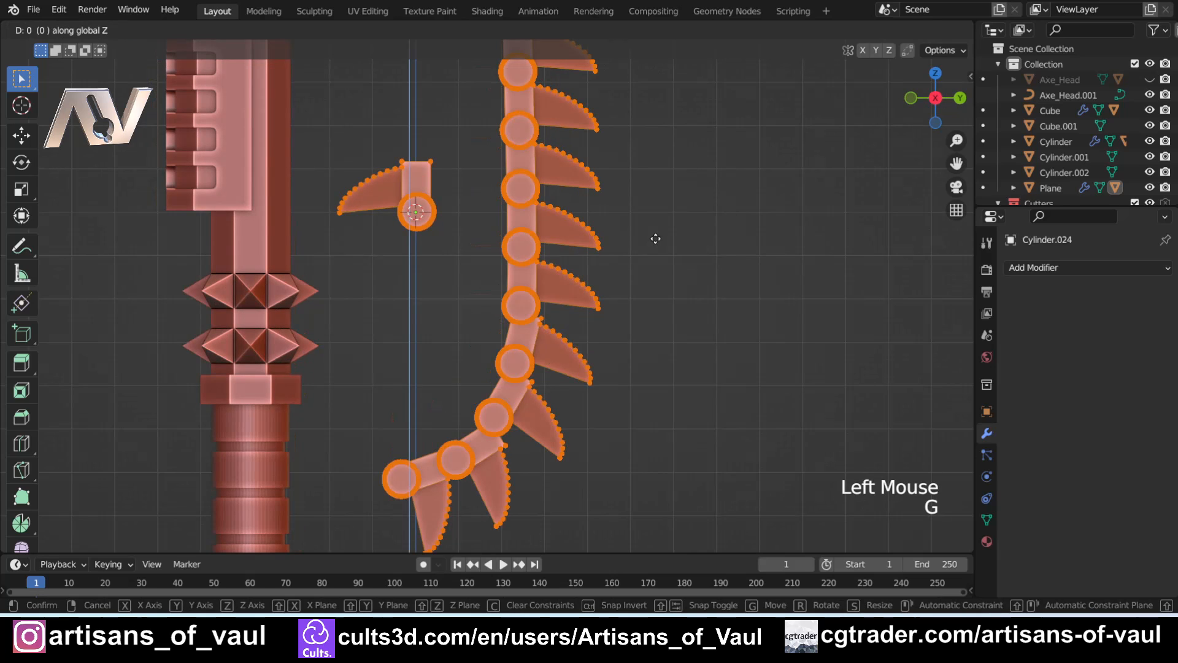
mouse_move(650, 246)
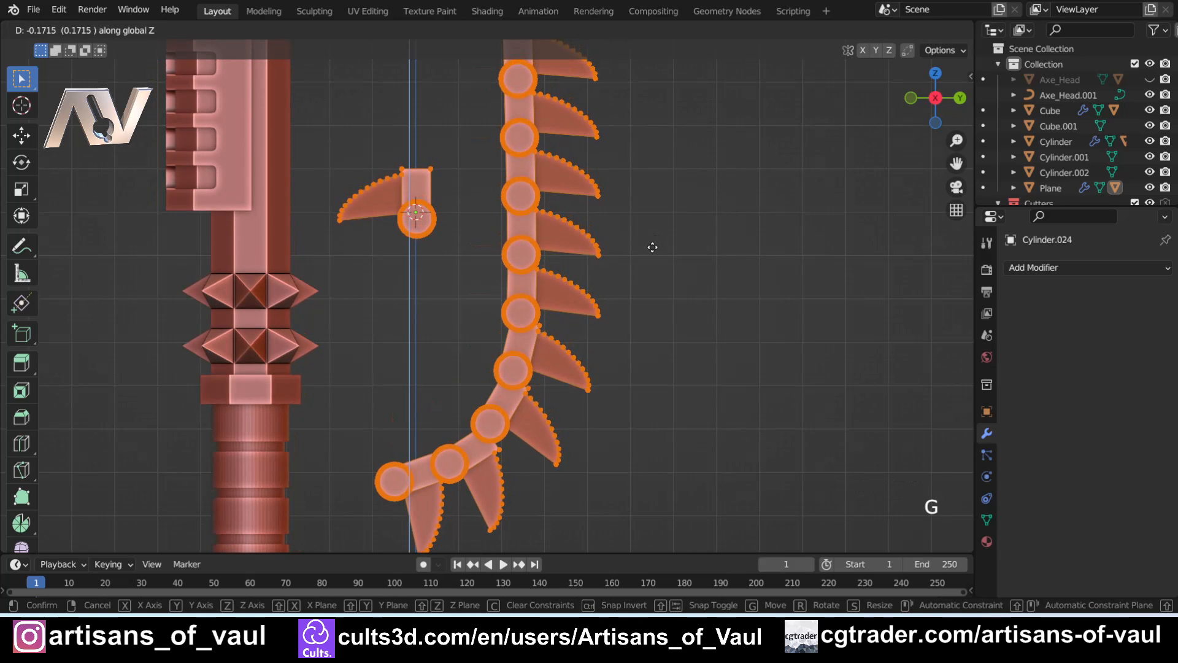
mouse_move(648, 264)
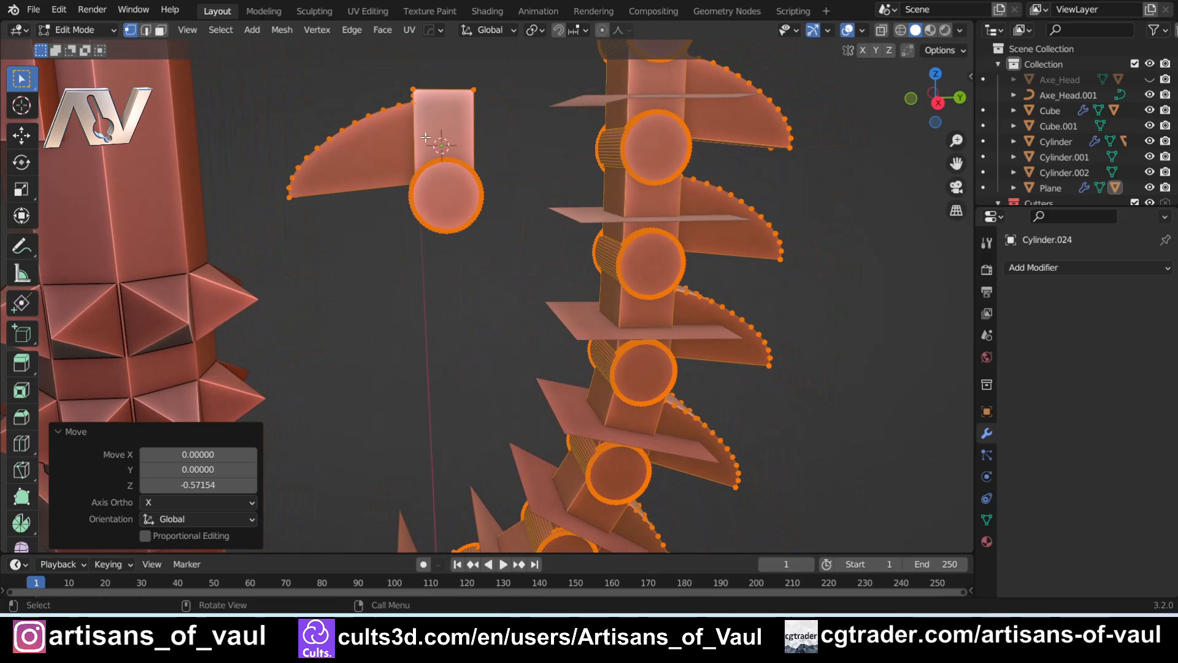
- Settle the tooth geometry about 0.08 along Z so every instanced tooth sits on the blade edge
drag(527, 301, 398, 379)
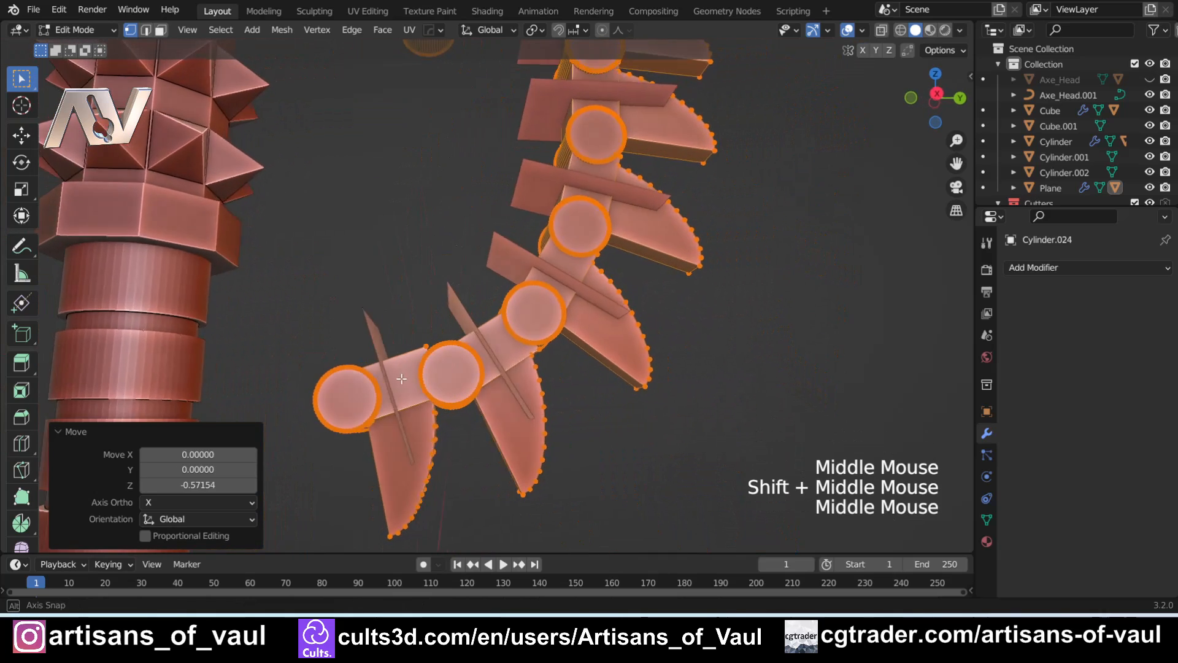
scroll(down, 3)
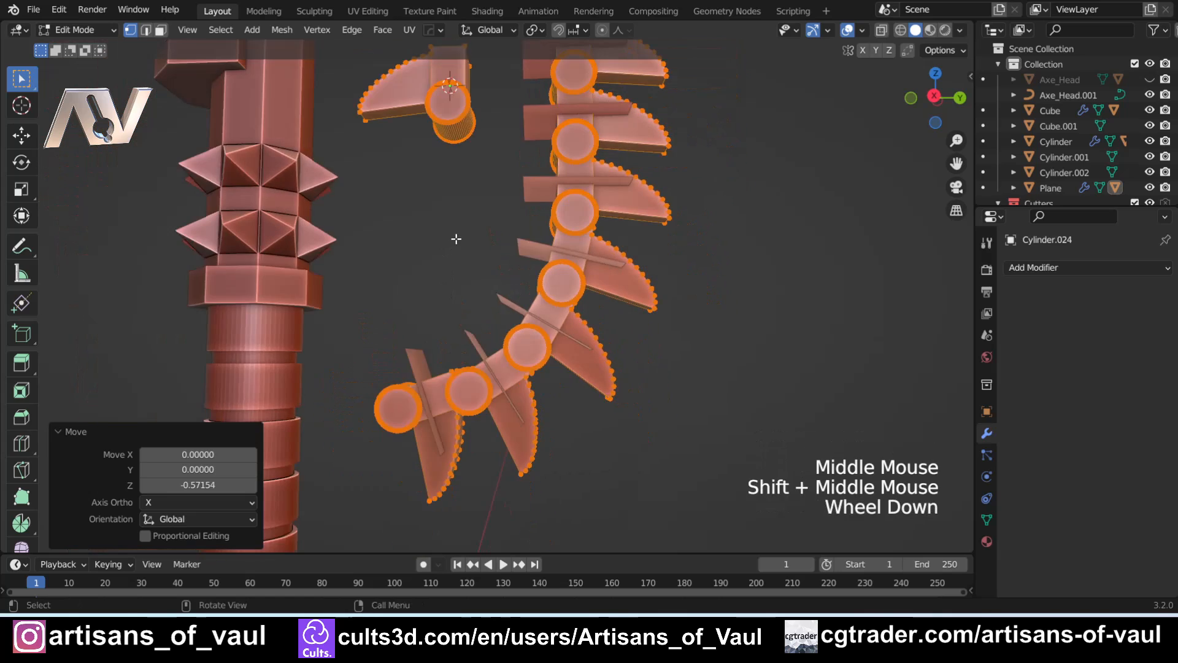
key(g)
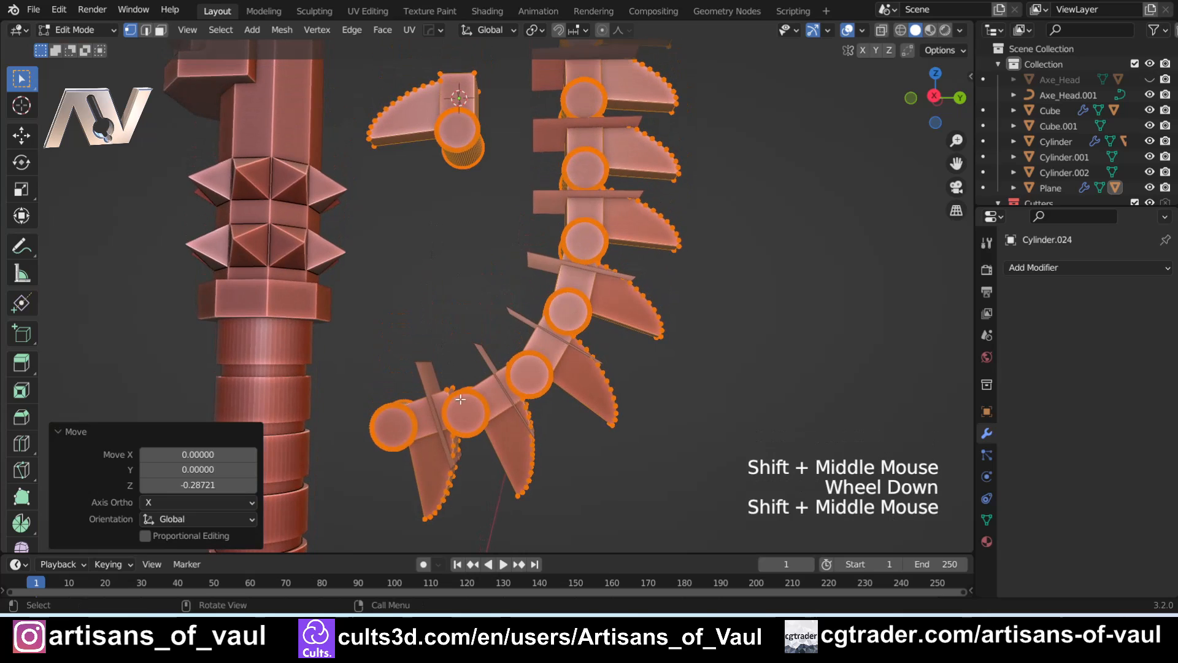
key(g)
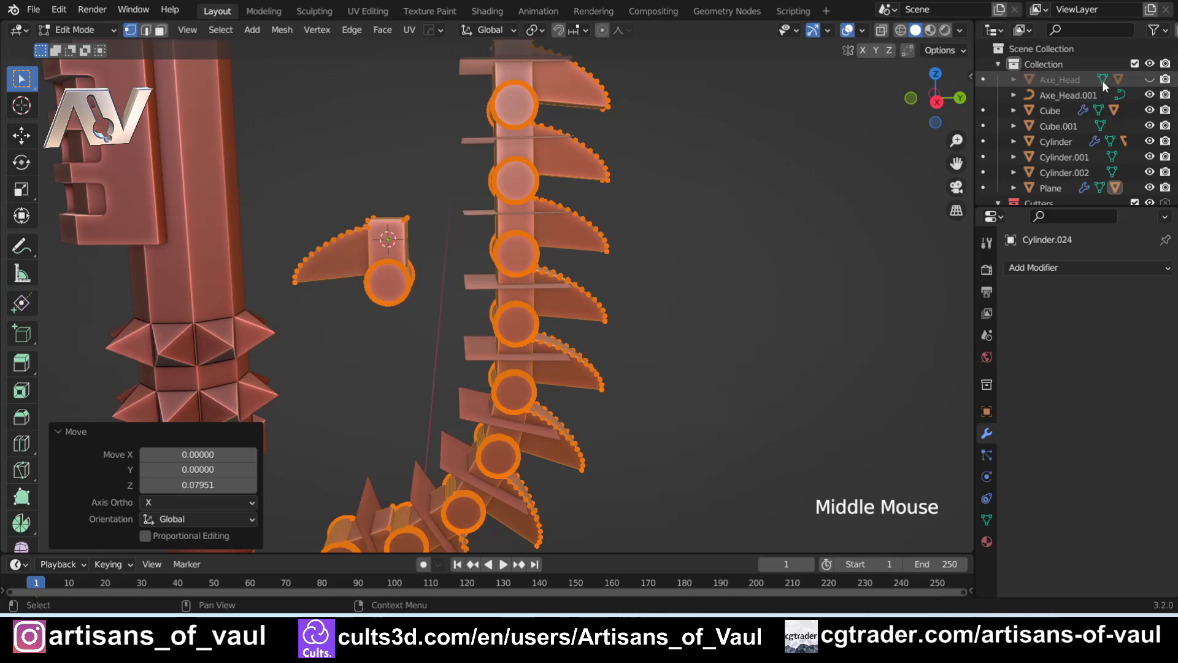
scroll(down, 3)
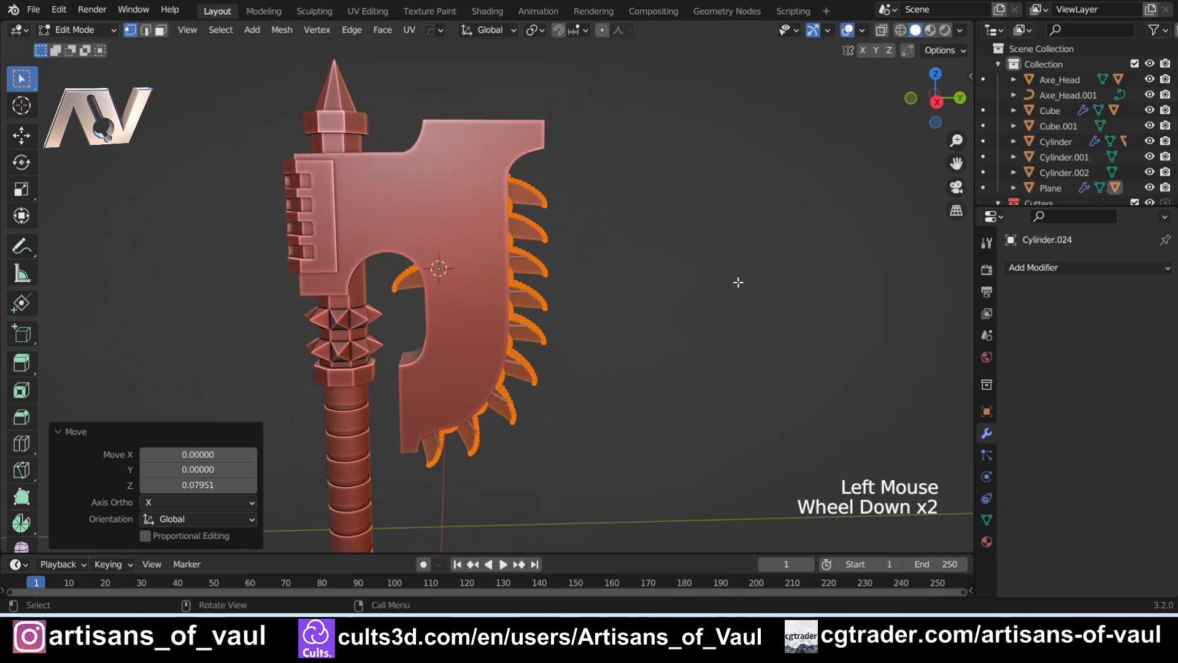
- Raise the Plane Array count from 9 to 10 and orbit around the blade to check how the teeth meet the edge
key(Tab)
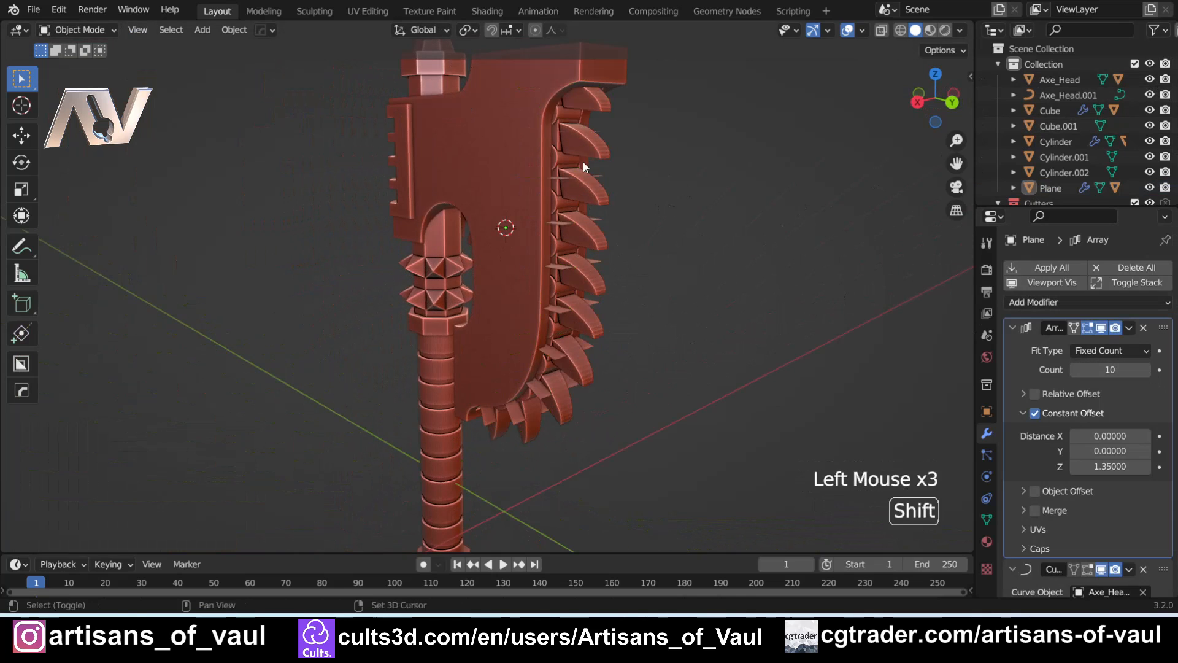
drag(587, 166, 588, 374)
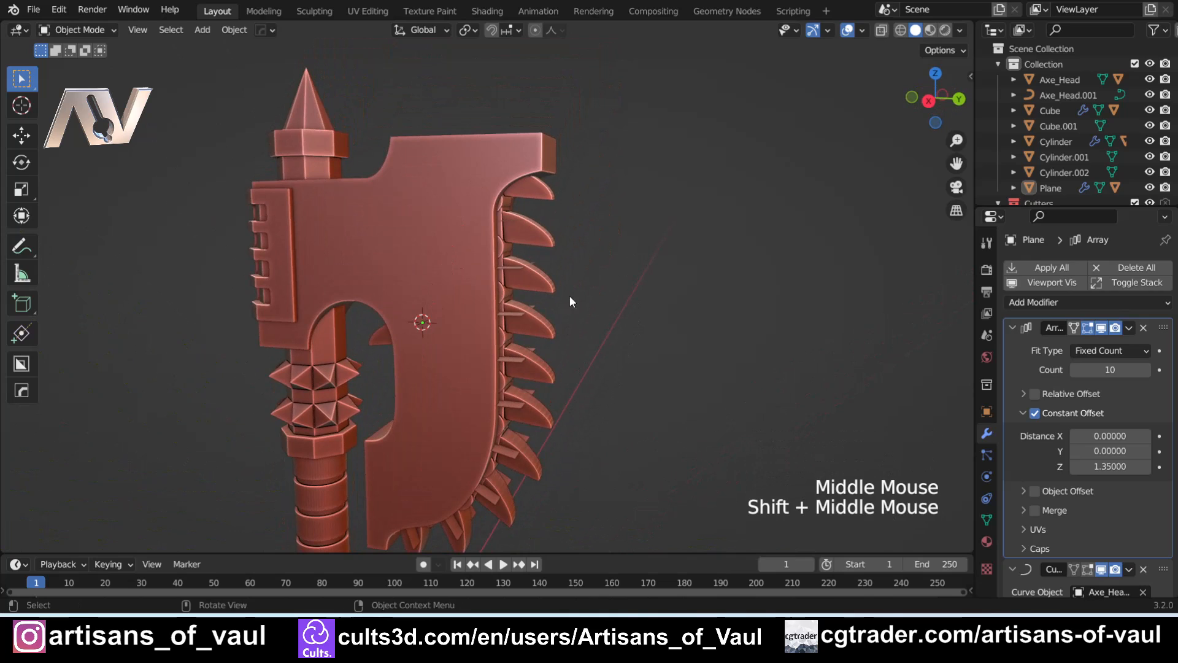
drag(571, 302, 544, 310)
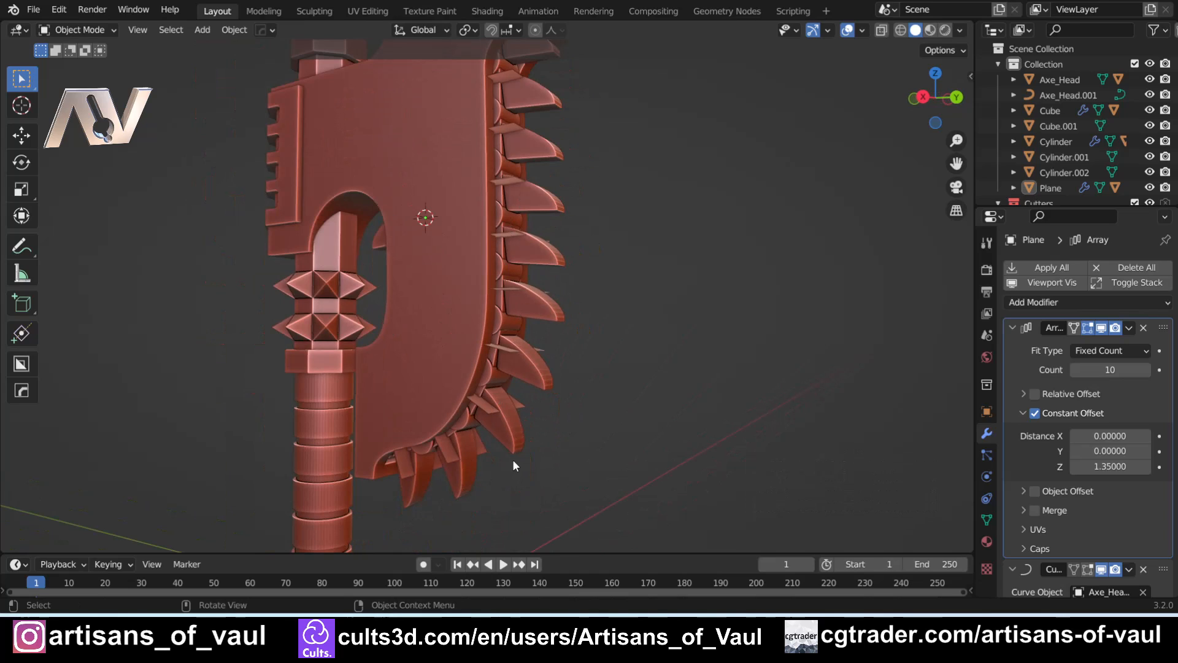
drag(514, 466, 594, 231)
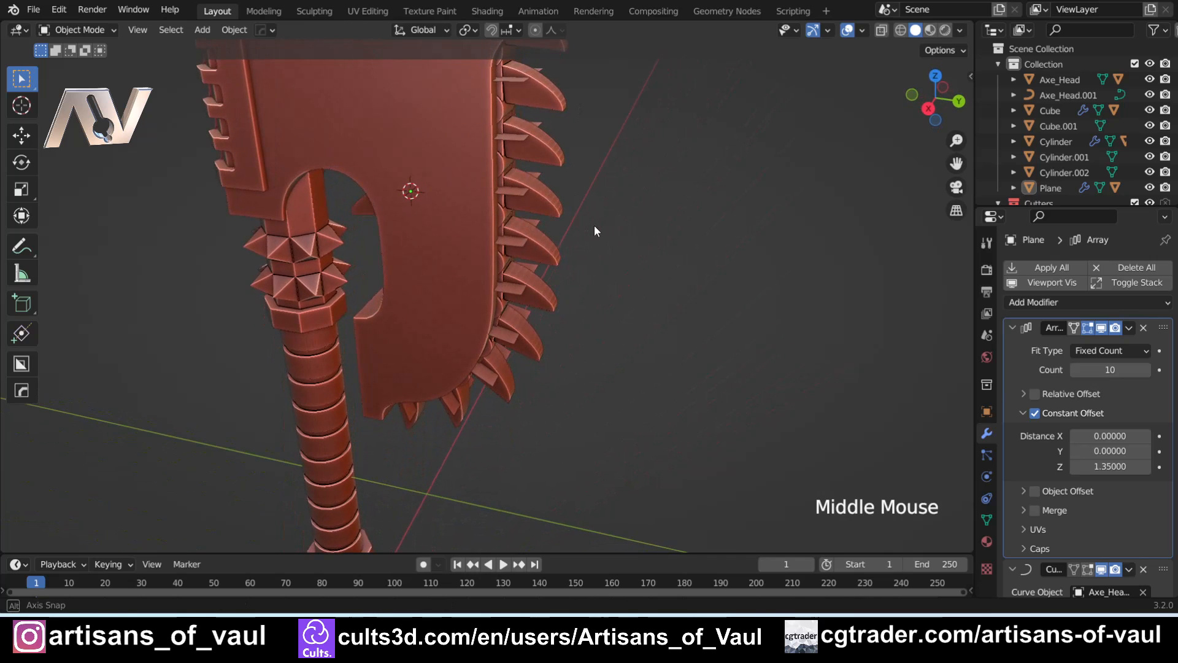
drag(594, 231, 552, 262)
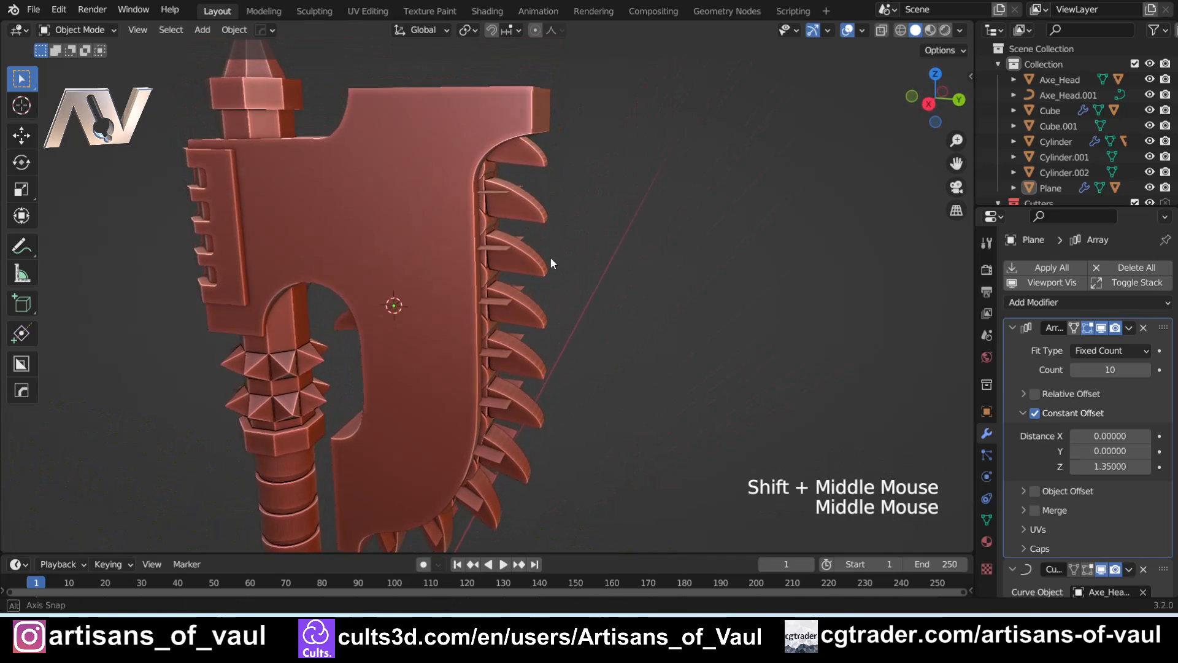
drag(552, 263, 559, 249)
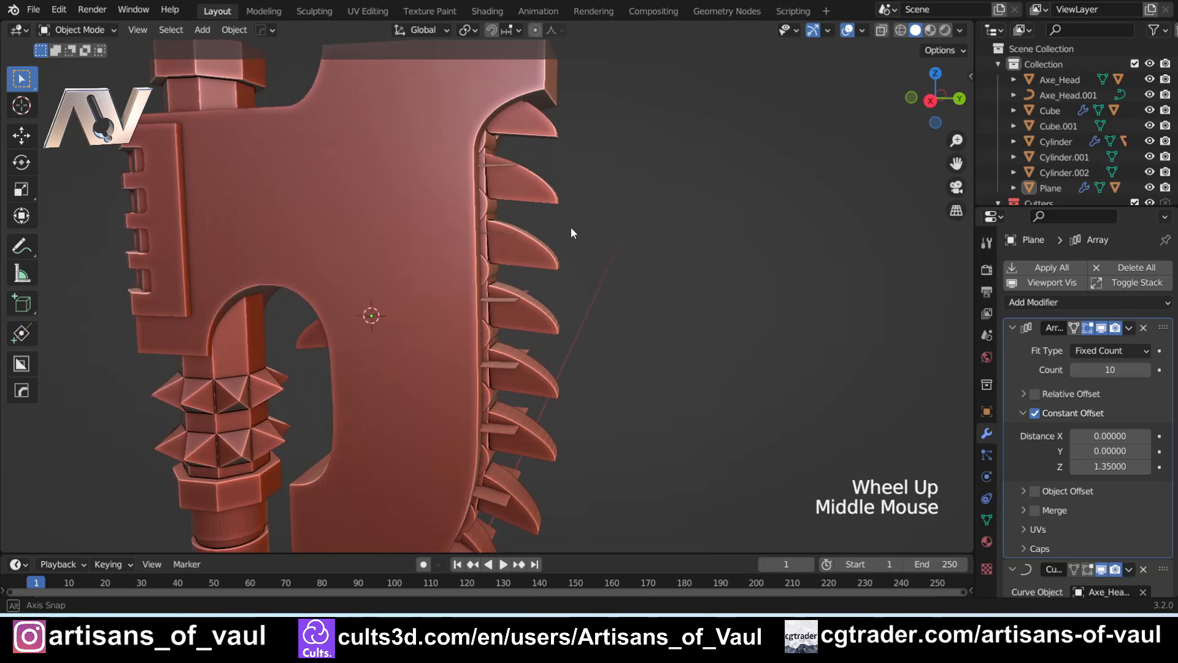
drag(571, 232, 587, 226)
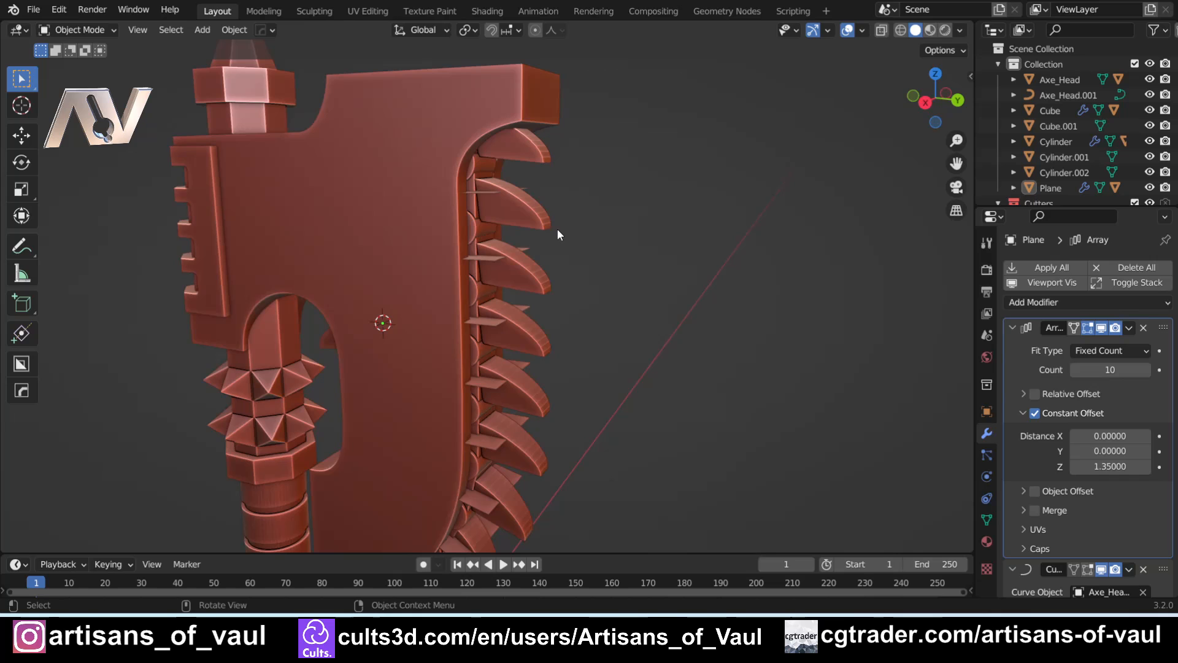
scroll(down, 3)
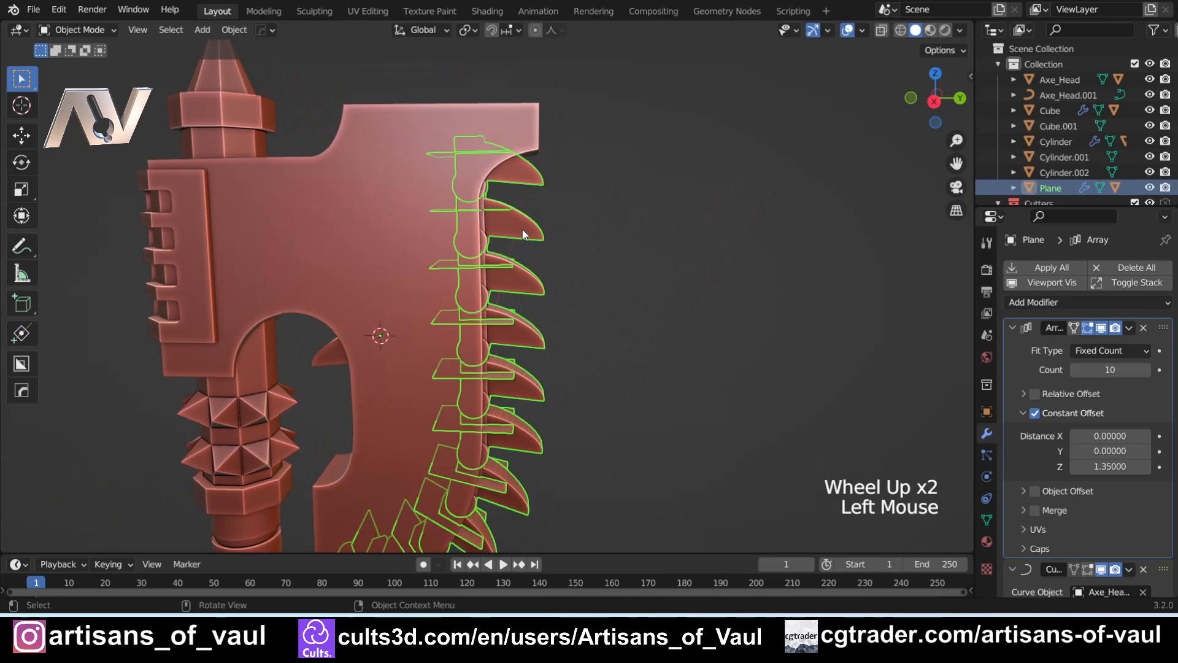
scroll(down, 3)
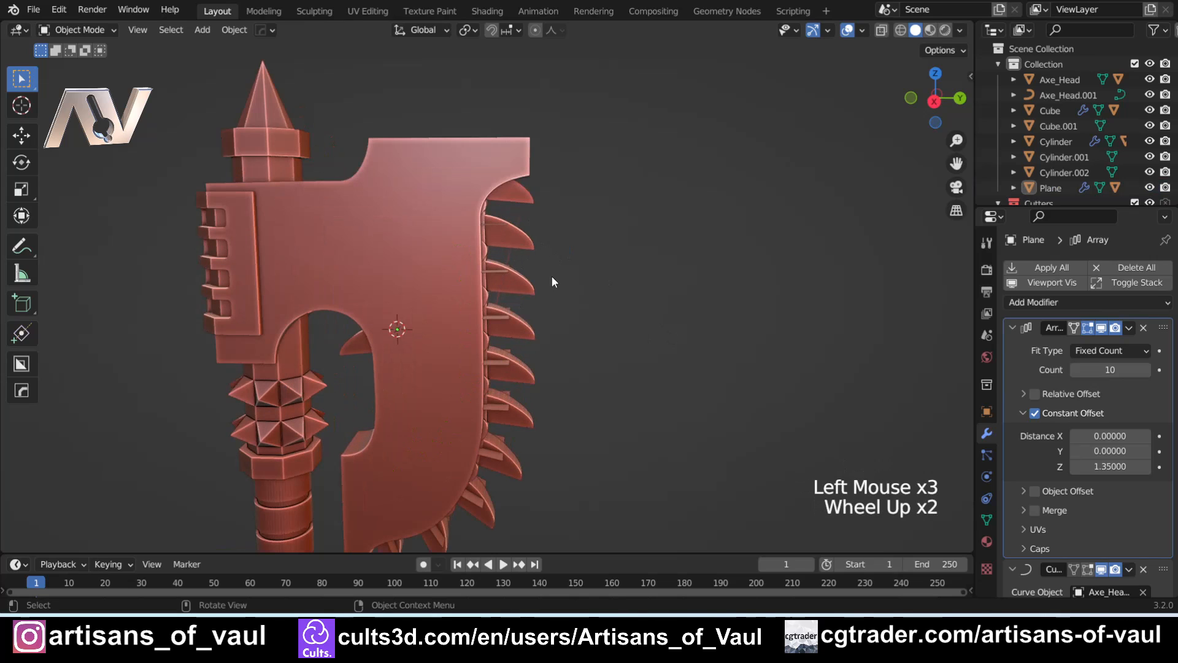
- Trial-delete all of the Plane's vertices, undo to restore the plates and teeth, and leave mesh editing
click(1050, 188)
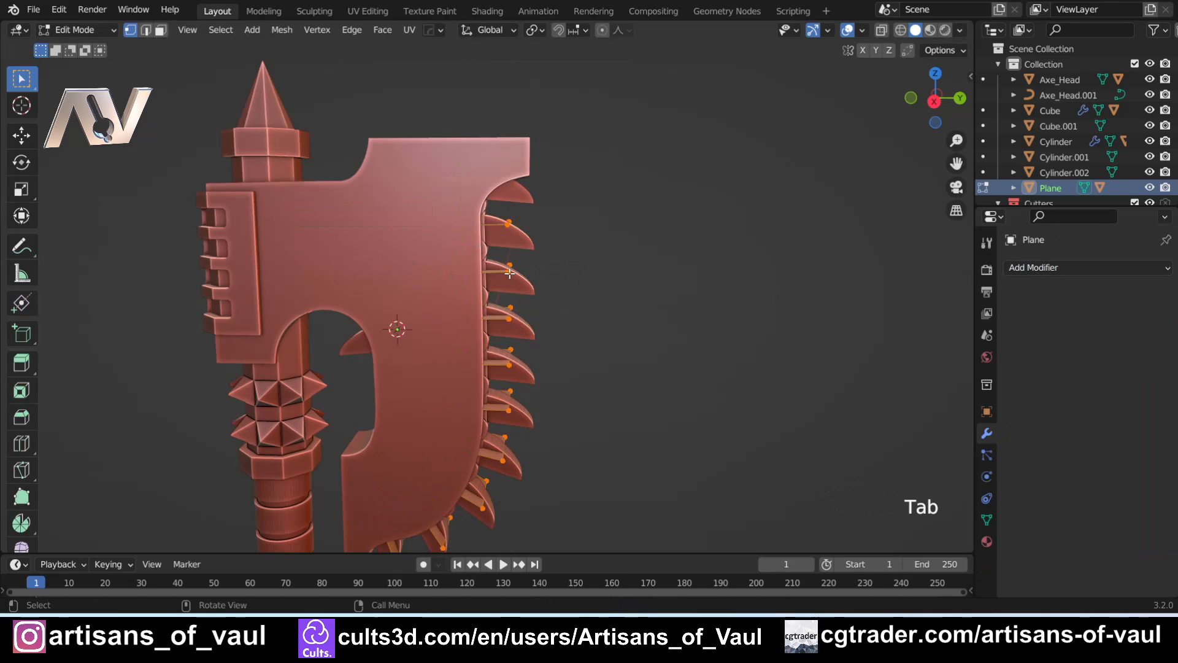
key(A)
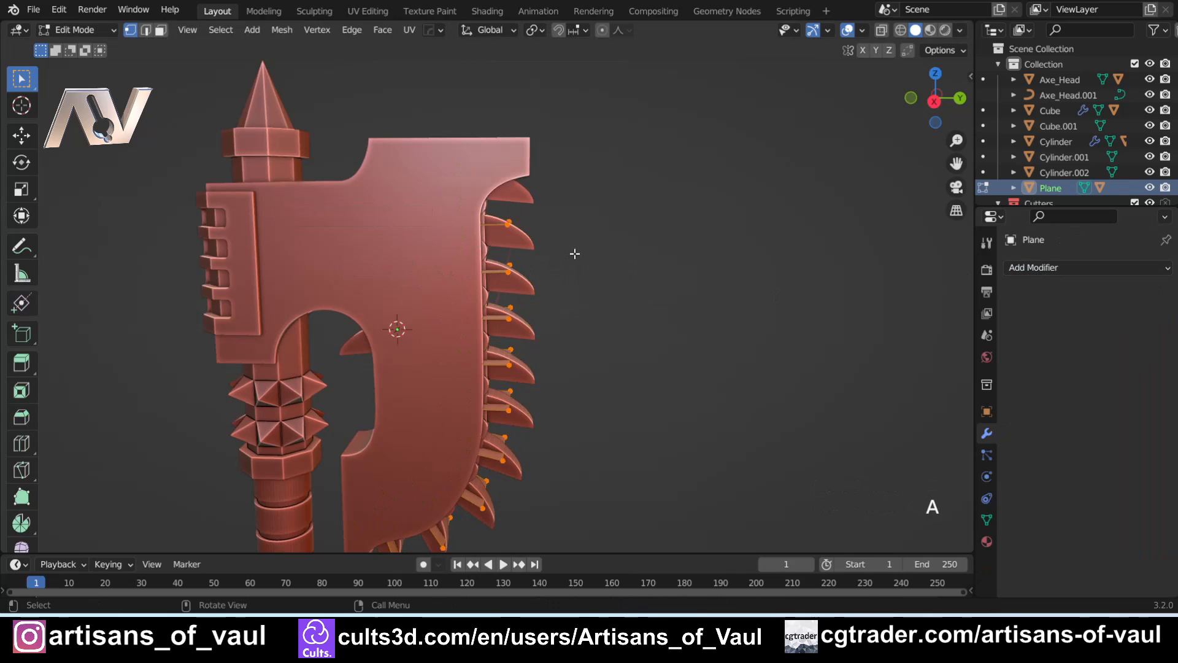
mouse_move(508, 241)
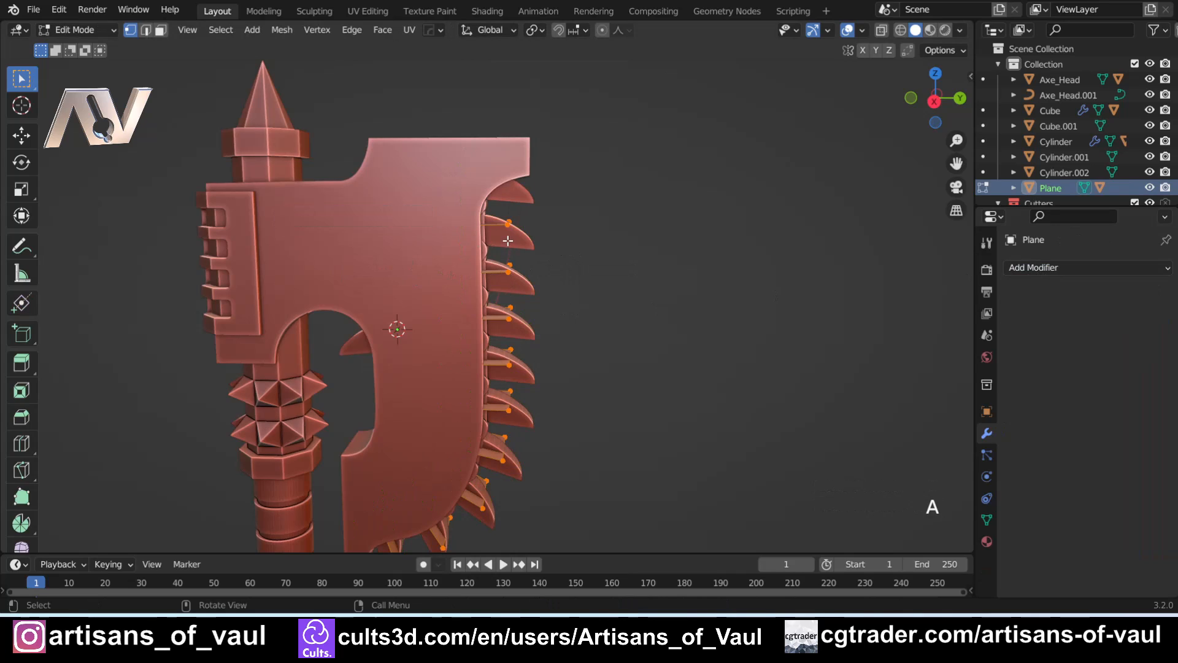
key(Delete)
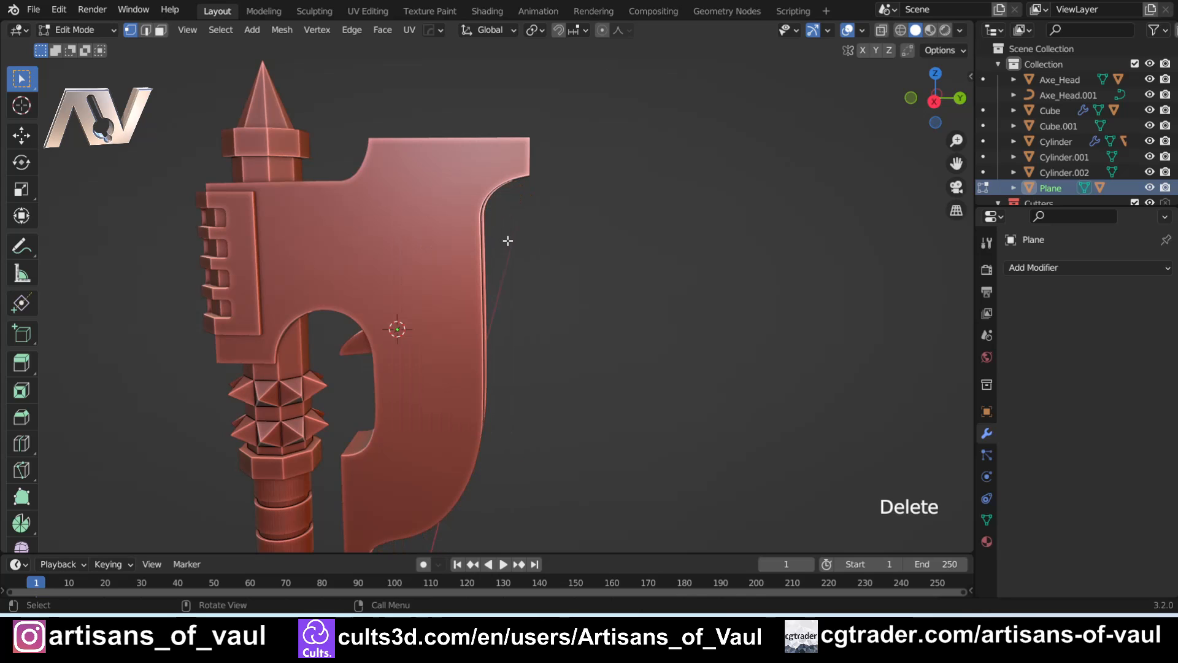
key(Ctrl+Z)
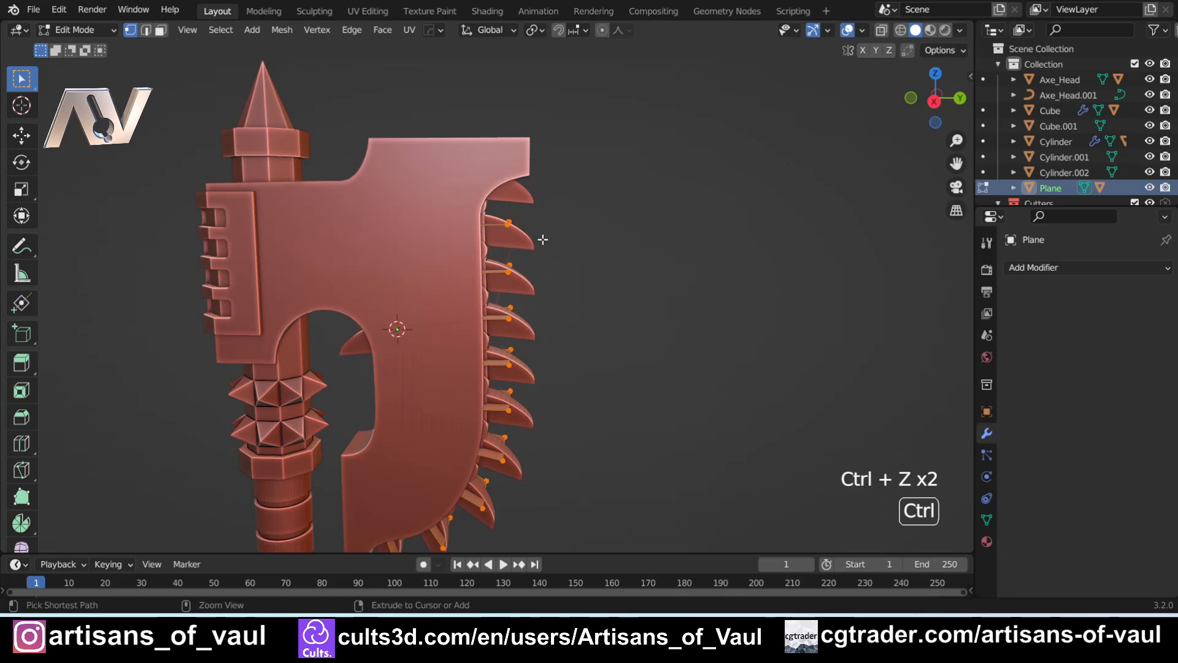
key(Tab)
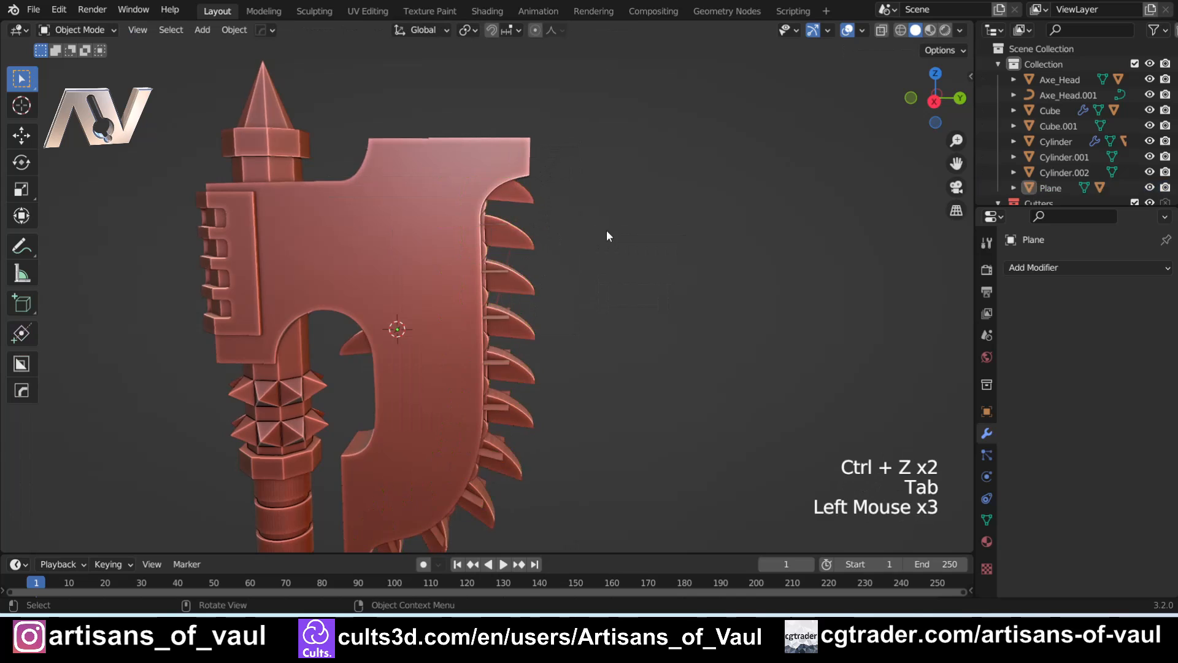
key(Tab)
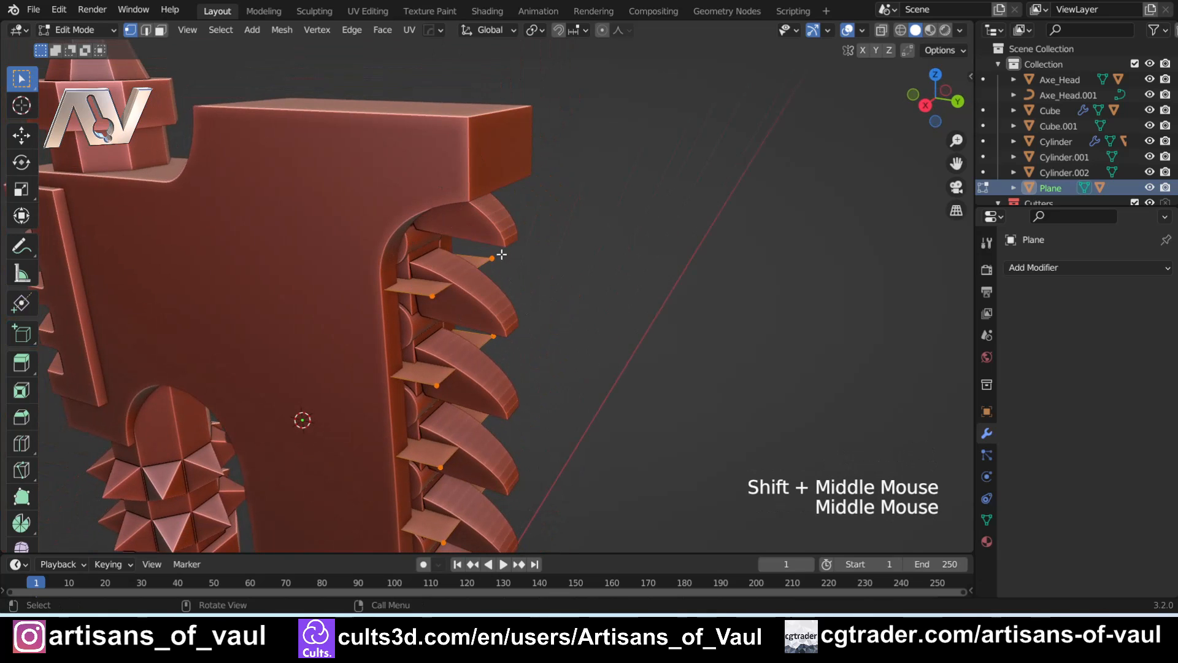
key(Tab)
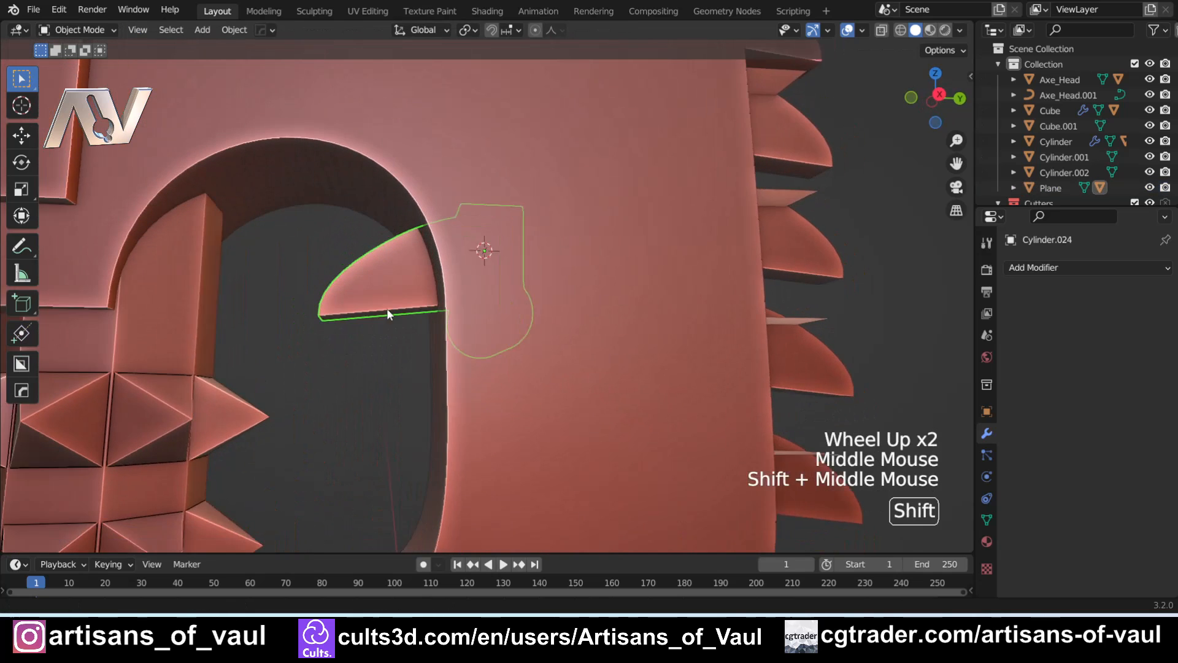
key(Tab)
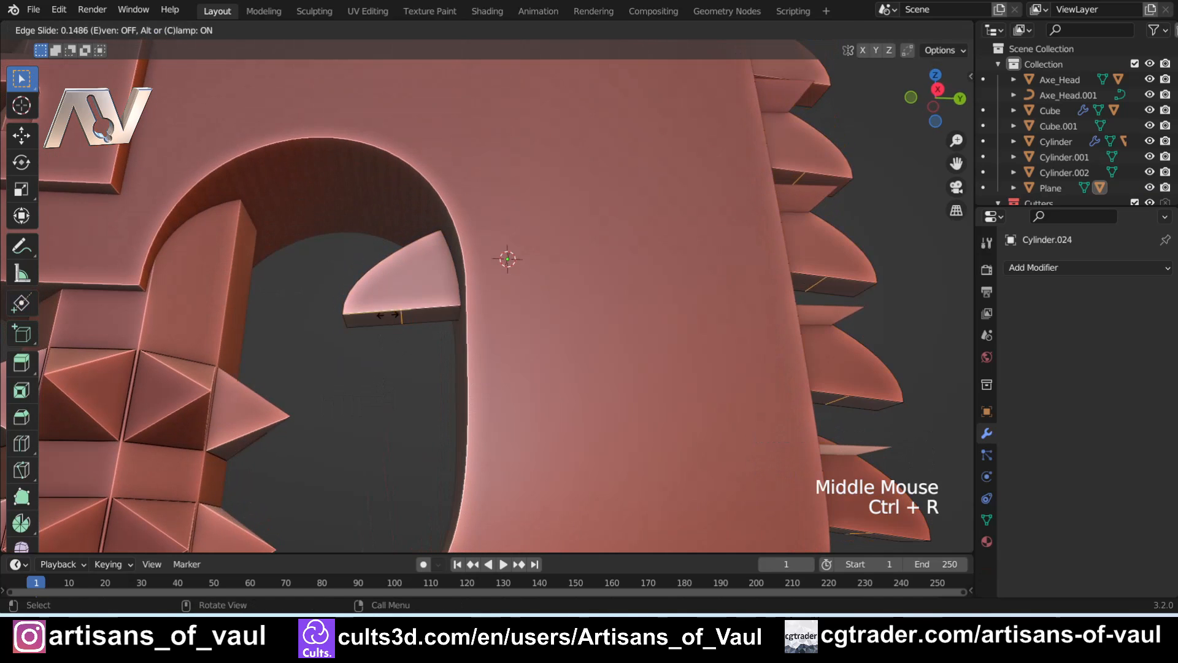
key(Tab)
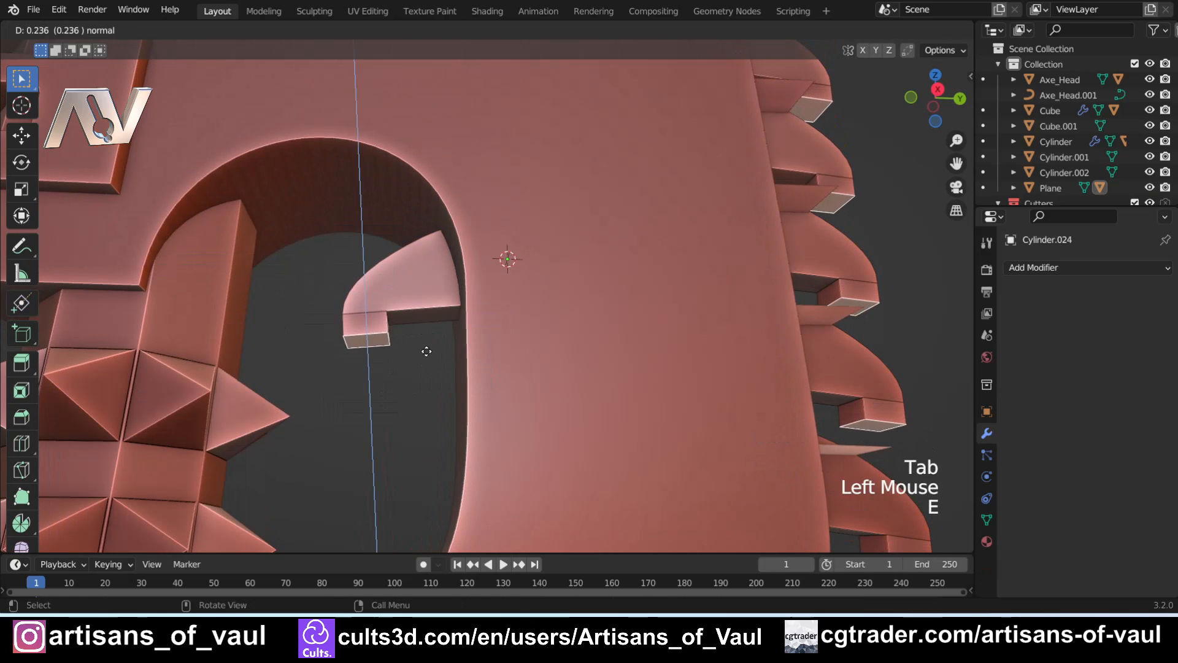
key(Tab)
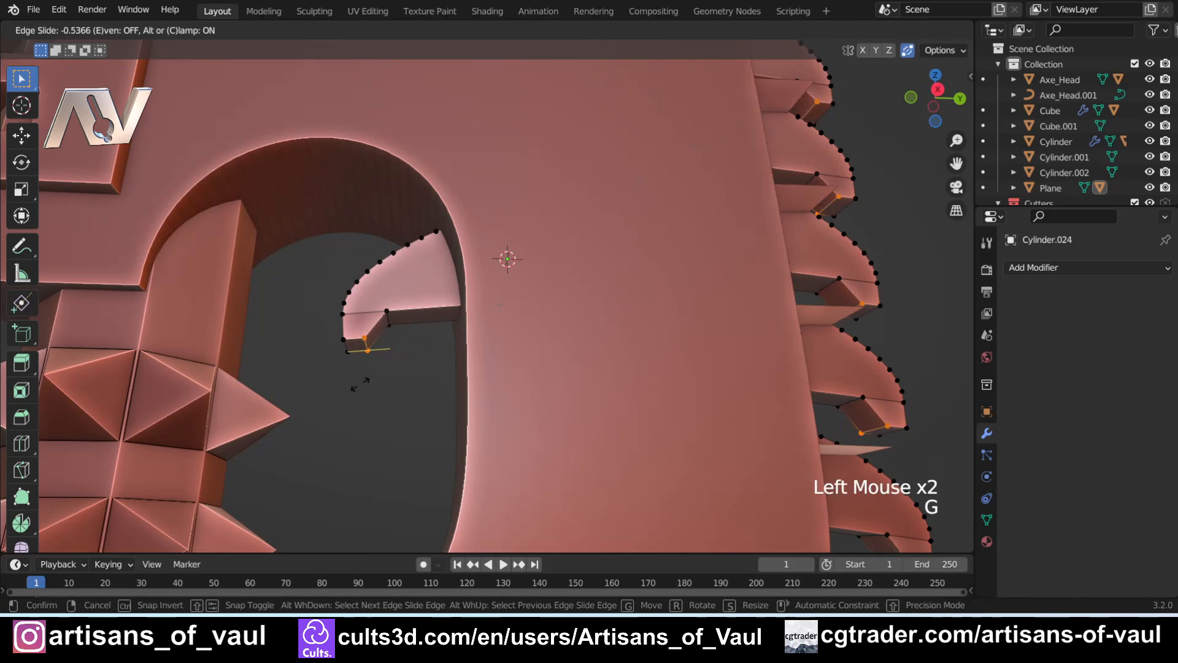
key(Tab)
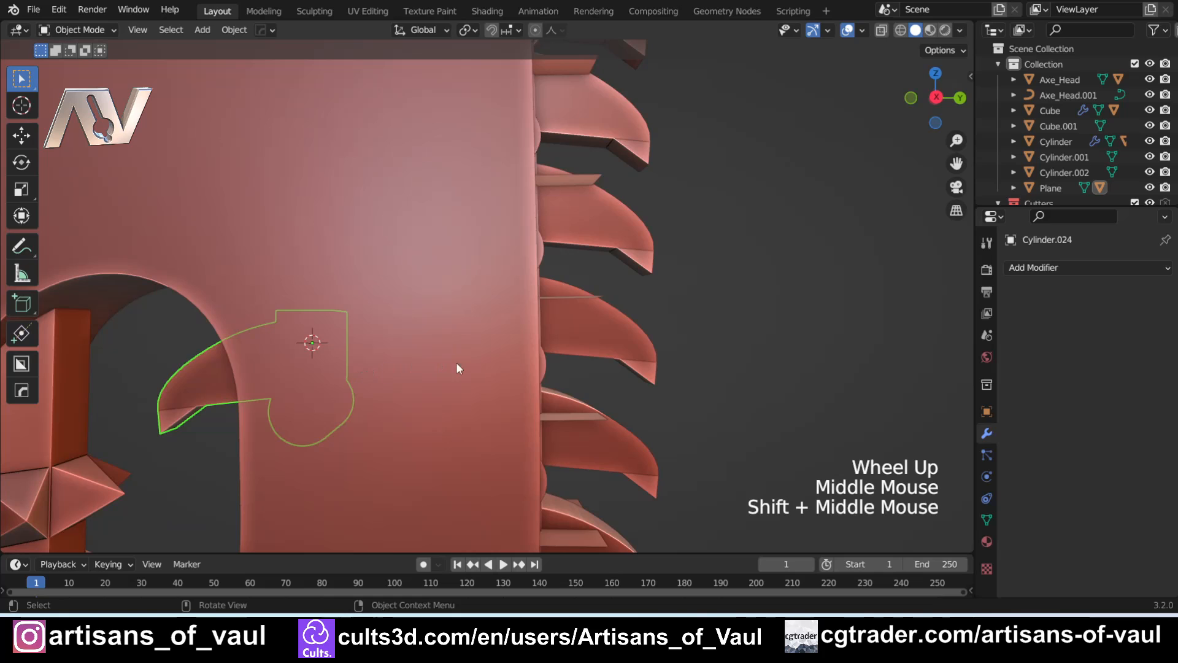
key(Tab)
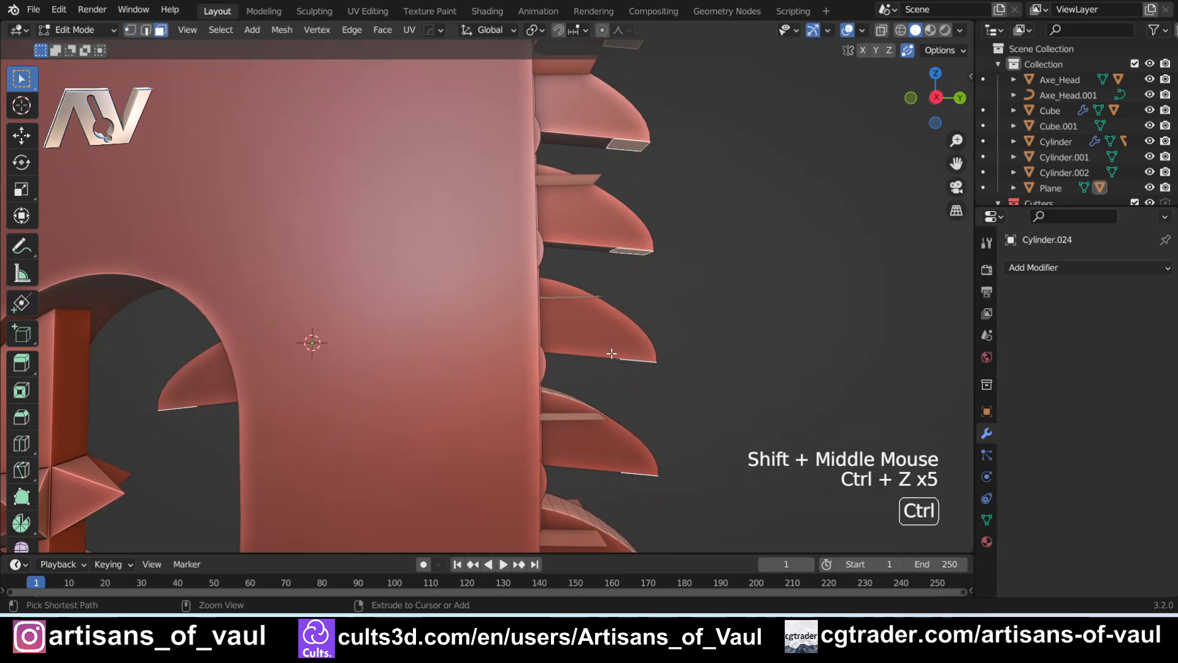
key(Ctrl+Z)
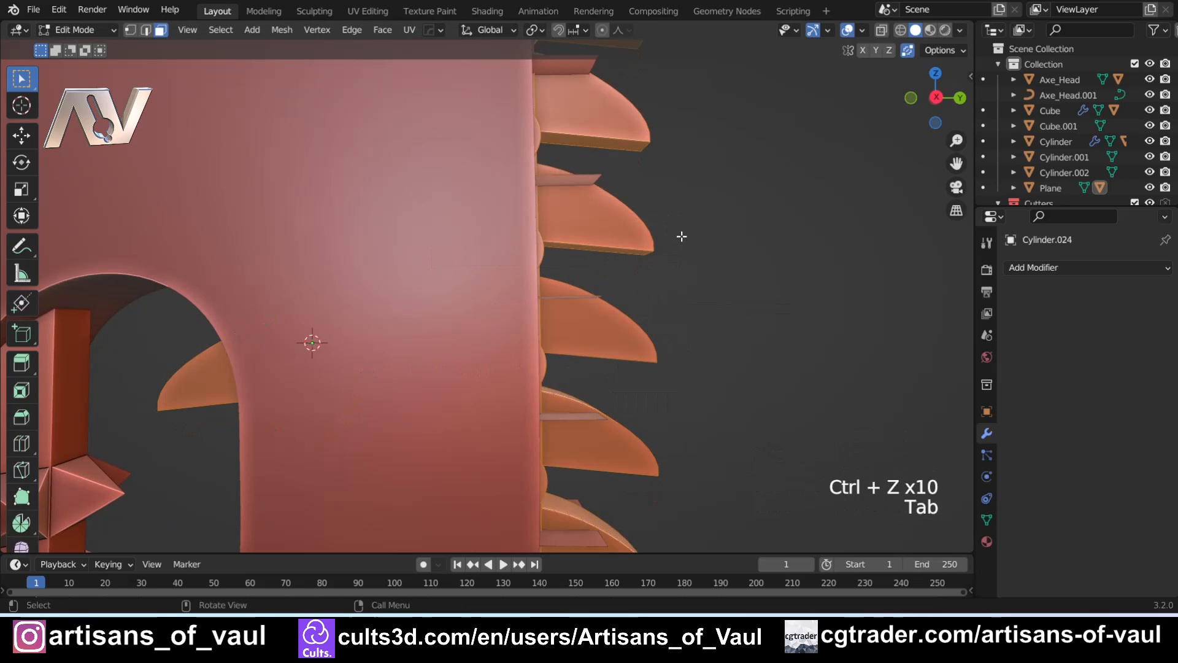
key(Tab)
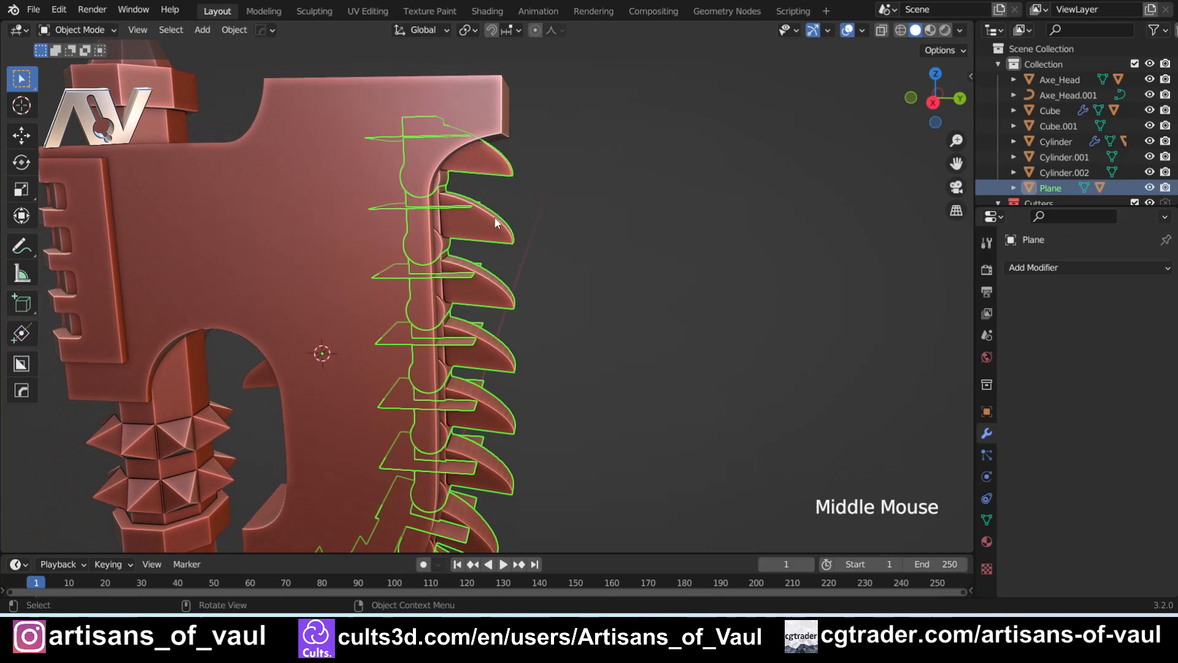
- Make Instances Real on the Plane, turning the instanced teeth into separate Cylinder objects
key(Tab)
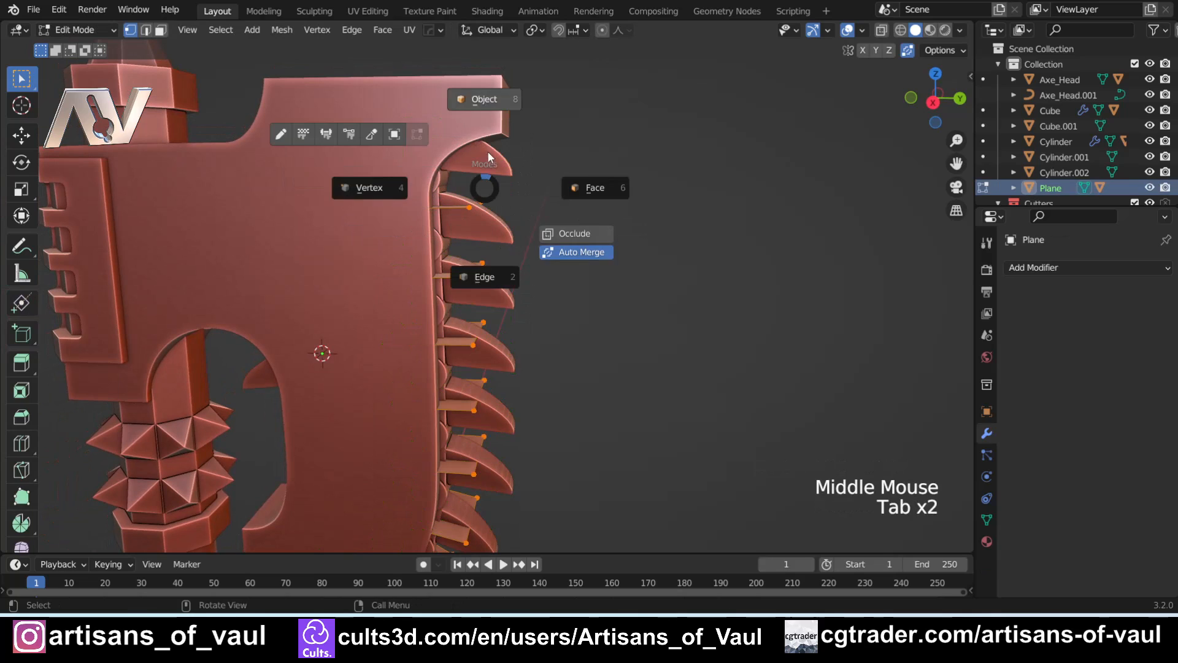
key(Tab)
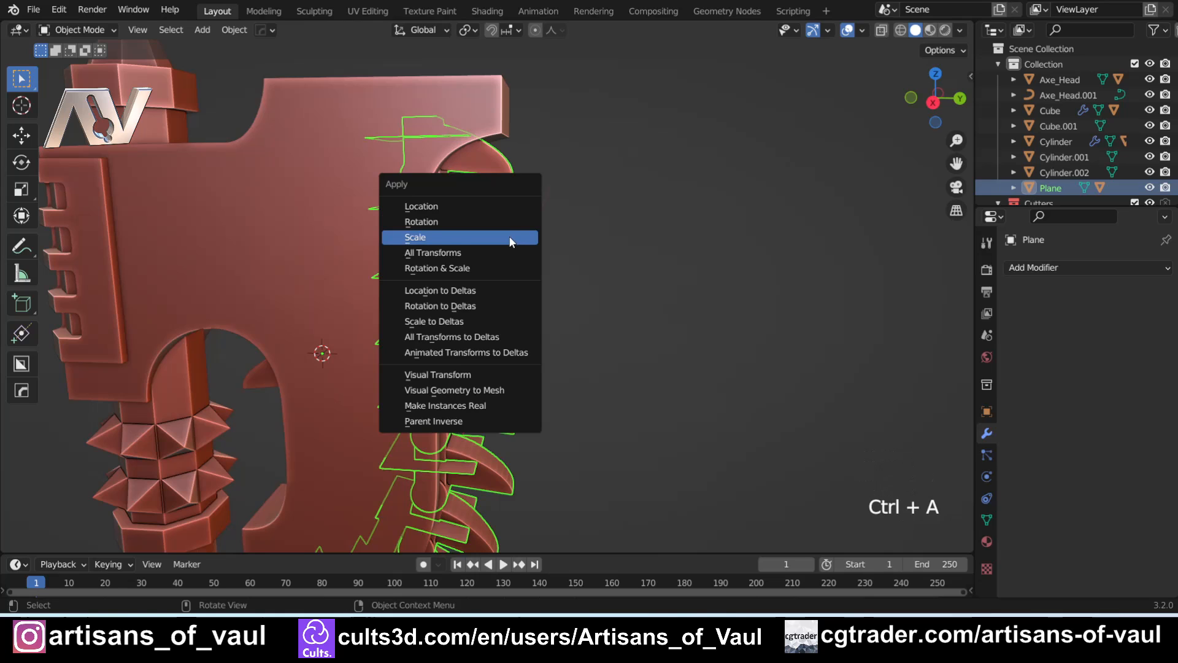
mouse_move(444, 405)
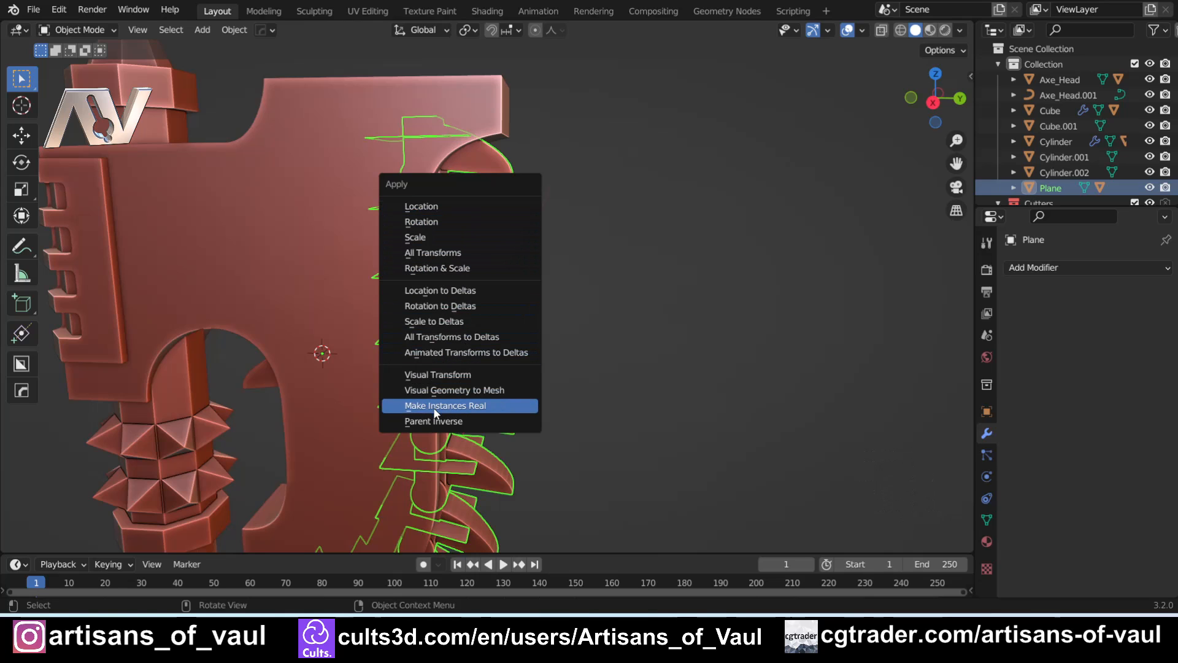
mouse_move(472, 410)
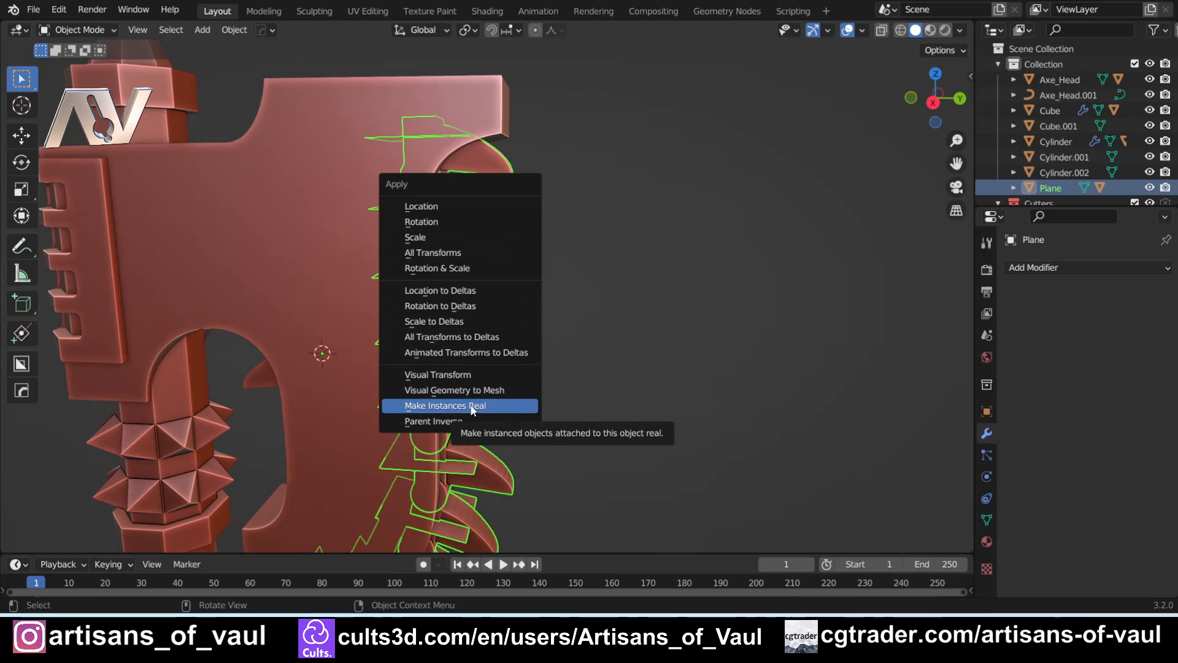
click(234, 29)
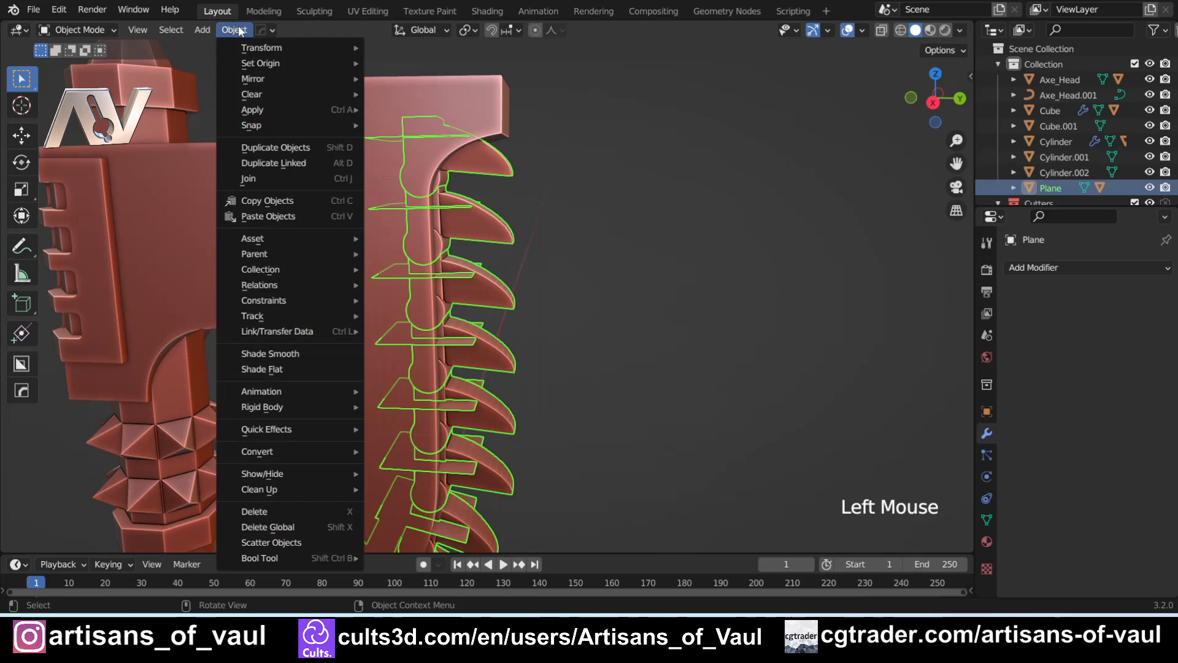
mouse_move(281, 115)
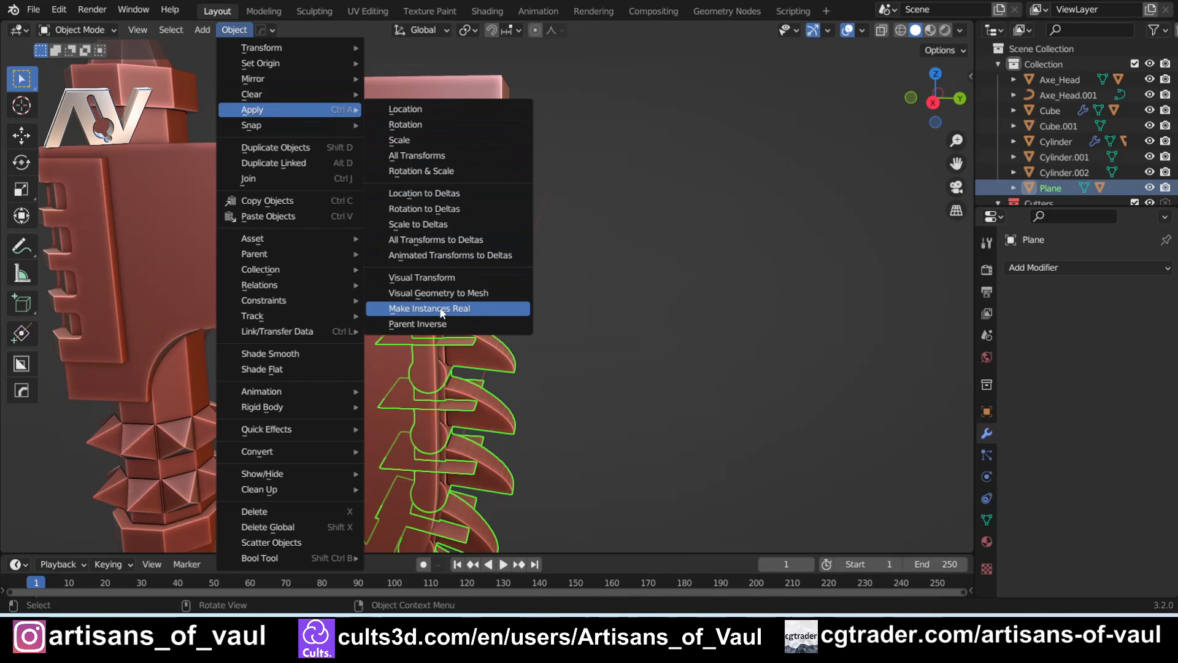
click(430, 309)
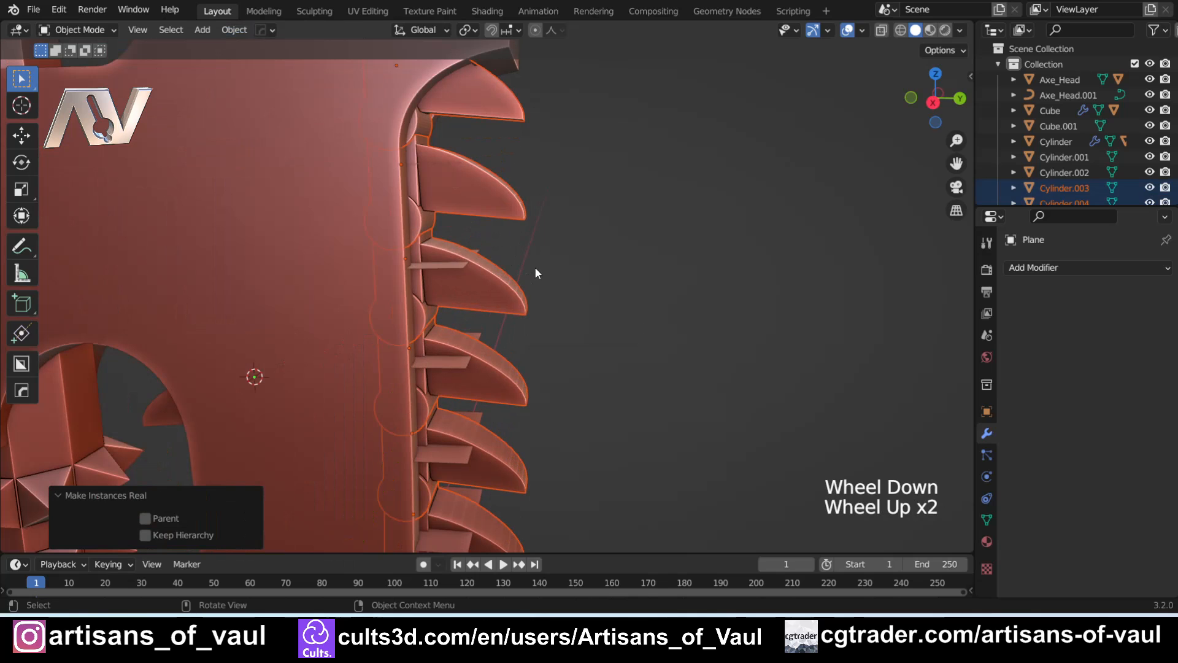
- Delete the helper Plane, leaving the real teeth along the blade
key(Tab)
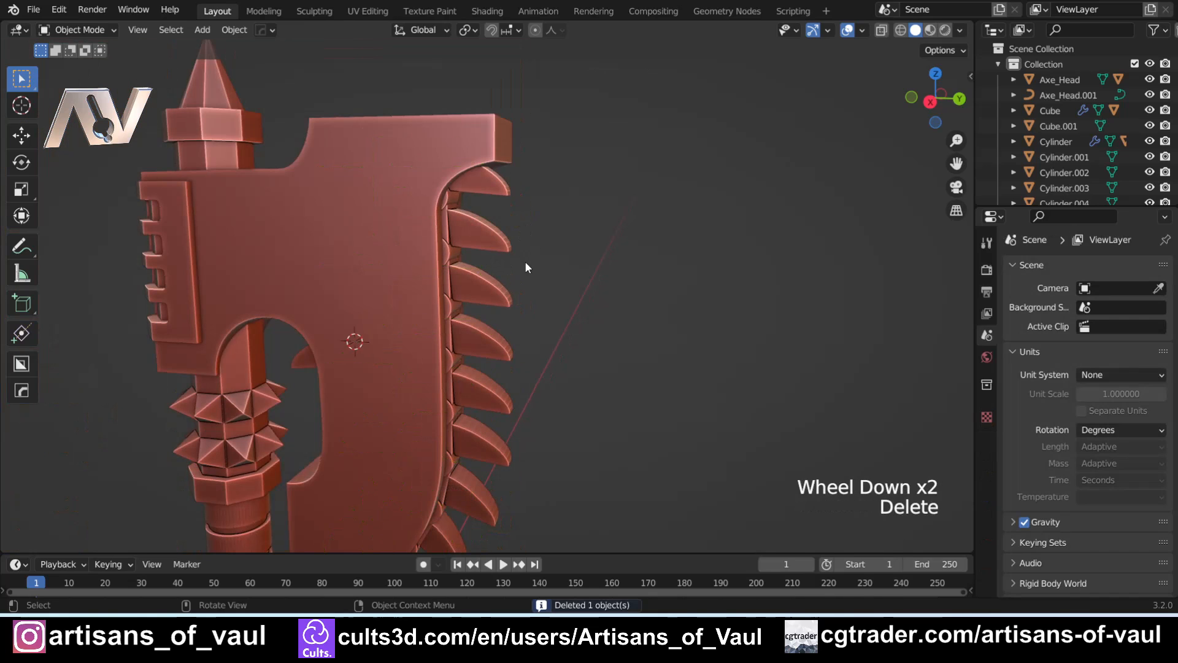
click(472, 344)
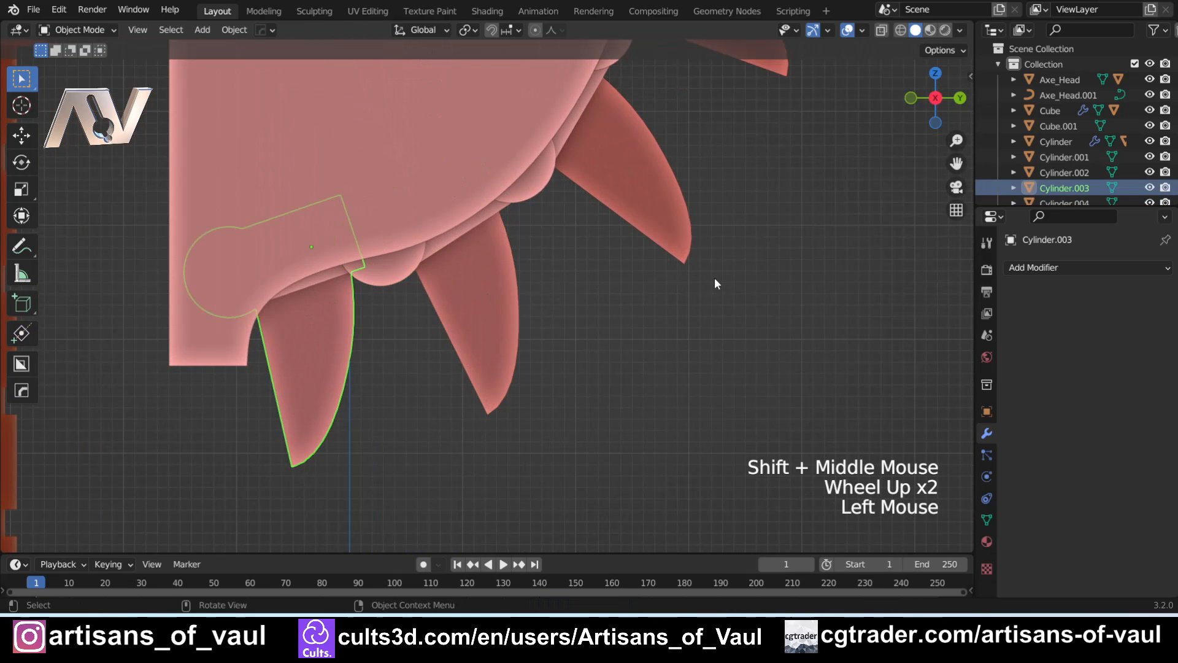
key(r)
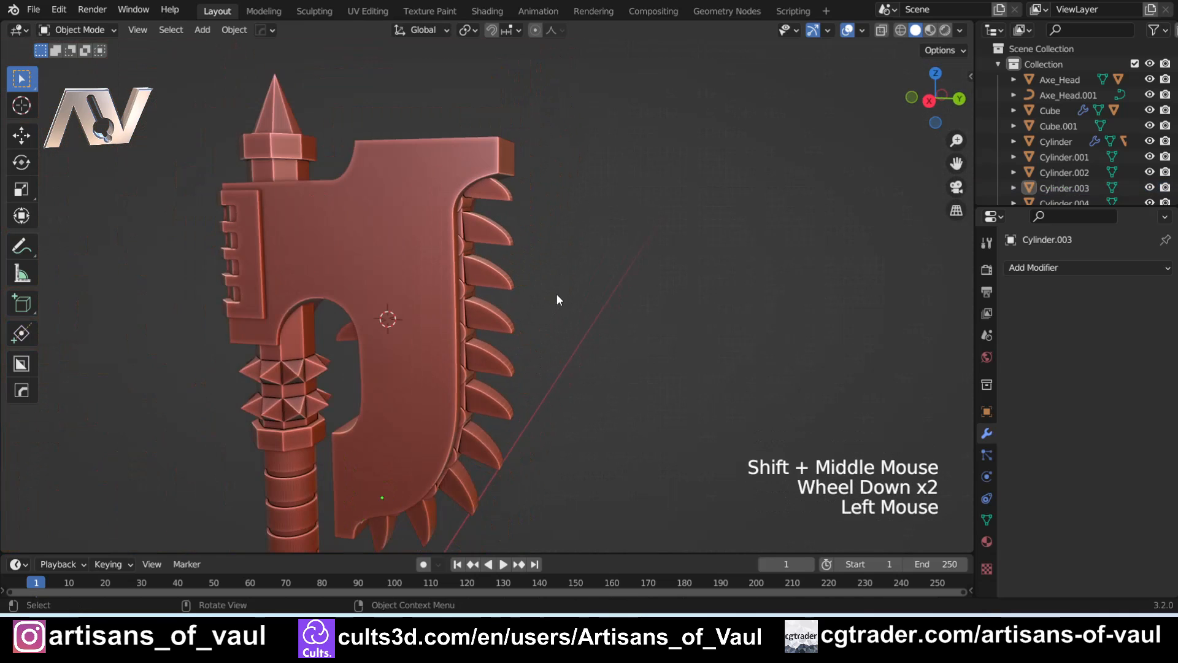
drag(556, 300, 375, 334)
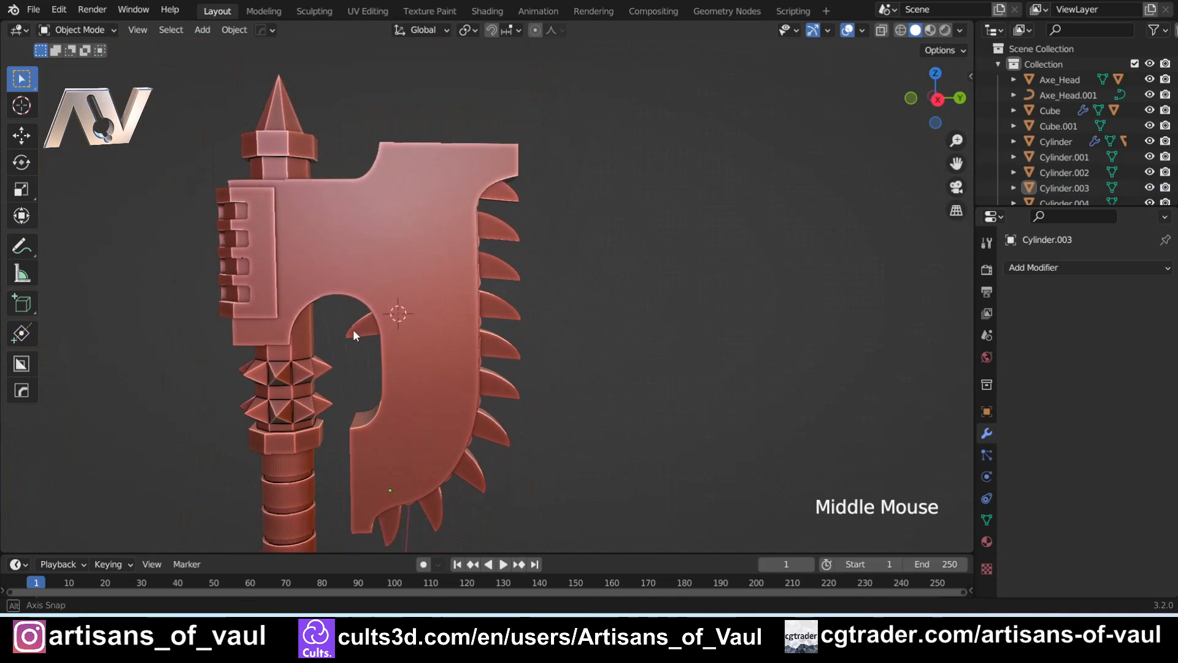
- Delete the leftover original tooth inside the arch and inspect the finished axe head
click(397, 324)
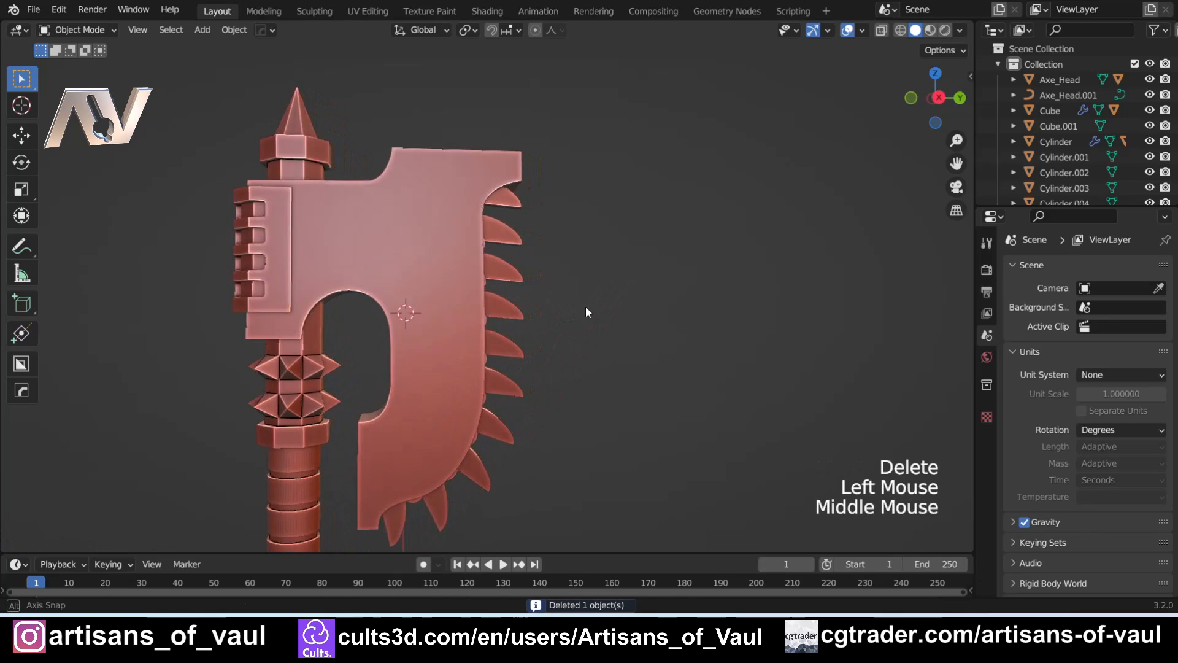
drag(586, 311, 452, 326)
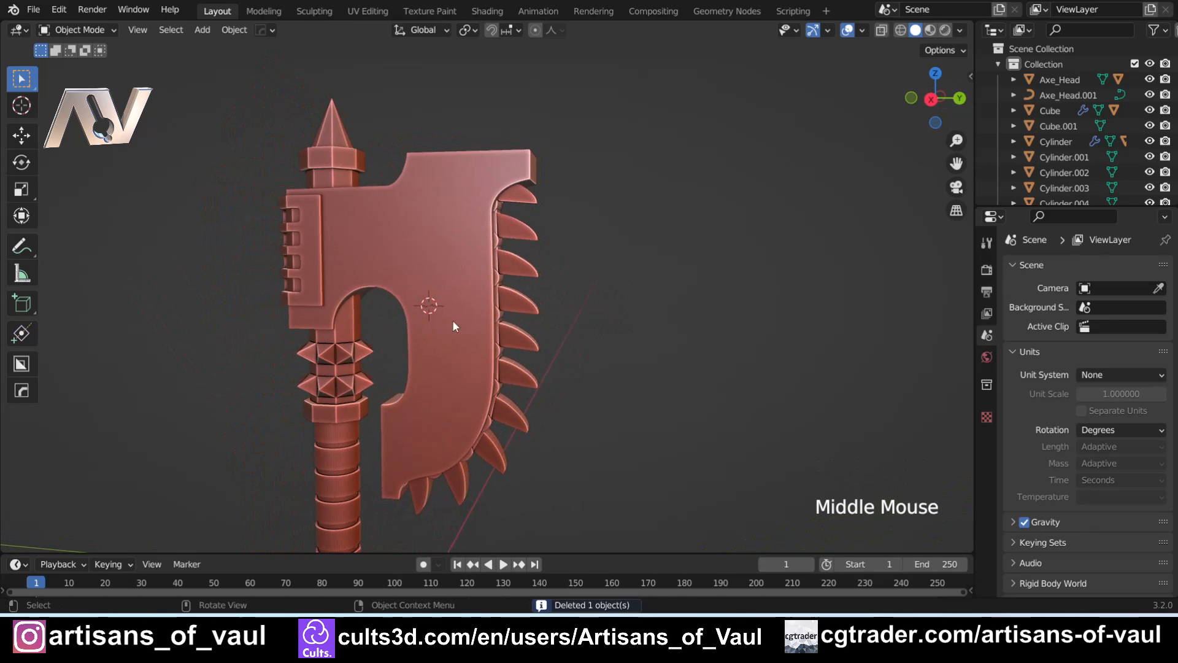
scroll(down, 3)
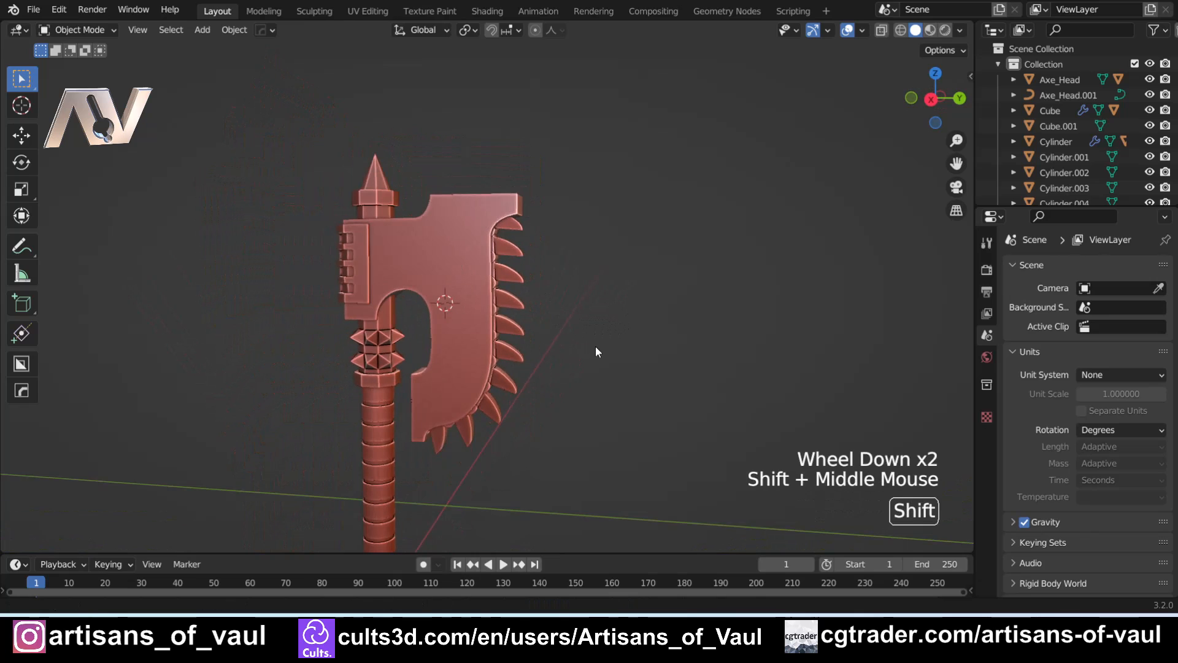